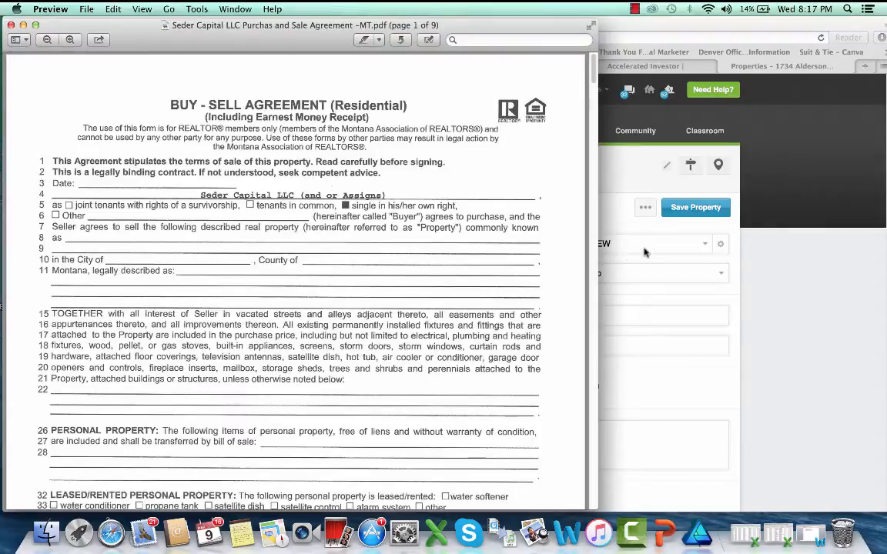
mouse_move(381, 117)
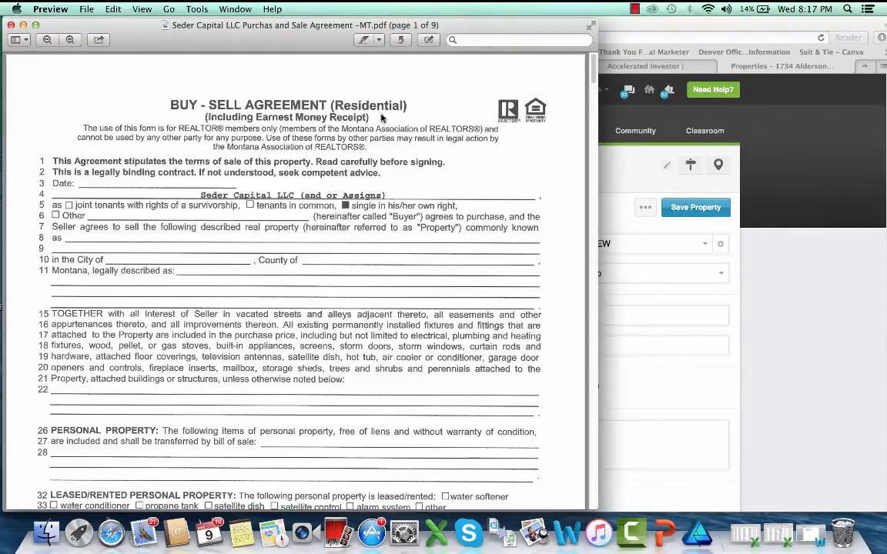
mouse_move(380, 123)
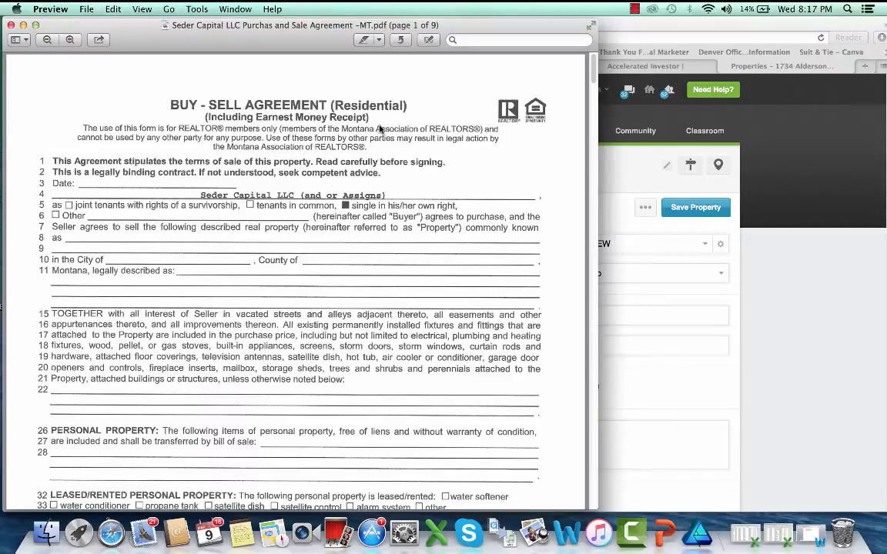
mouse_move(333, 154)
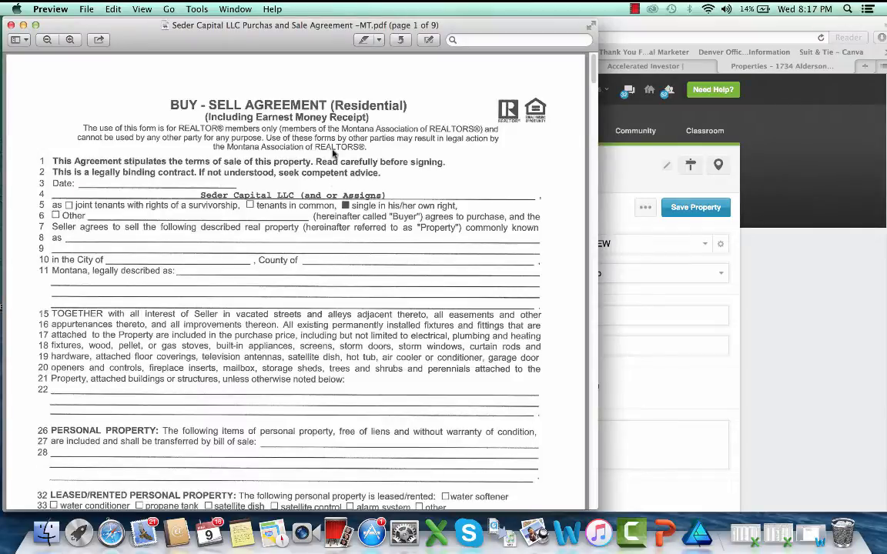
mouse_move(372, 129)
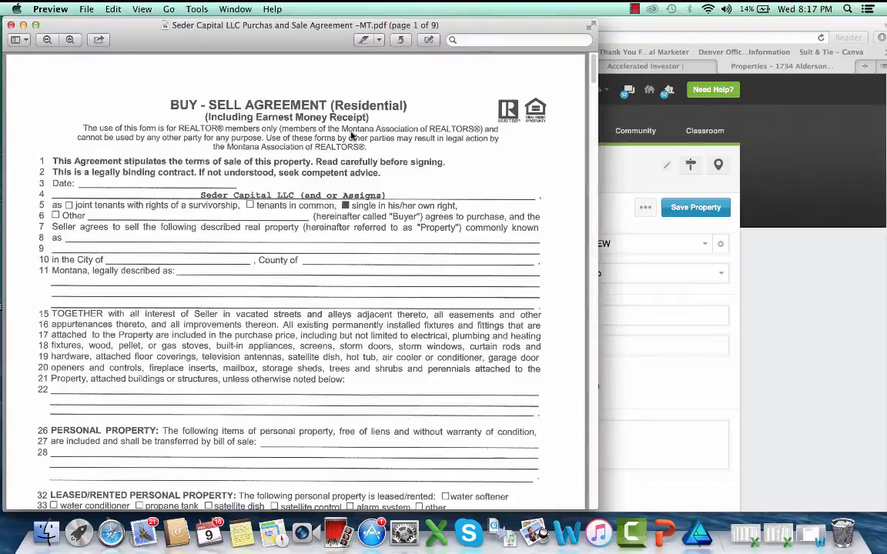
mouse_move(361, 123)
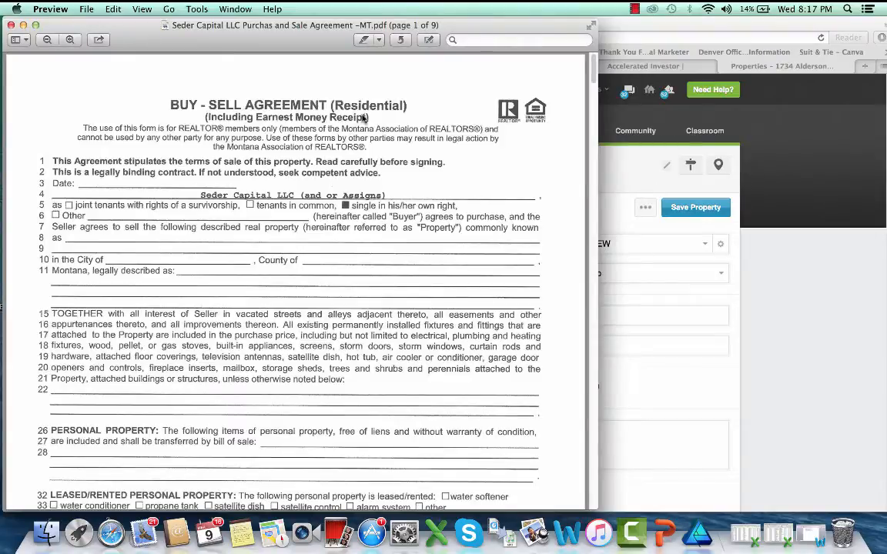
mouse_move(320, 179)
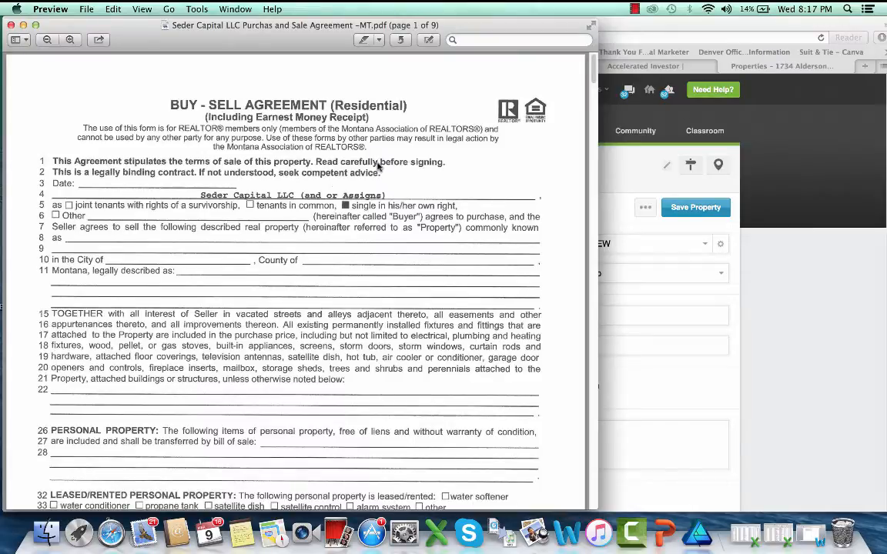
mouse_move(172, 224)
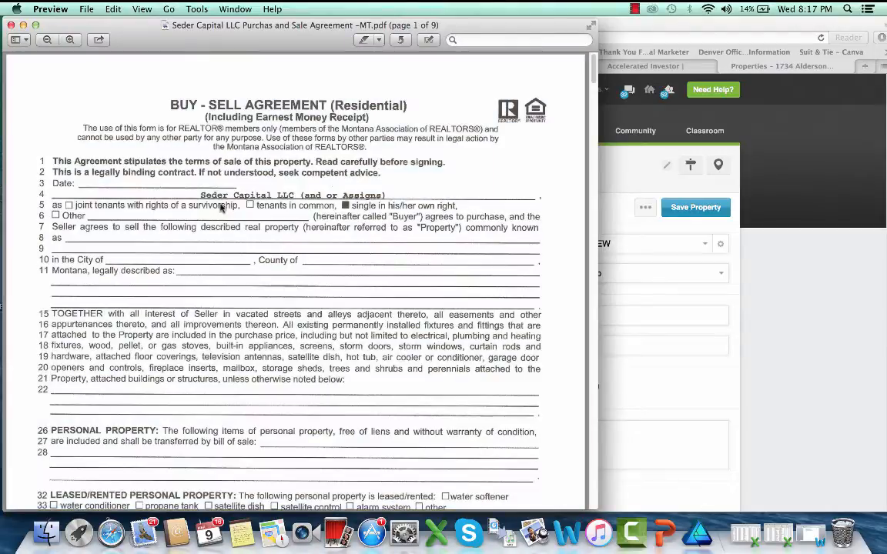
scroll("down", 3)
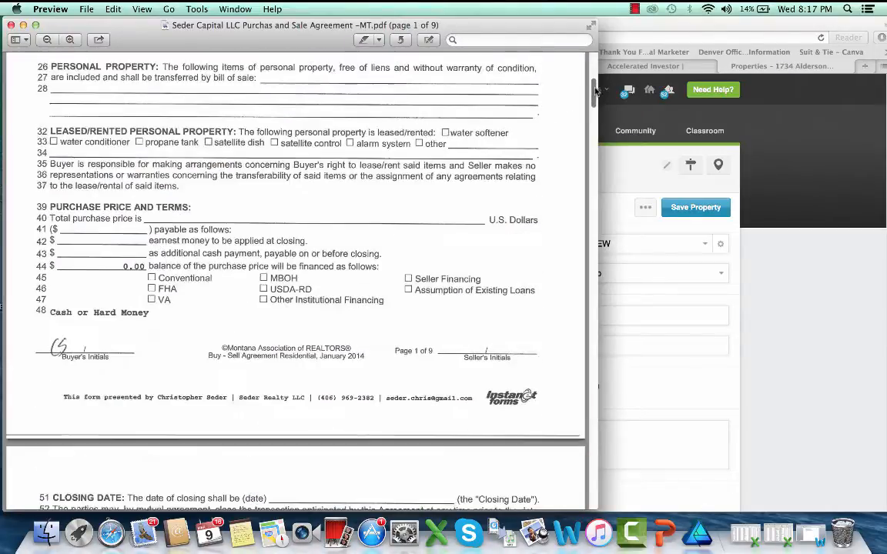
mouse_move(64, 348)
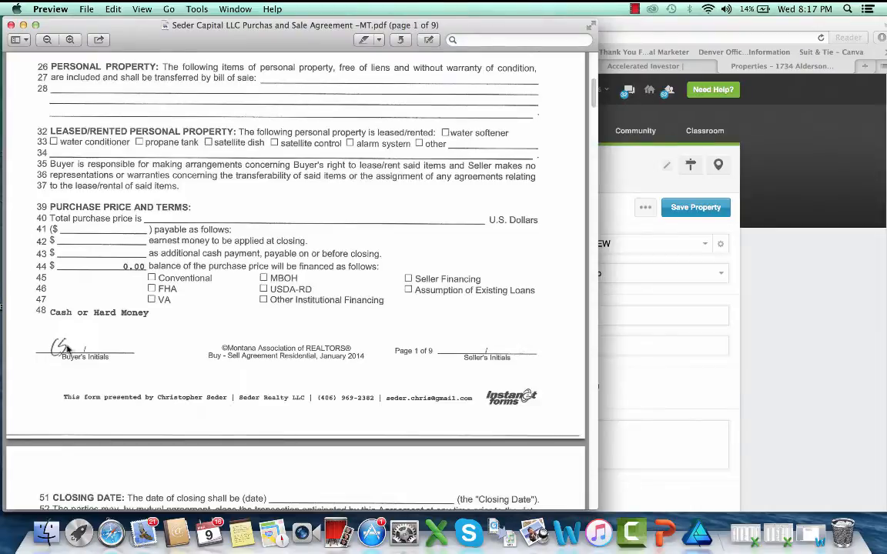
mouse_move(136, 299)
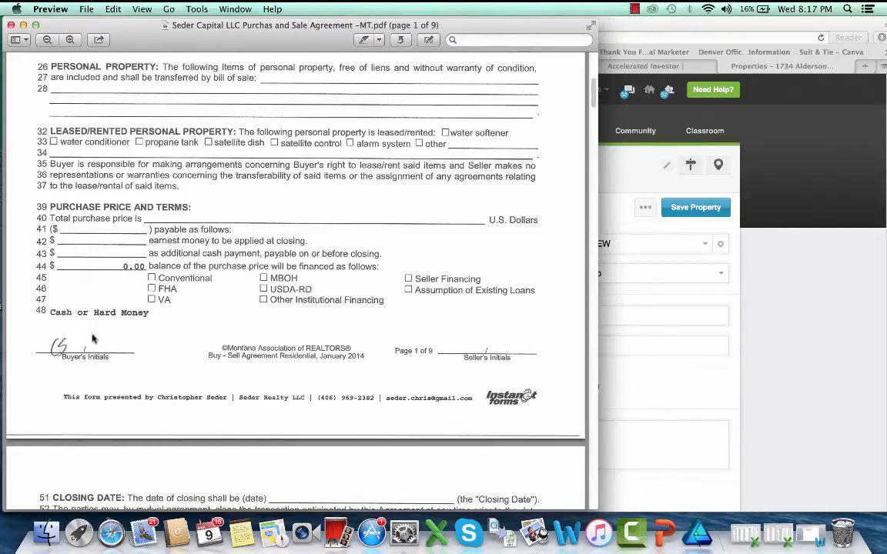
scroll("down", 3)
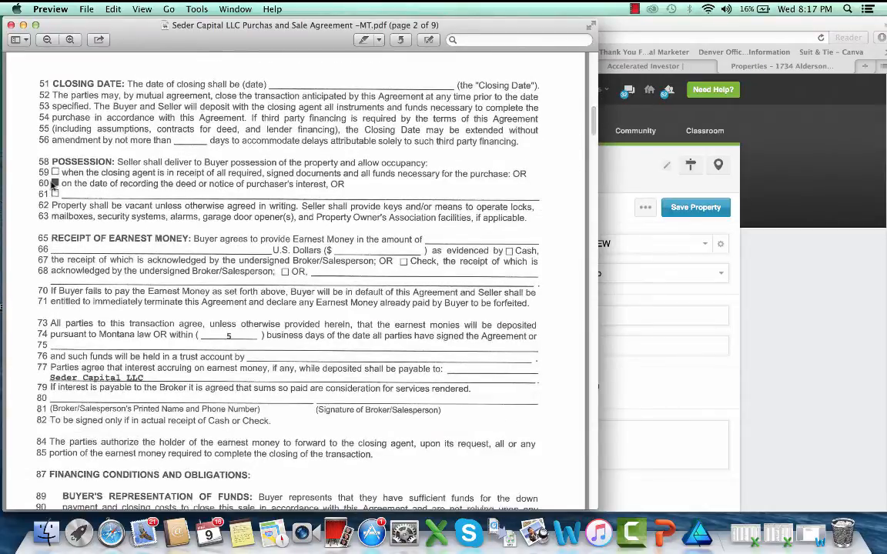
mouse_move(270, 172)
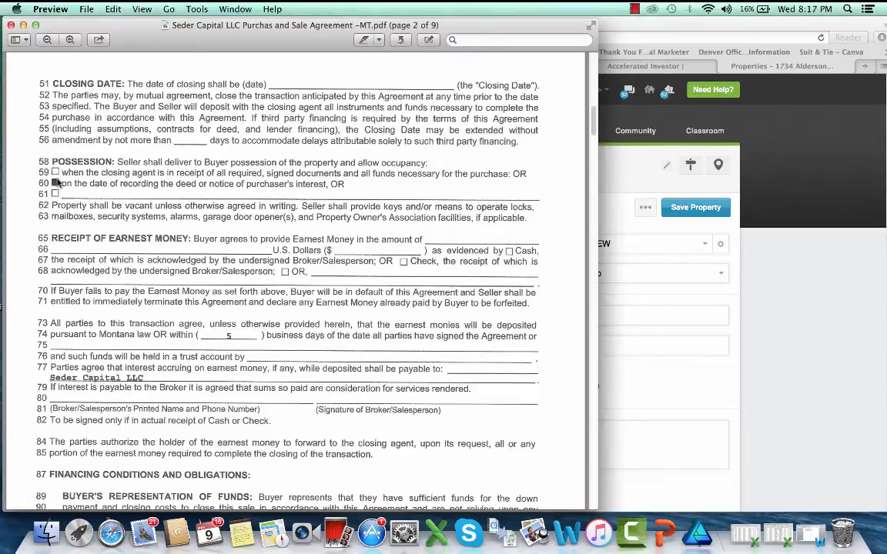
left_click(56, 183)
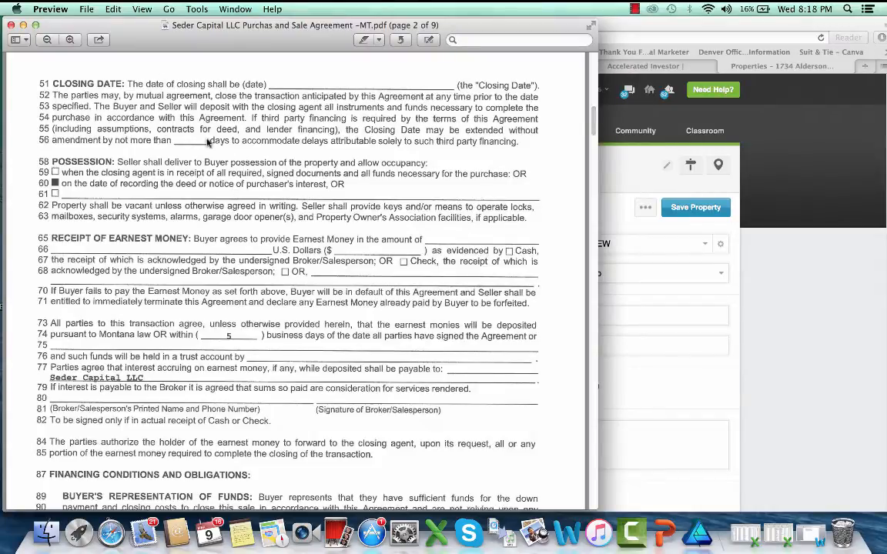
mouse_move(531, 184)
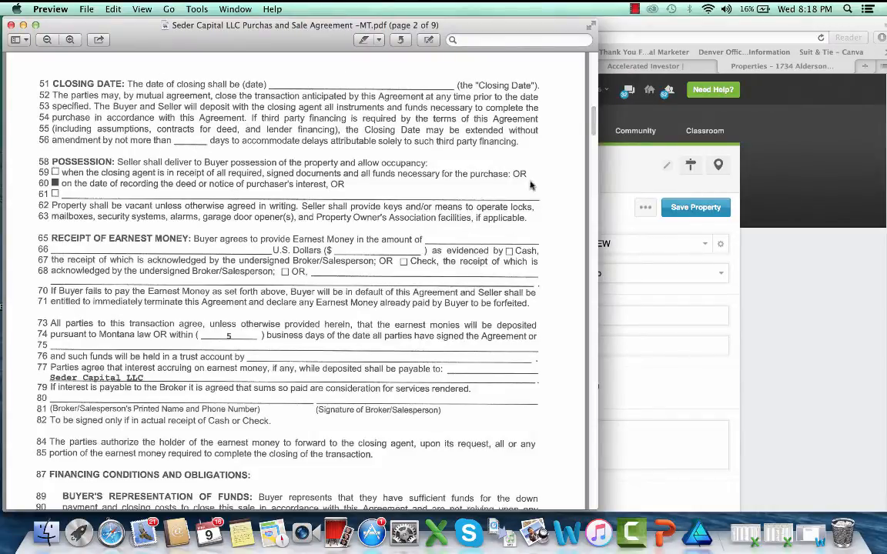
mouse_move(428, 259)
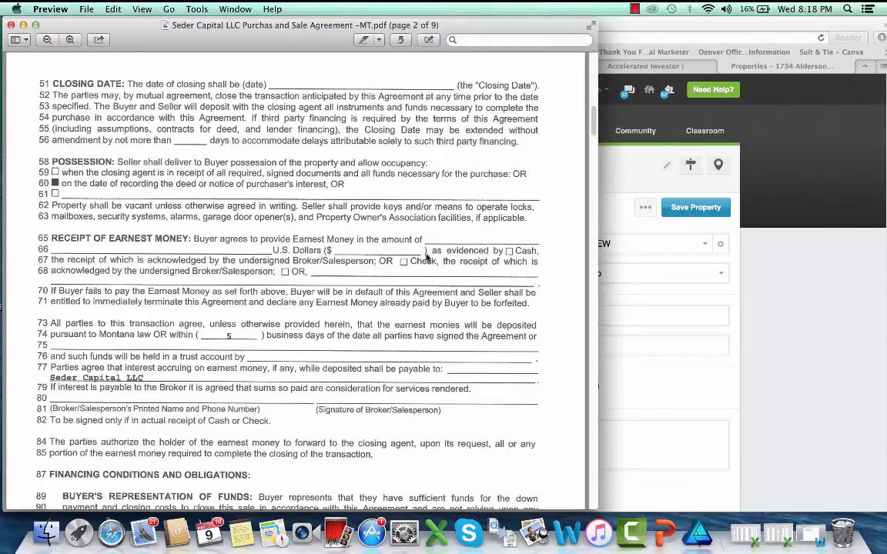
scroll("down", 3)
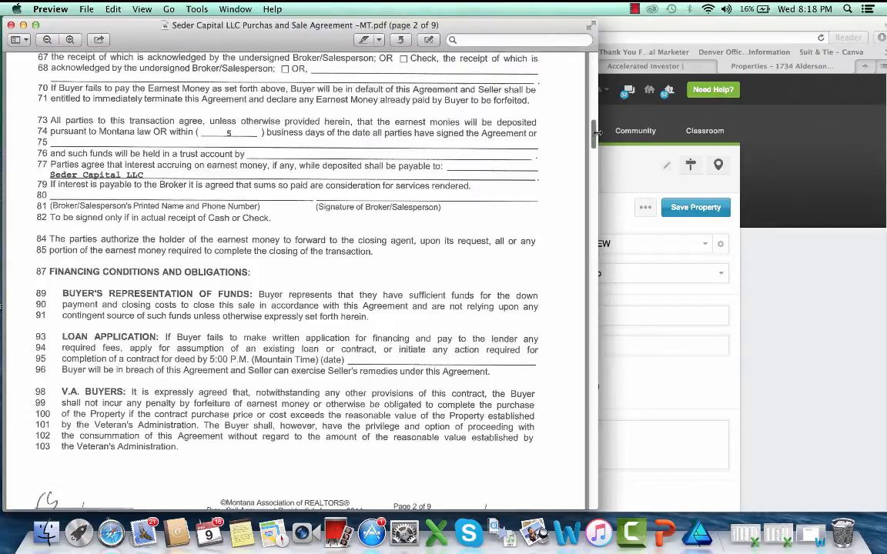
scroll("down", 3)
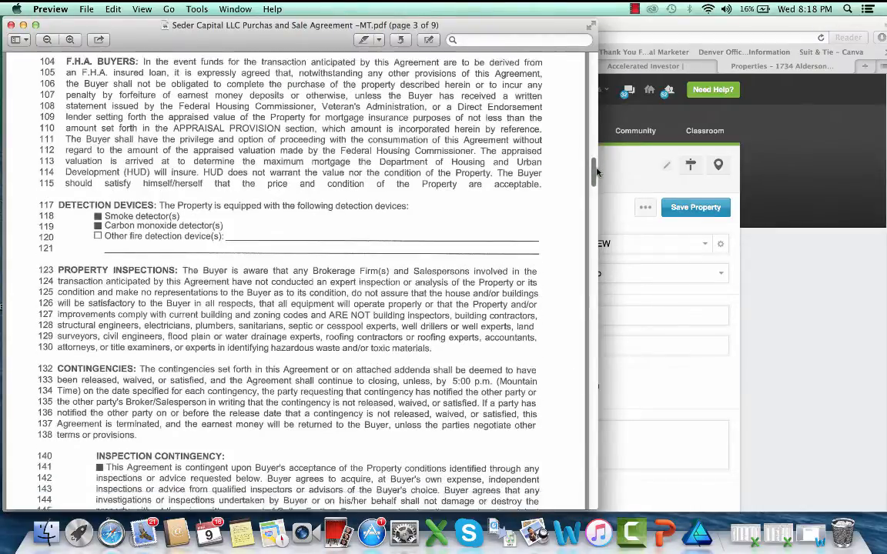
scroll("down", 3)
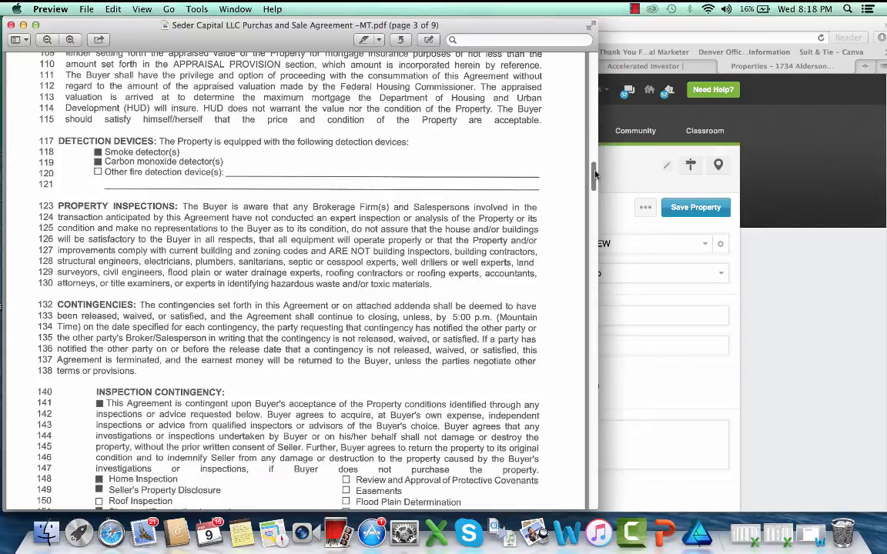
scroll("down", 3)
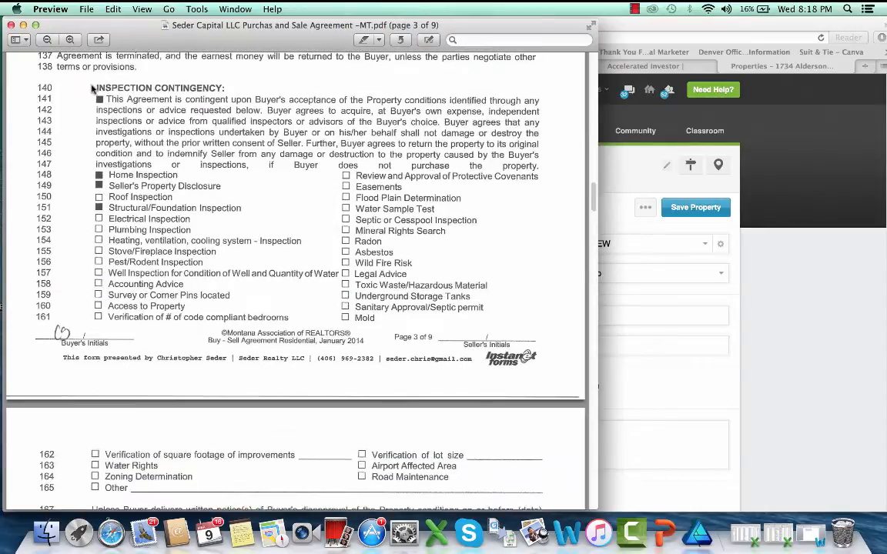
scroll("down", 3)
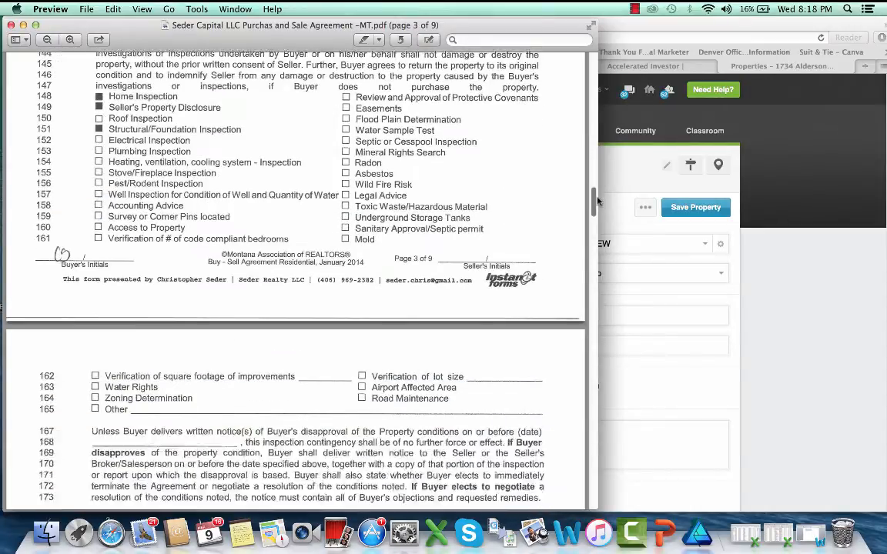
scroll("down", 3)
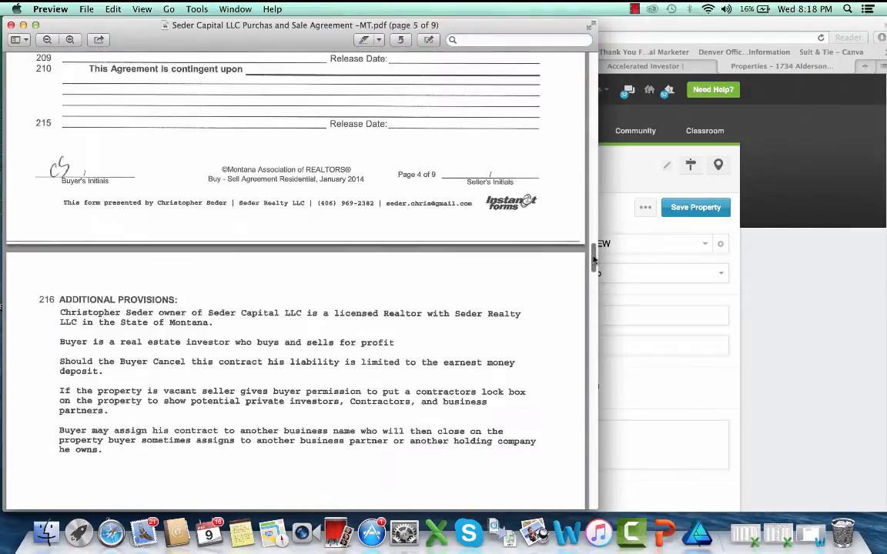
scroll("down", 3)
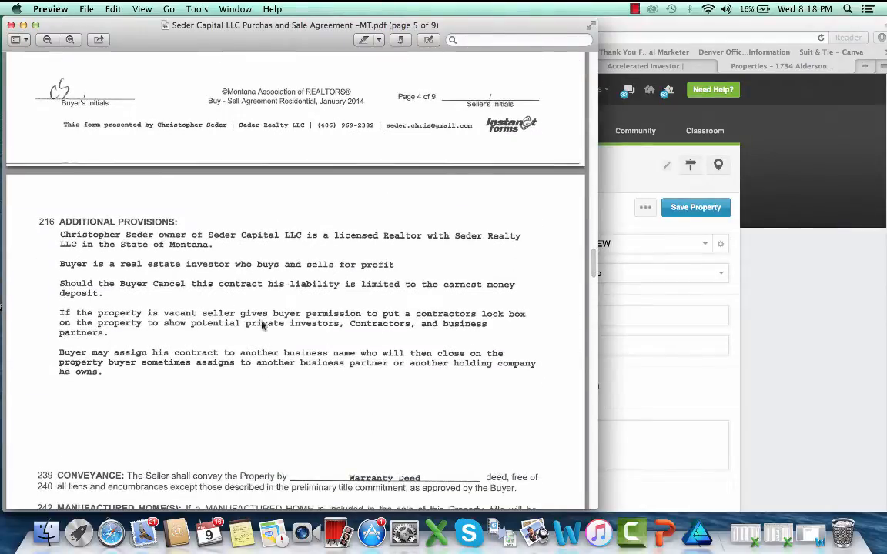
scroll("down", 3)
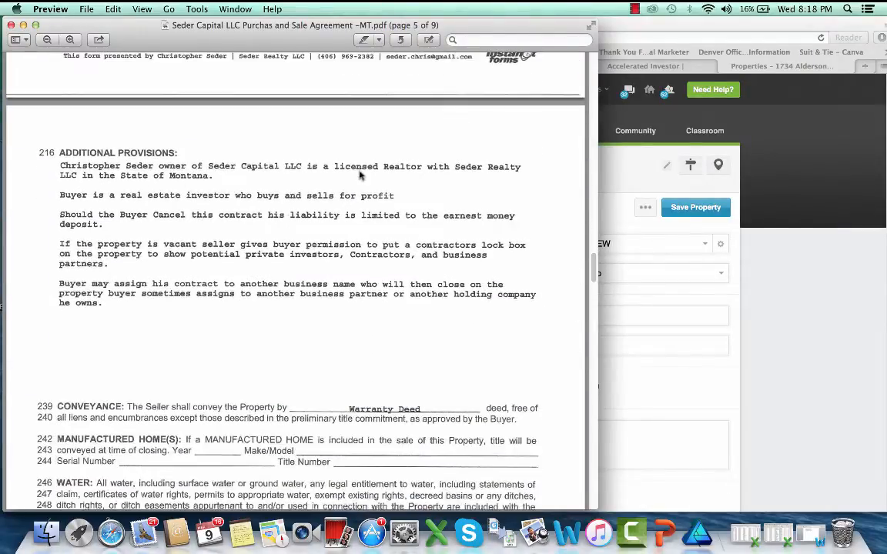
scroll("down", 3)
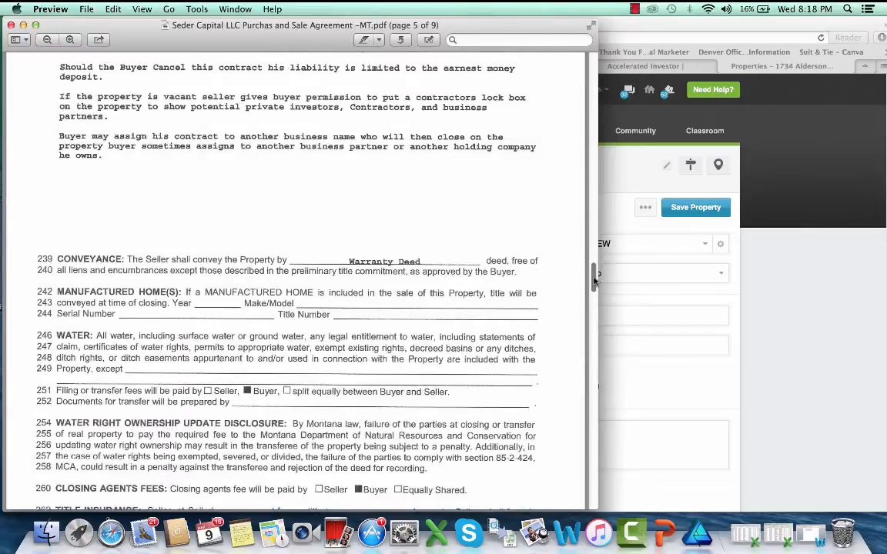
scroll("down", 3)
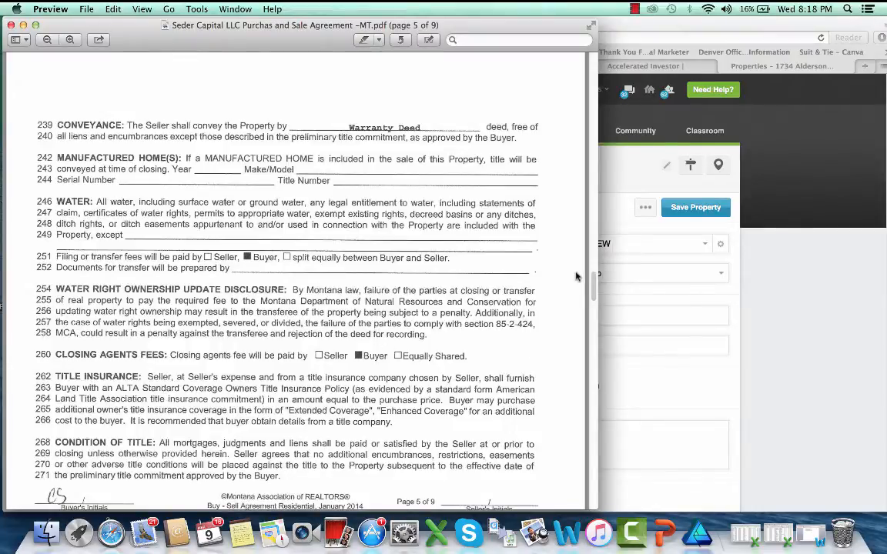
mouse_move(597, 288)
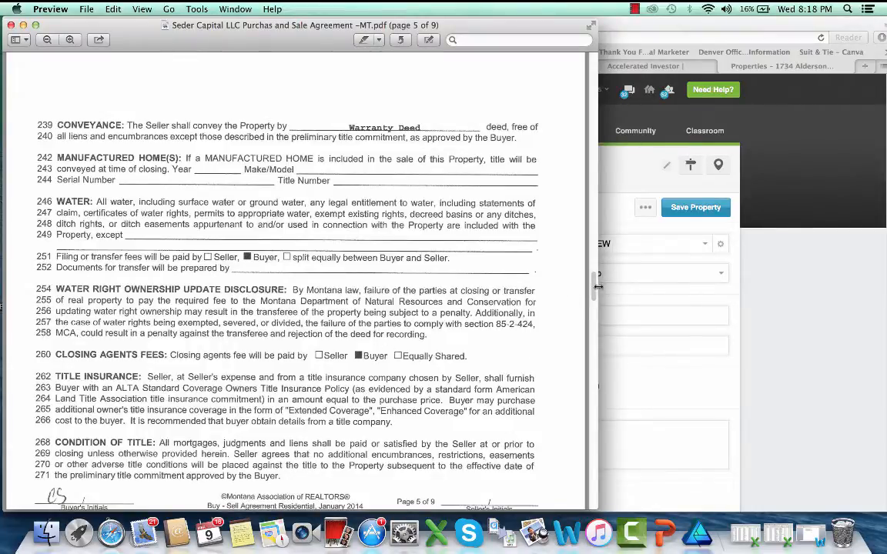
scroll("down", 3)
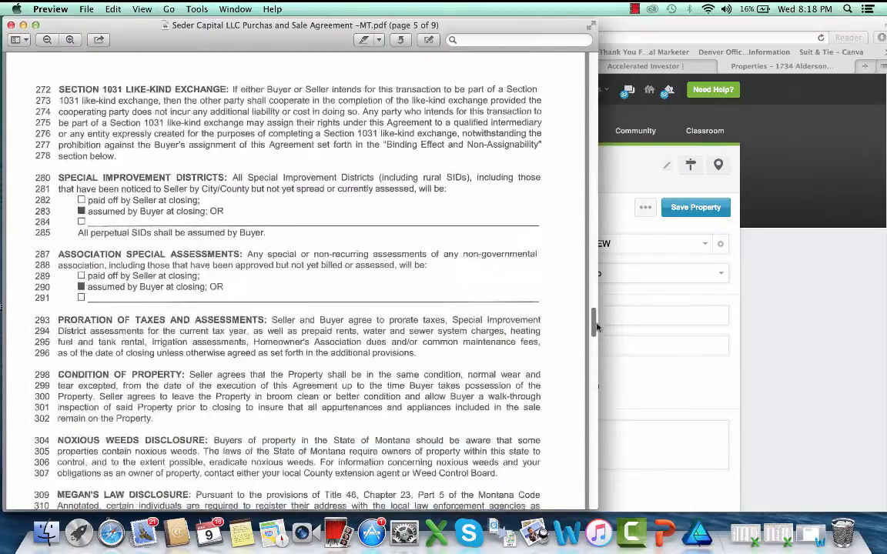
scroll("down", 3)
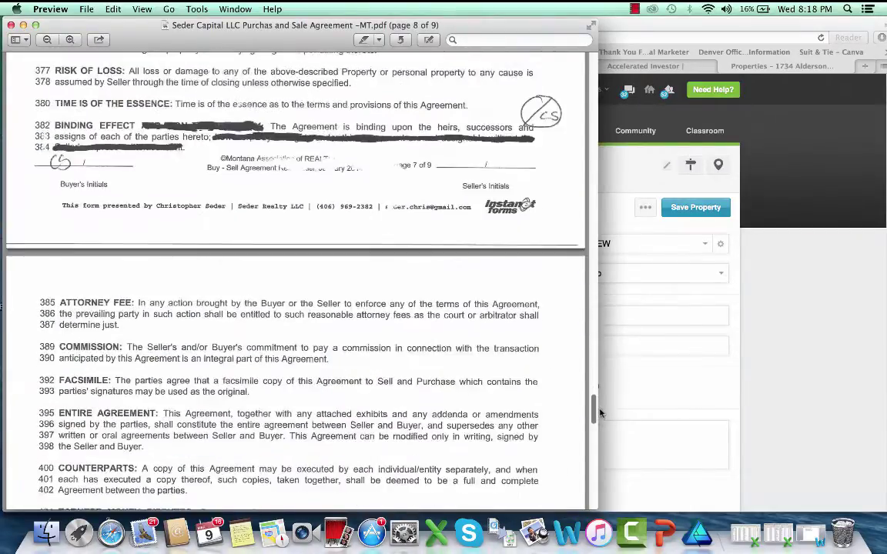
scroll("up", 3)
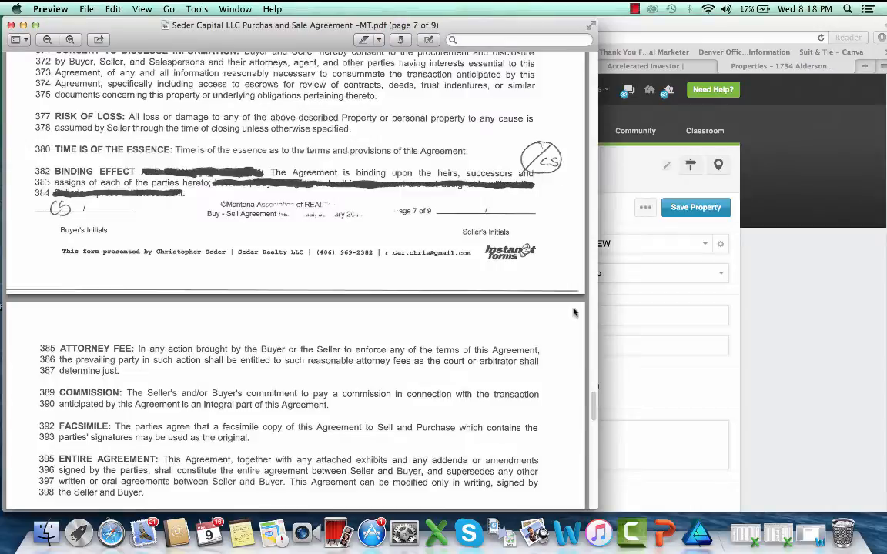
scroll("down", 3)
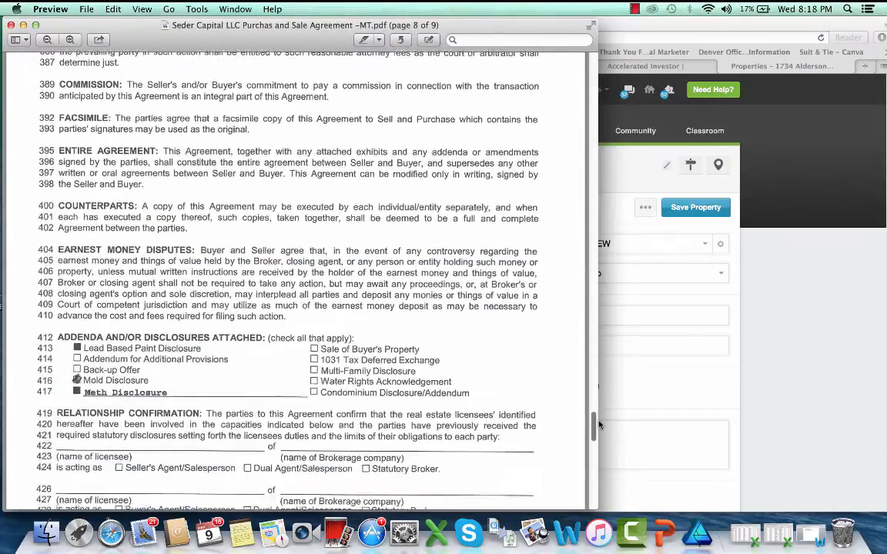
scroll("down", 3)
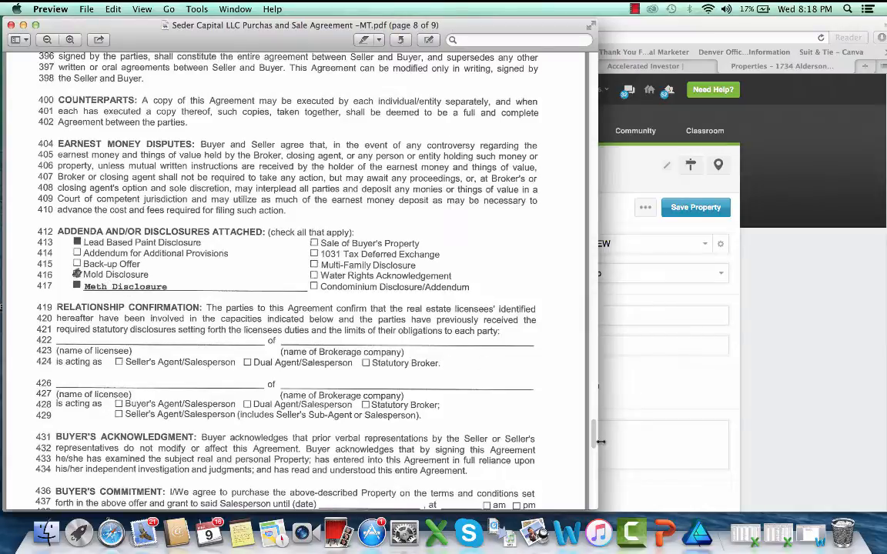
scroll("down", 3)
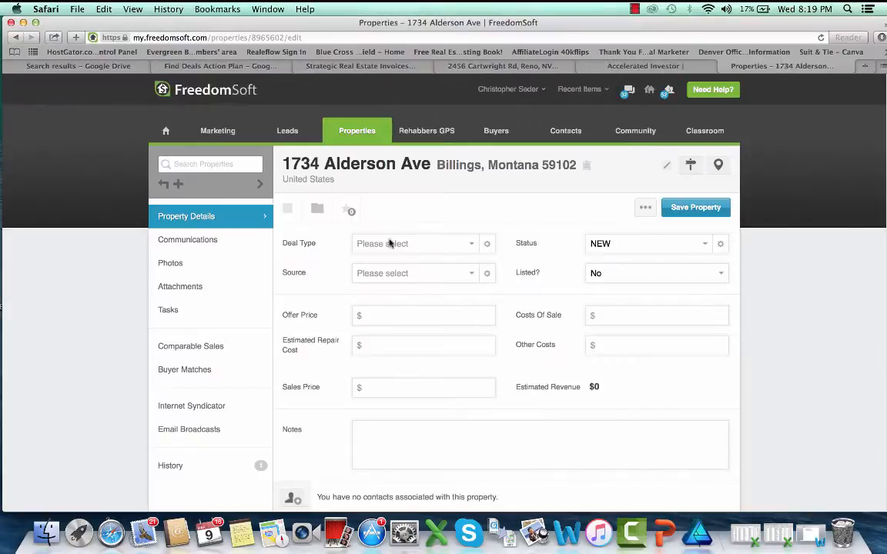
mouse_move(453, 280)
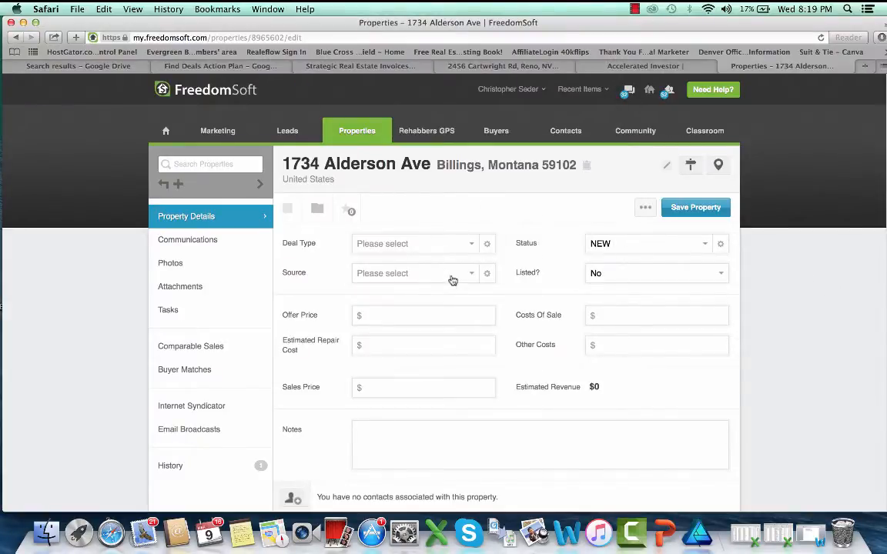
Leave the property and go to My Account, showing the Big Sky Property Solutions LLC company profile
left_click(508, 89)
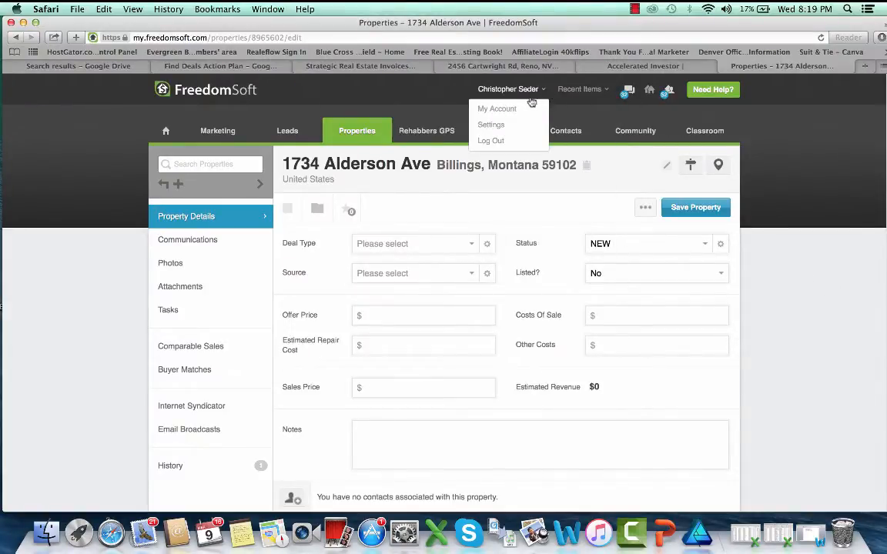
mouse_move(496, 107)
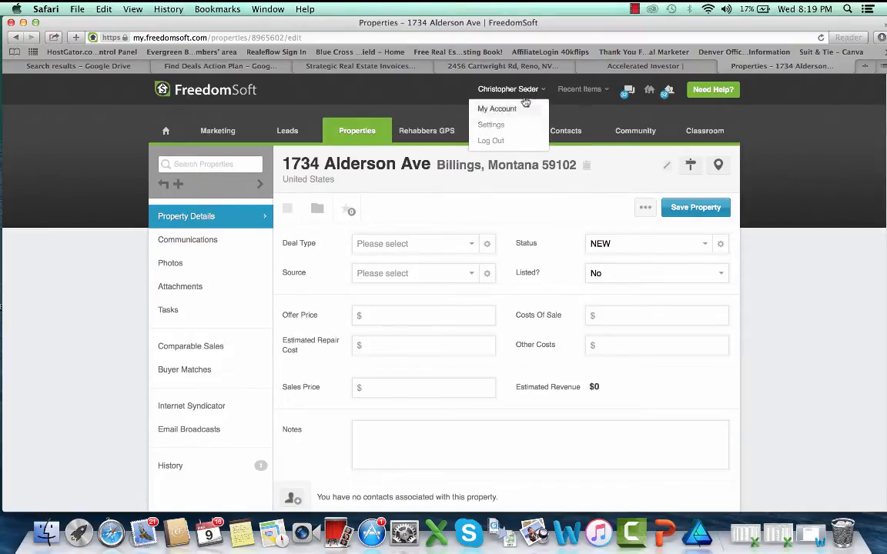
left_click(491, 123)
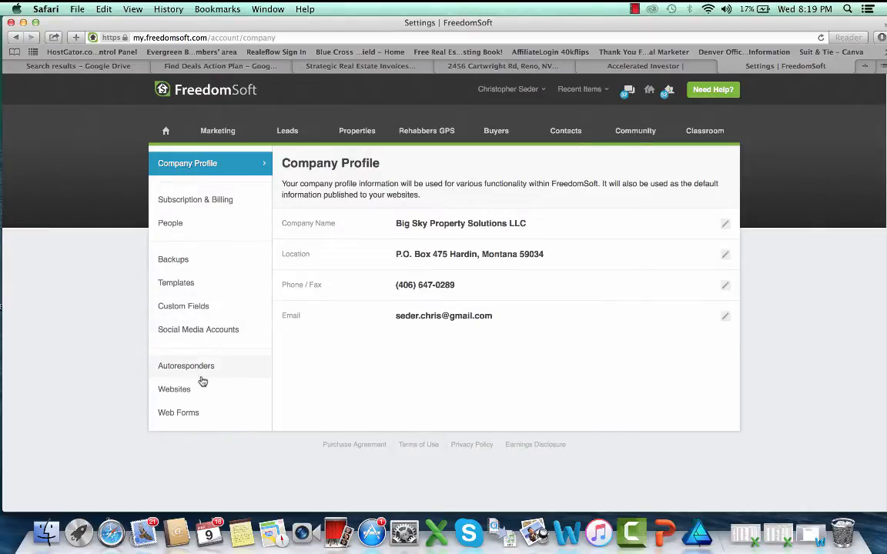
Show the Templates settings listing document templates like proof of funds and state buy-sell agreements
left_click(175, 283)
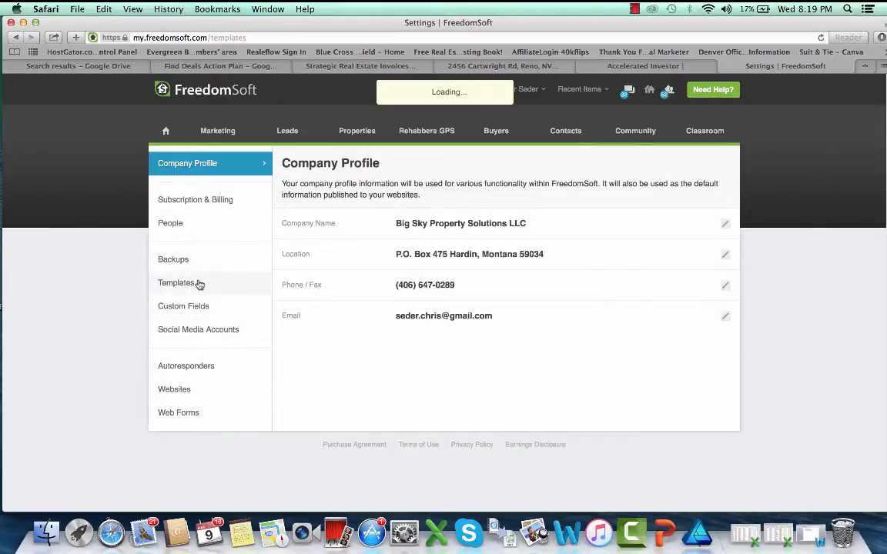
left_click(176, 284)
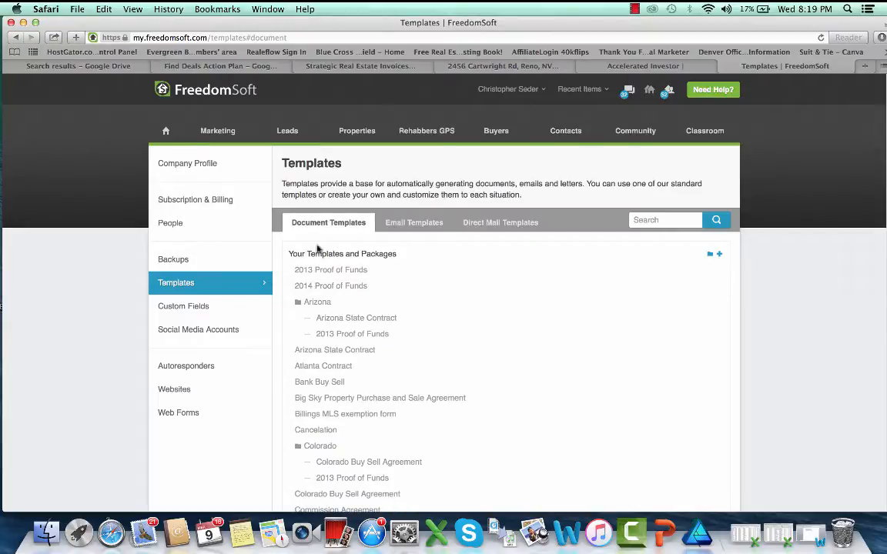
mouse_move(351, 332)
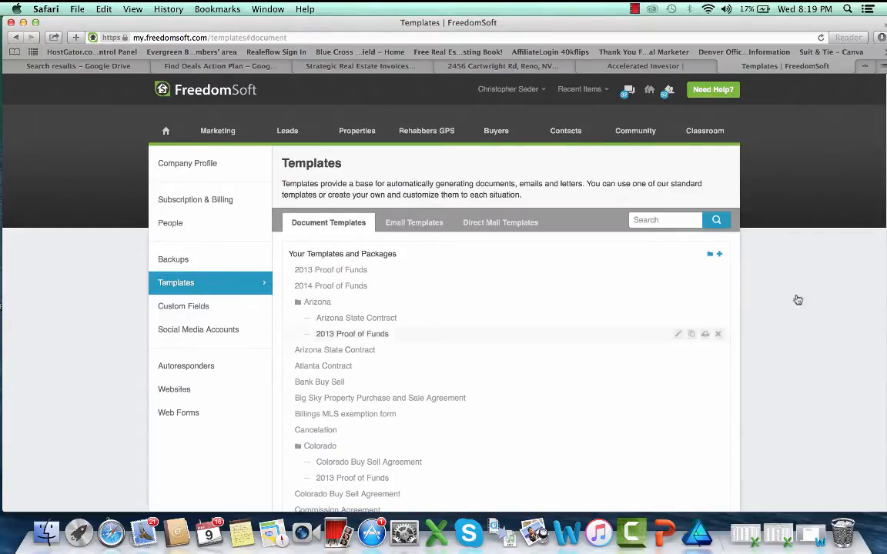
mouse_move(397, 400)
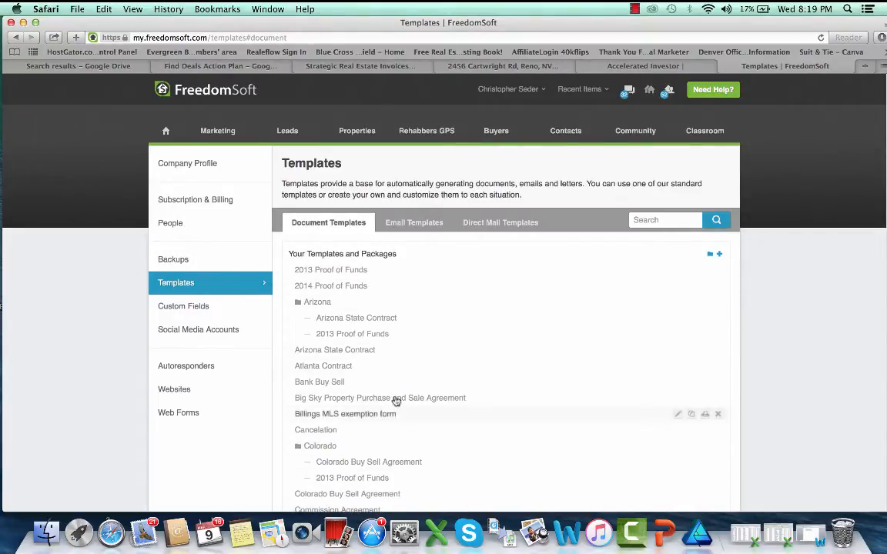
mouse_move(440, 415)
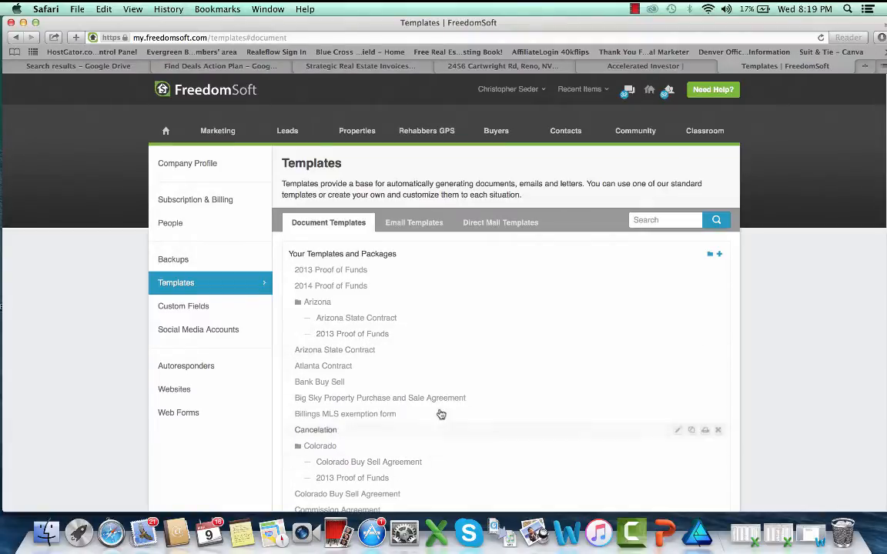
mouse_move(401, 414)
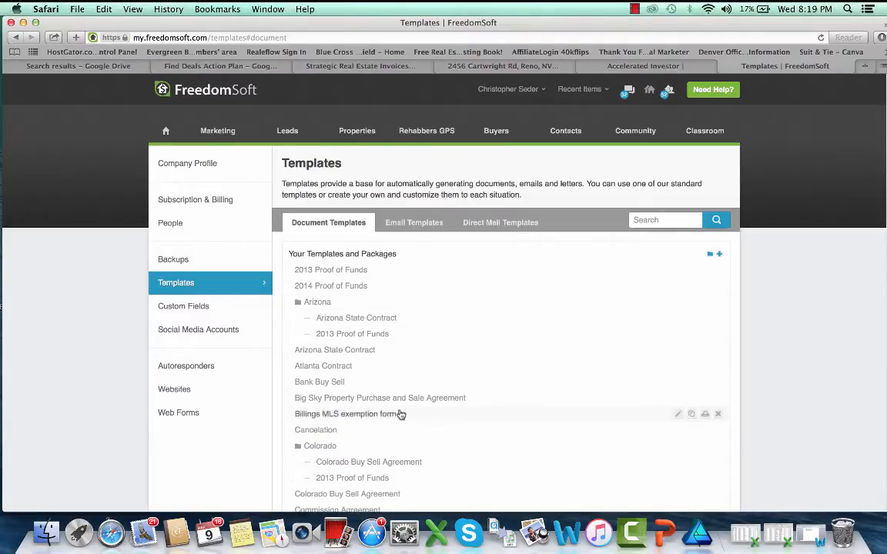
mouse_move(810, 197)
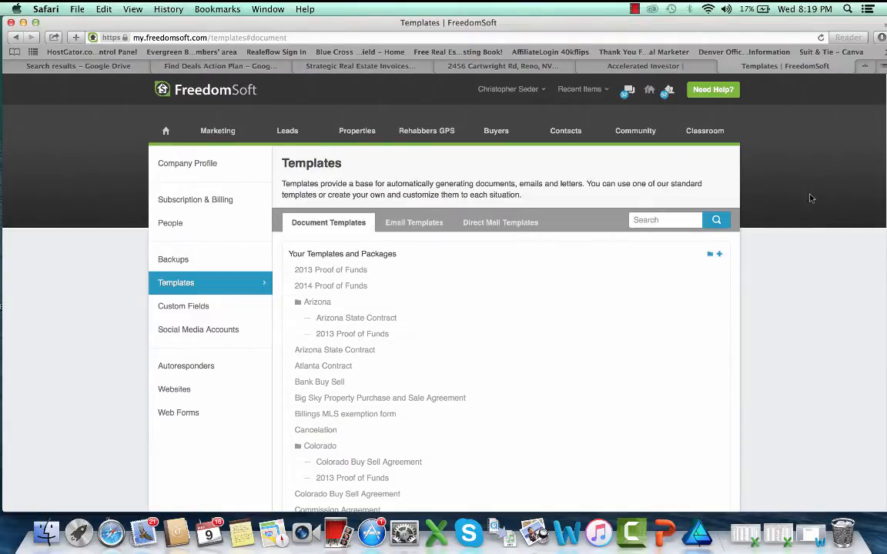
mouse_move(718, 254)
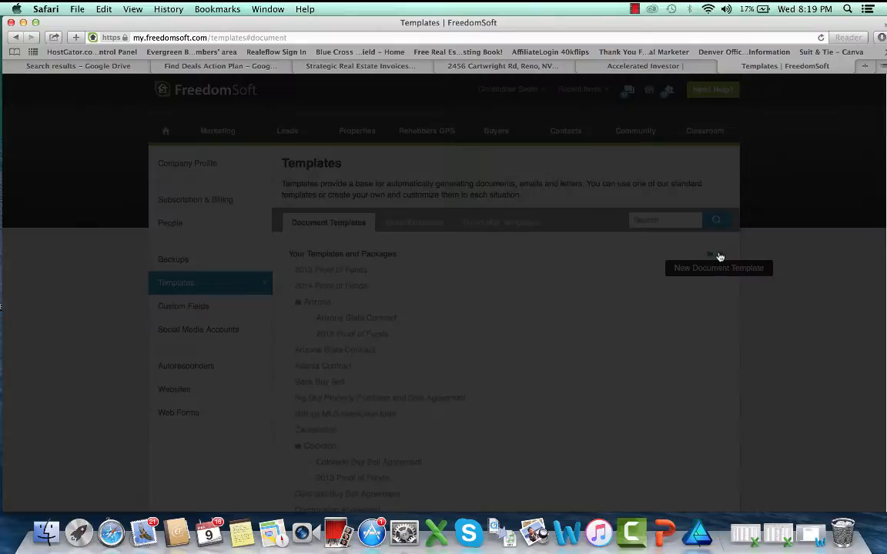
Start a new document template titled 'Seder Capital LLC Montana State Contract'
left_click(717, 268)
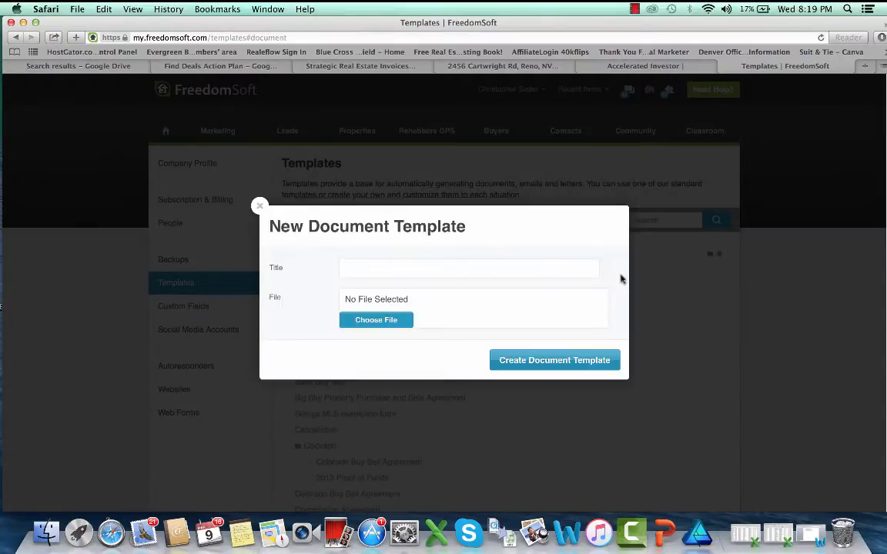
left_click(469, 268)
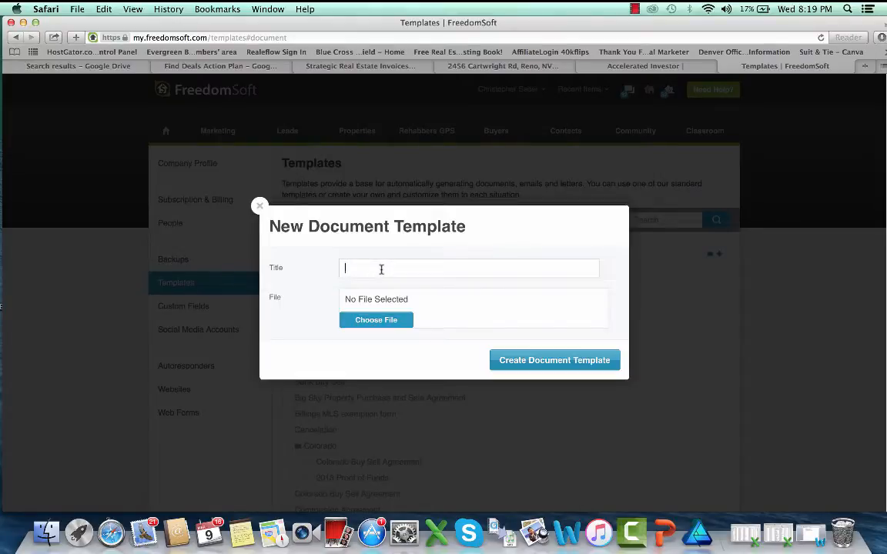
type("Seder")
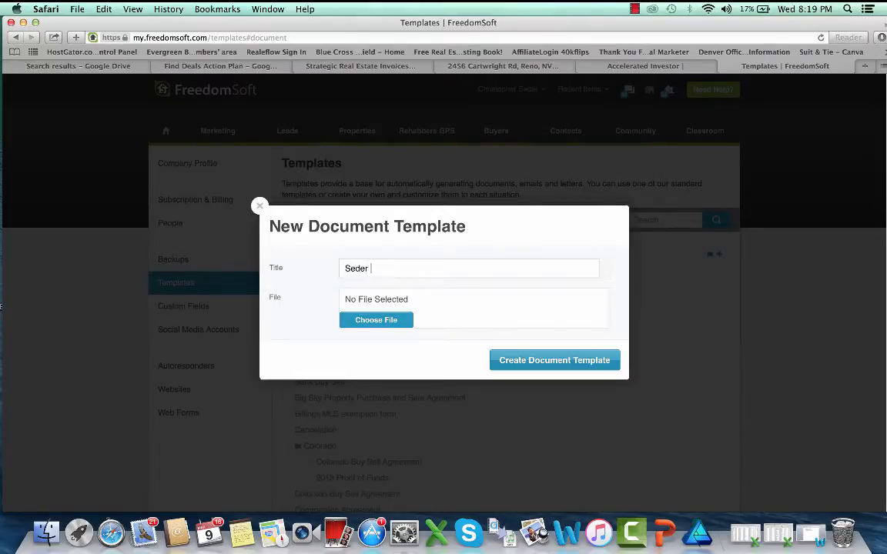
type("Capital L")
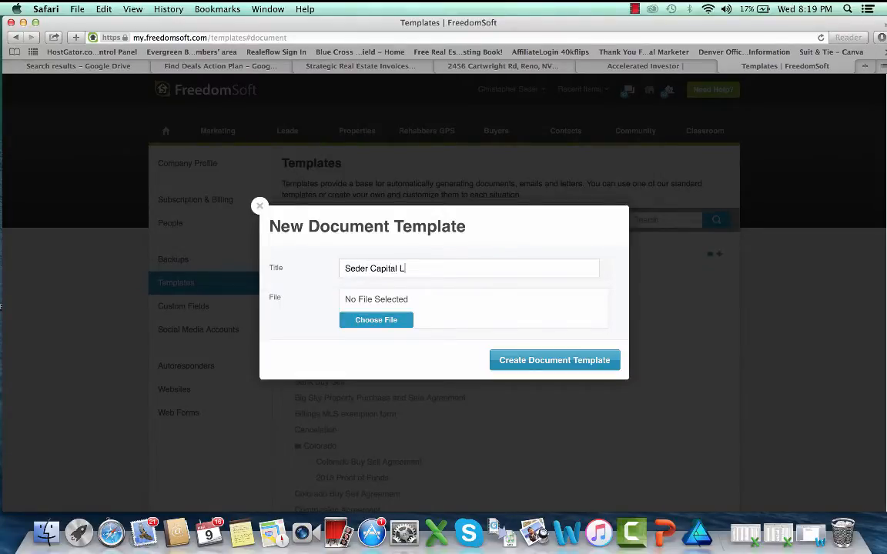
type("LC")
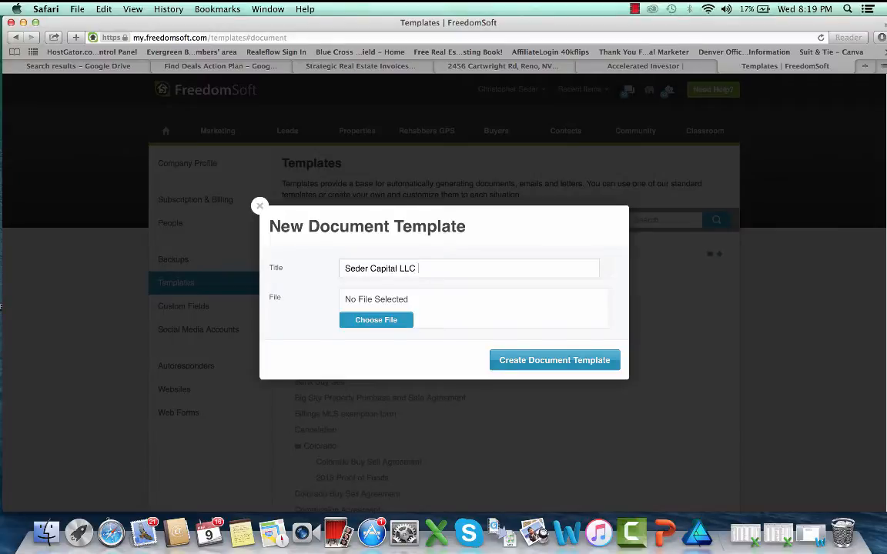
type("Montana")
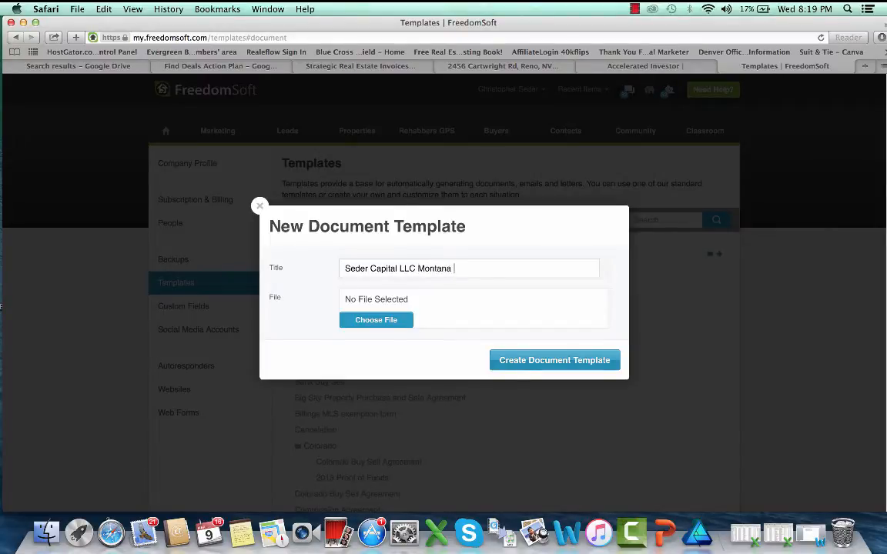
type("State Contra")
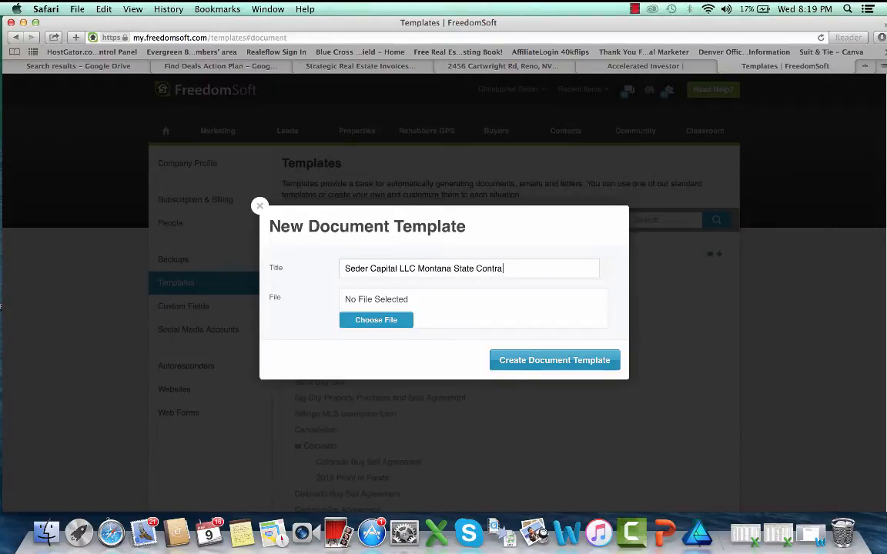
type("ct")
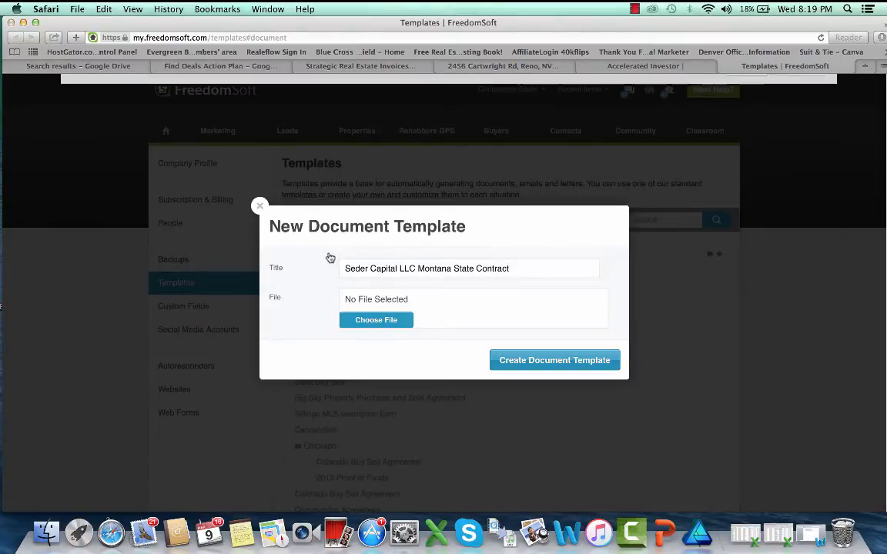
left_click(375, 319)
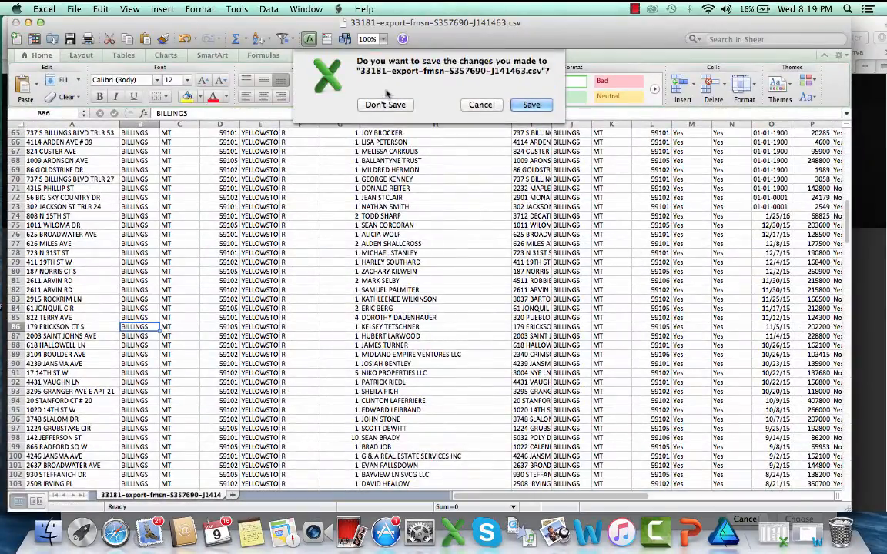
Dismiss Excel's save prompt, check the Seder Capital purchase agreement PDF's name and Downloads location in Preview, and return to the template form
left_click(385, 105)
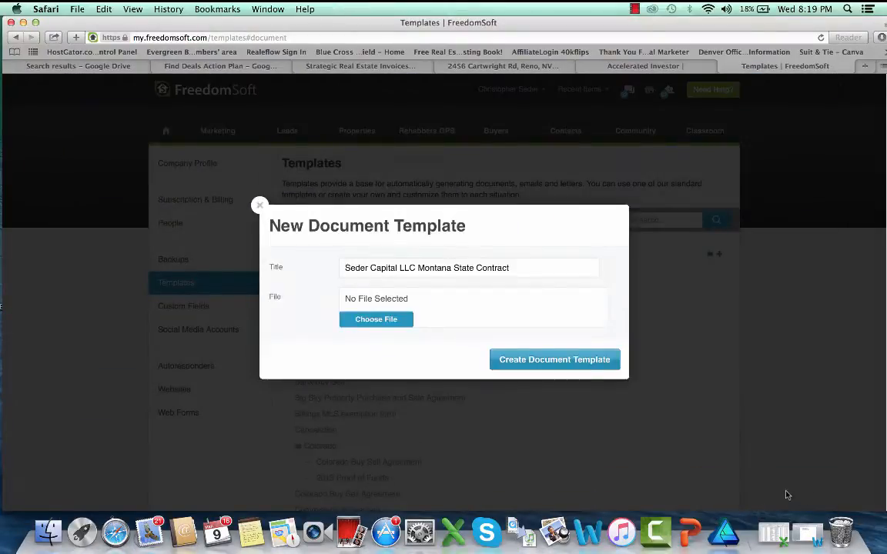
left_click(375, 319)
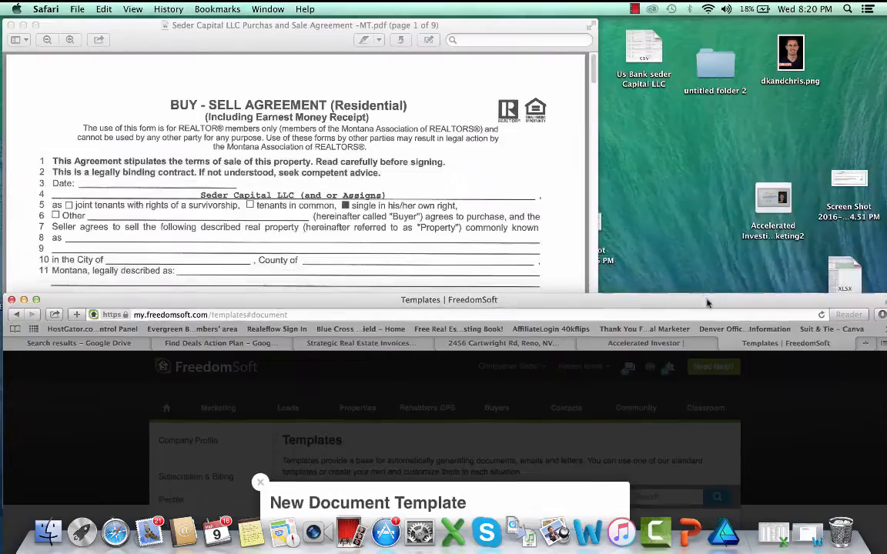
left_click(86, 9)
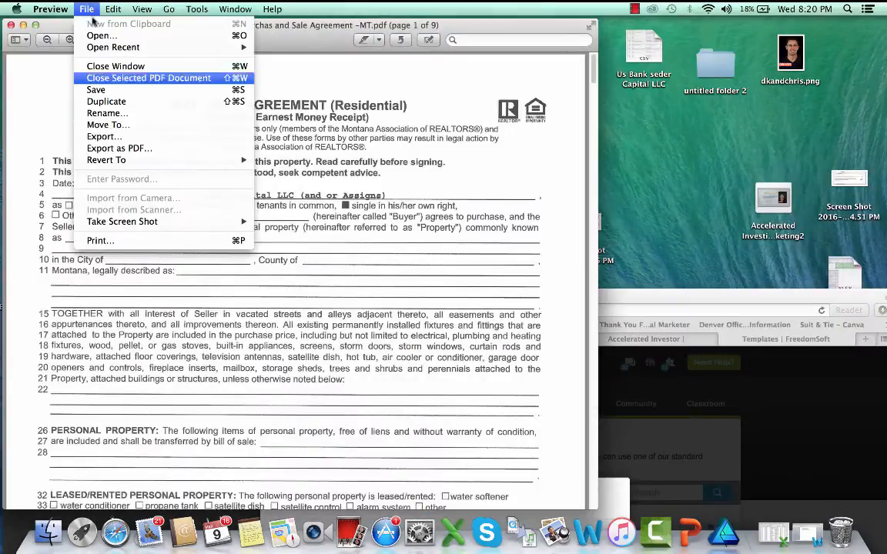
mouse_move(105, 135)
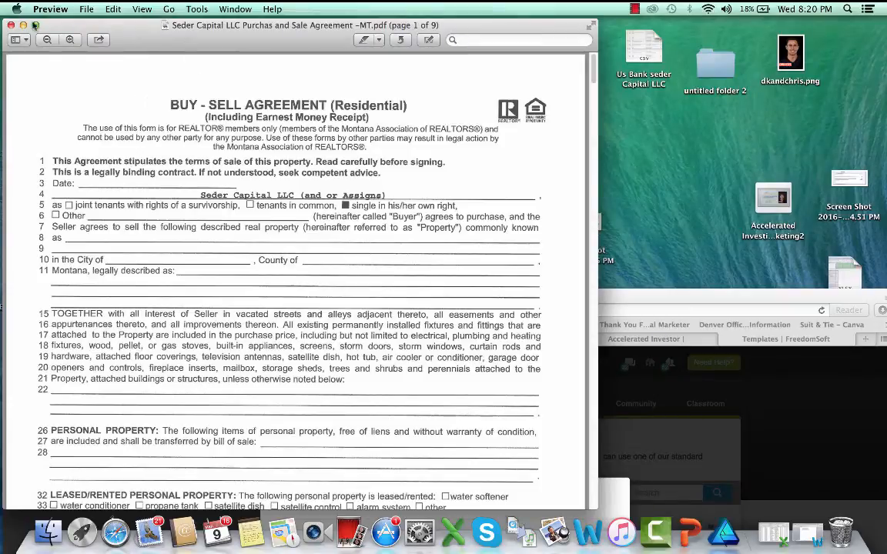
left_click(86, 9)
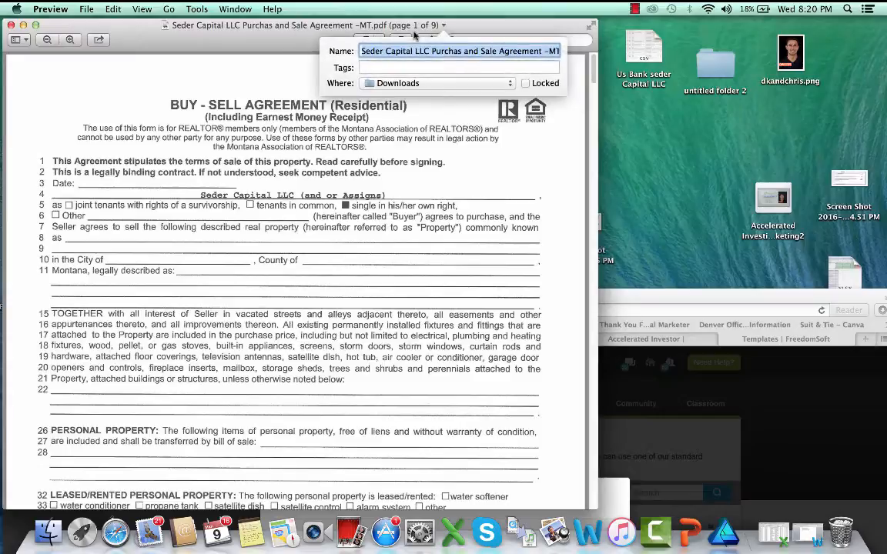
left_click(434, 83)
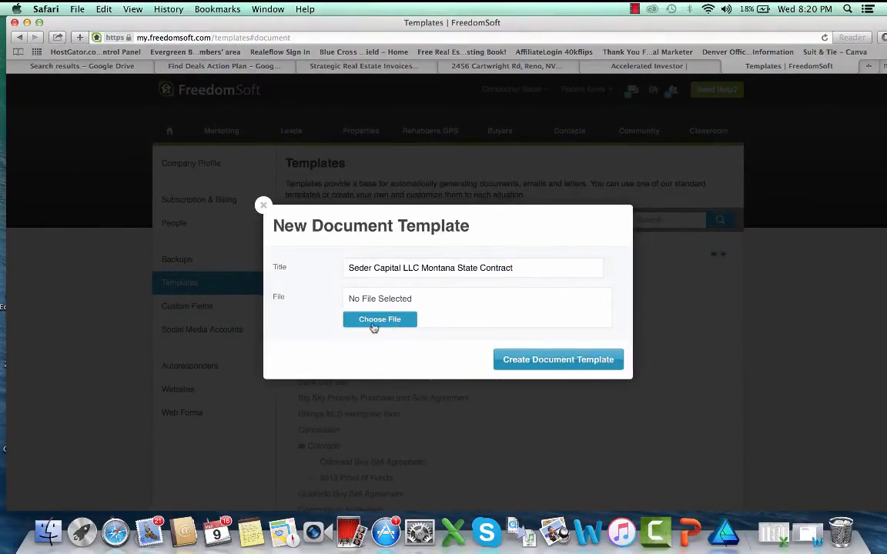
Choose the Seder Capital LLC Purchase MT PDF from the Desktop as the template's file
left_click(379, 318)
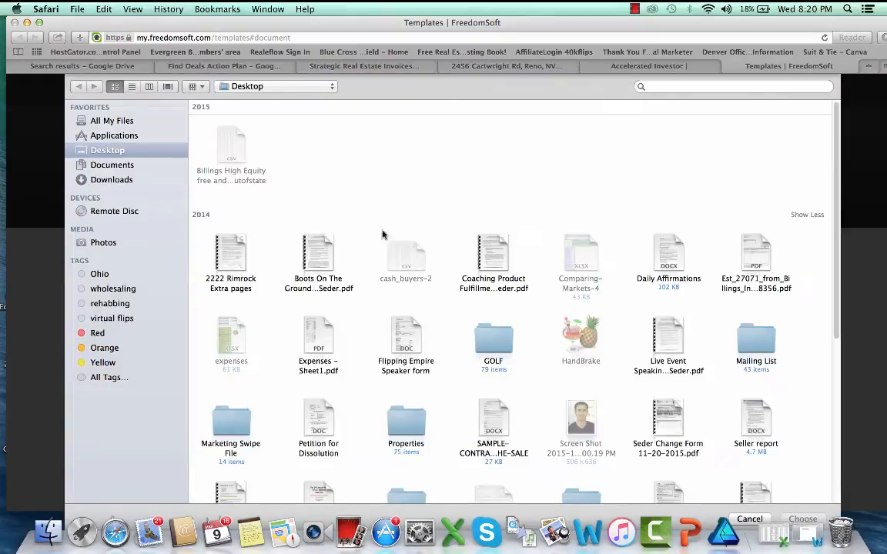
mouse_move(853, 230)
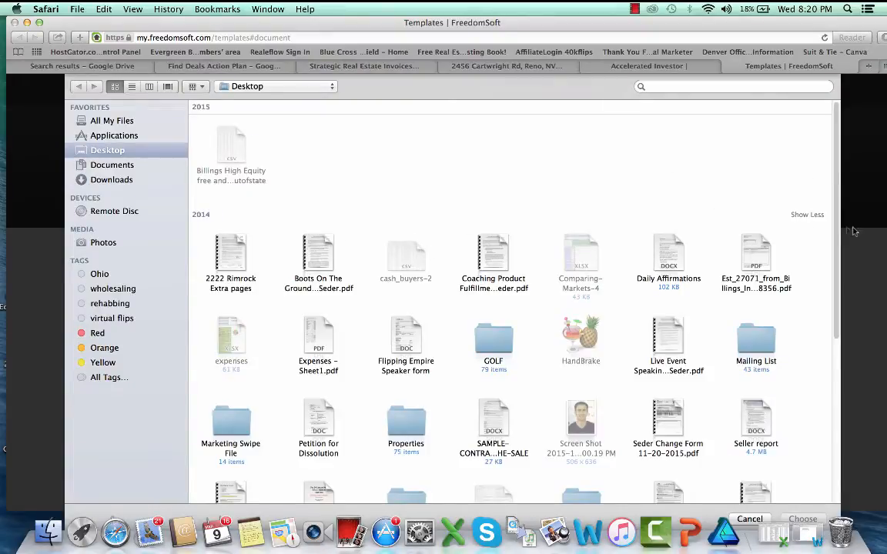
scroll("down", 3)
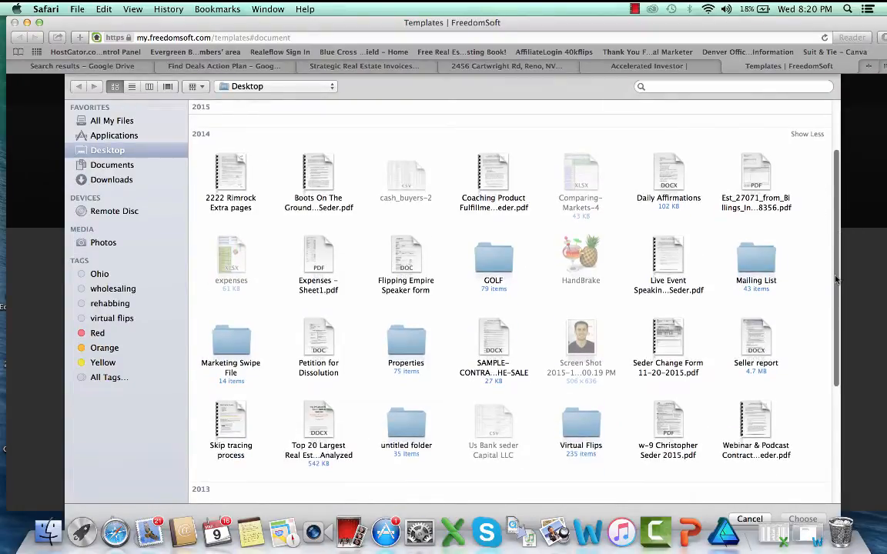
scroll("down", 3)
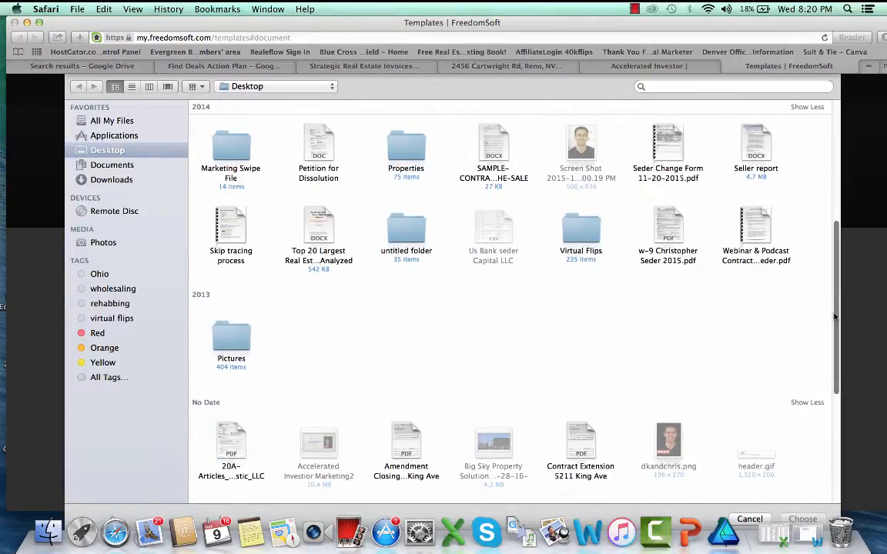
scroll("down", 3)
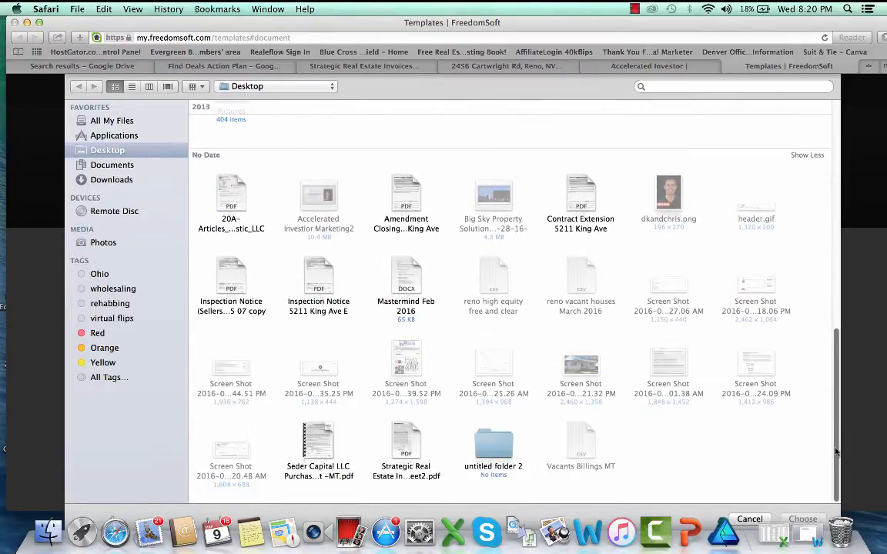
left_click(317, 440)
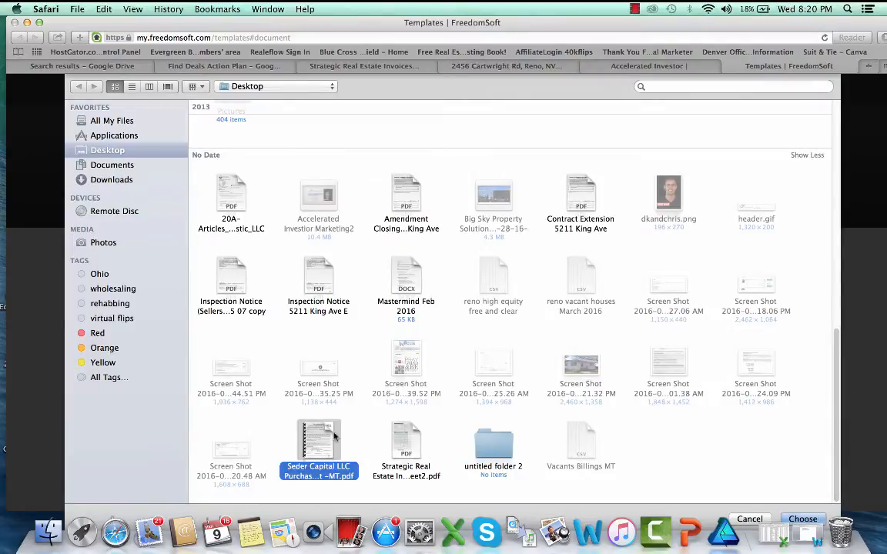
left_click(802, 519)
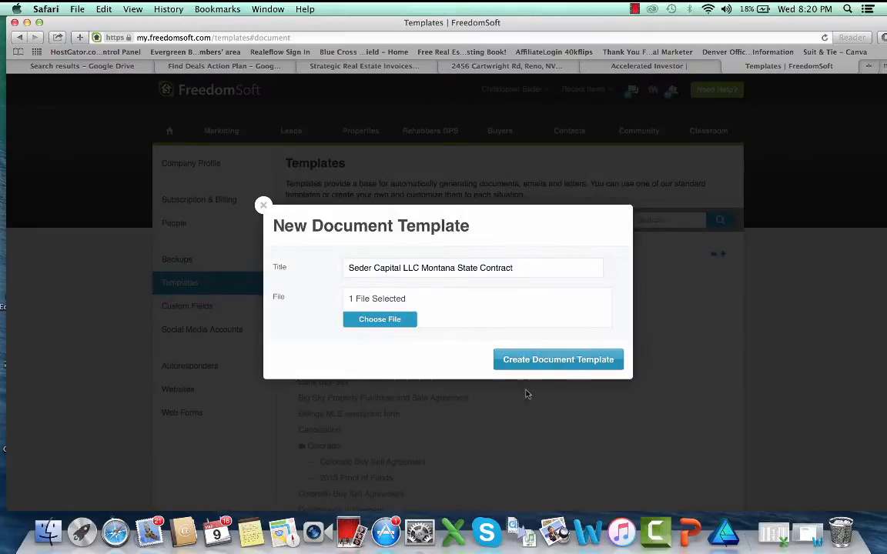
Create the Seder Capital LLC Montana State Contract template and load it in the template editor
left_click(557, 360)
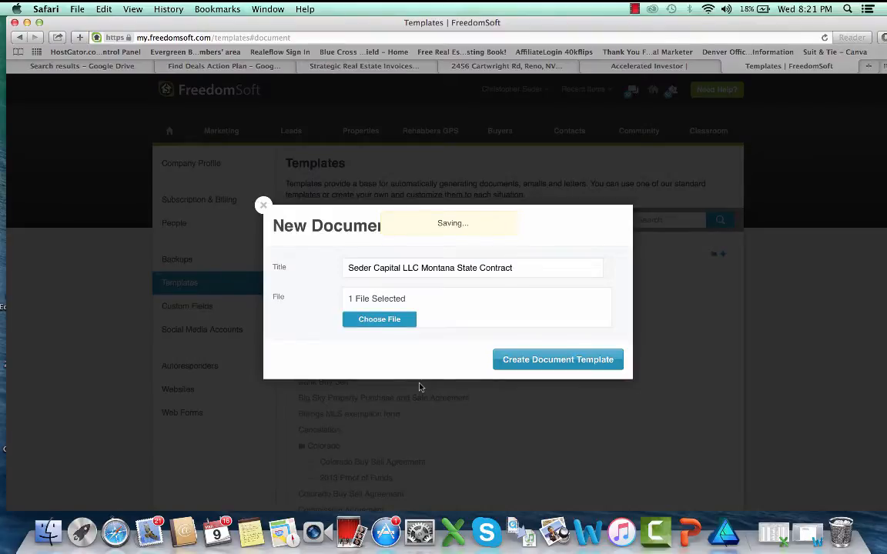
left_click(557, 360)
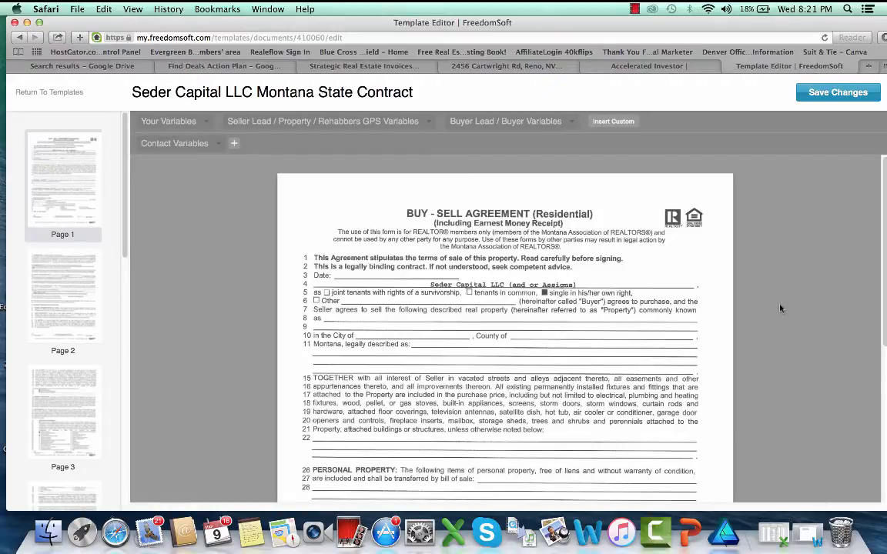
scroll("up", 3)
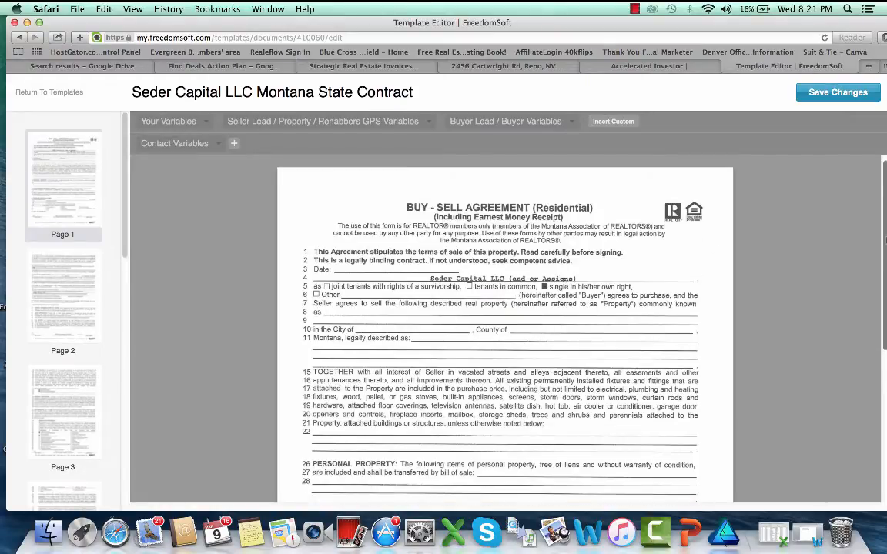
scroll("down", 3)
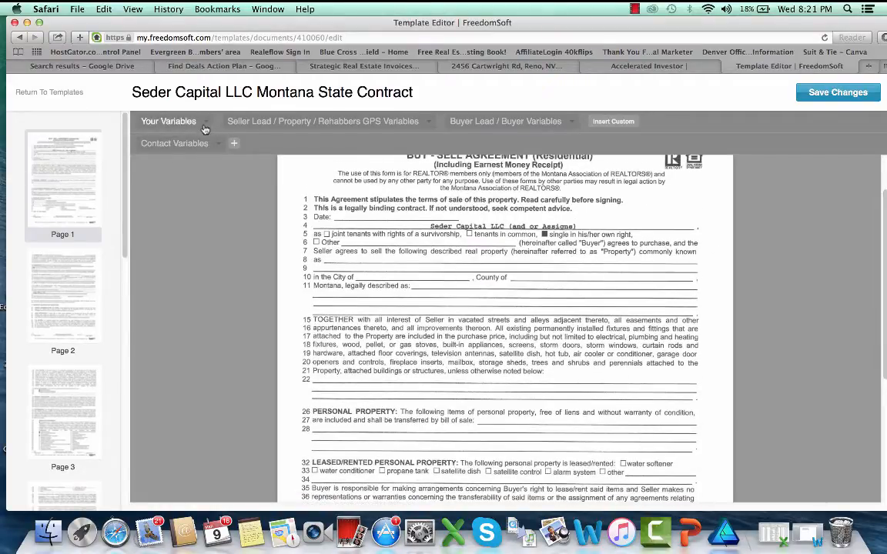
left_click(169, 120)
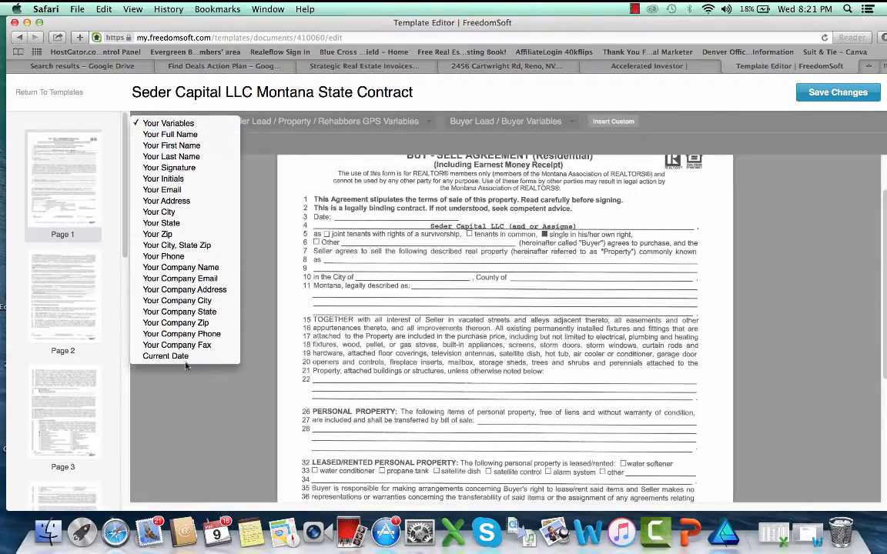
mouse_move(163, 178)
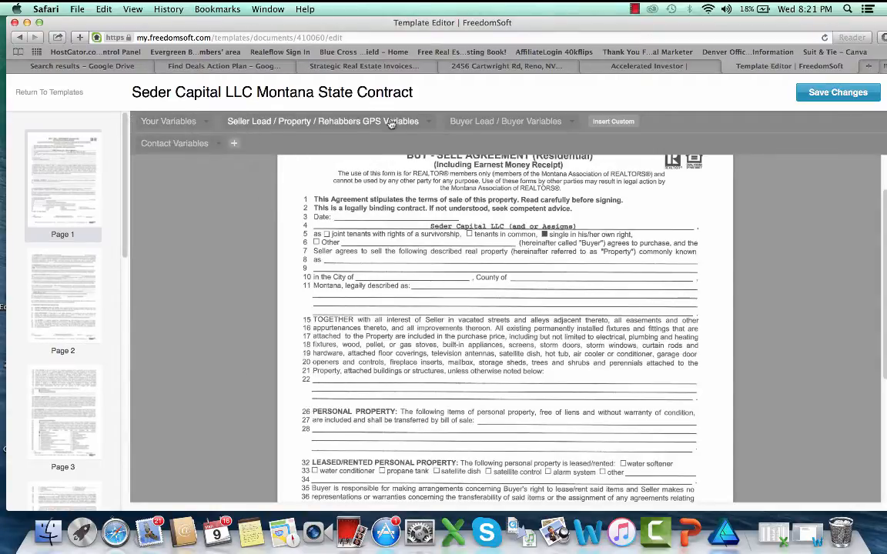
mouse_move(234, 143)
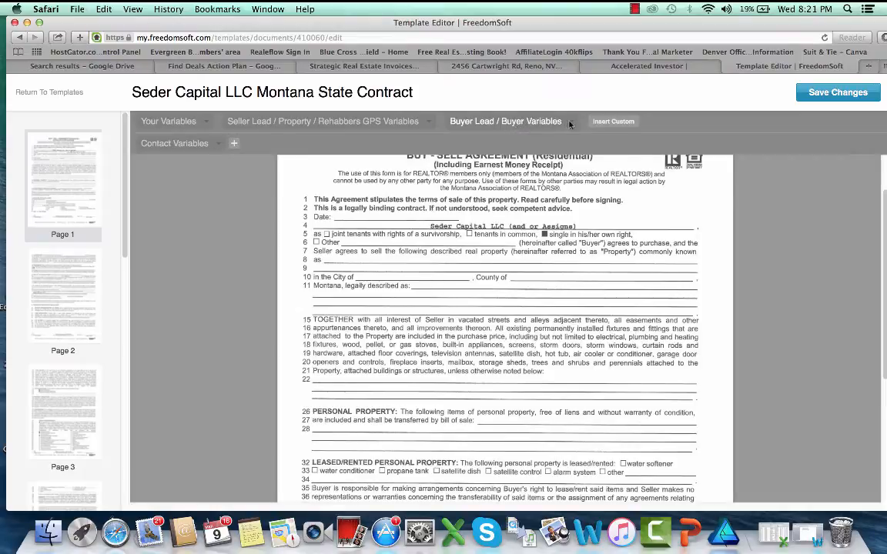
left_click(505, 120)
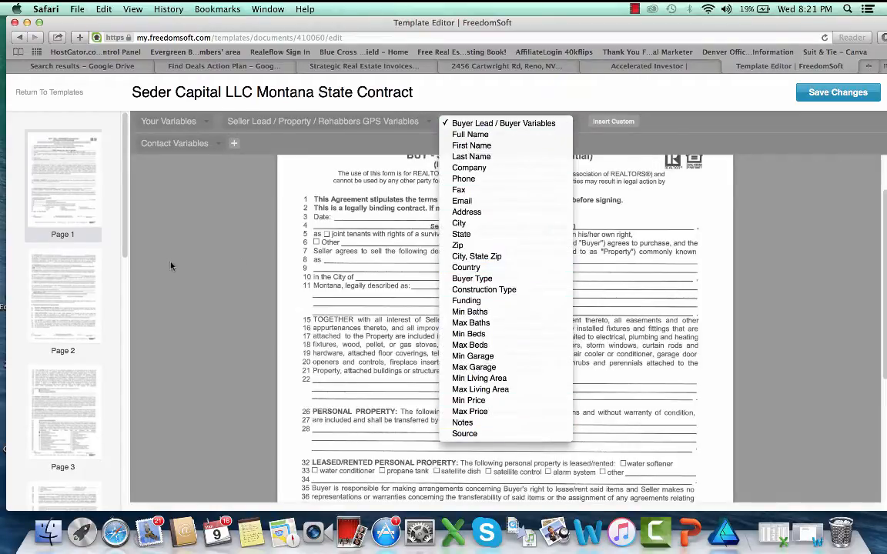
left_click(324, 120)
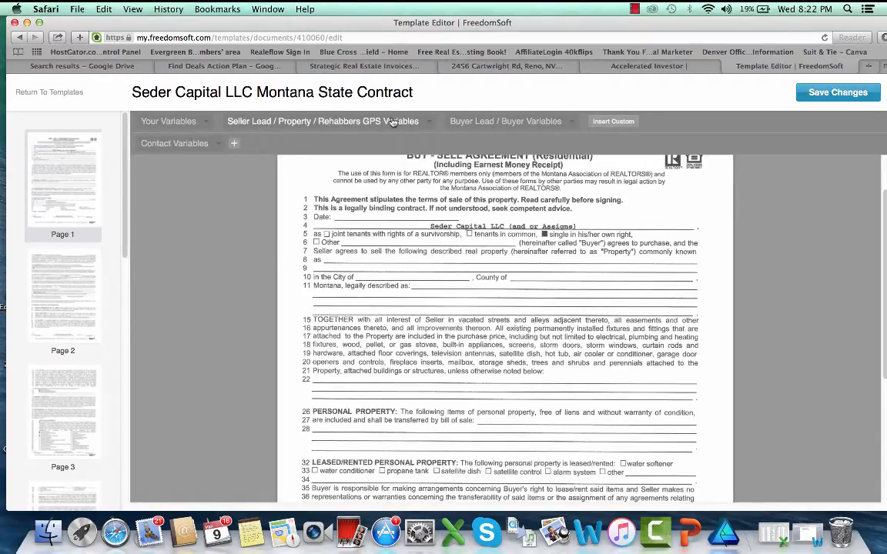
Place the Property Address variable on the contract's address blank on line 8
left_click(321, 120)
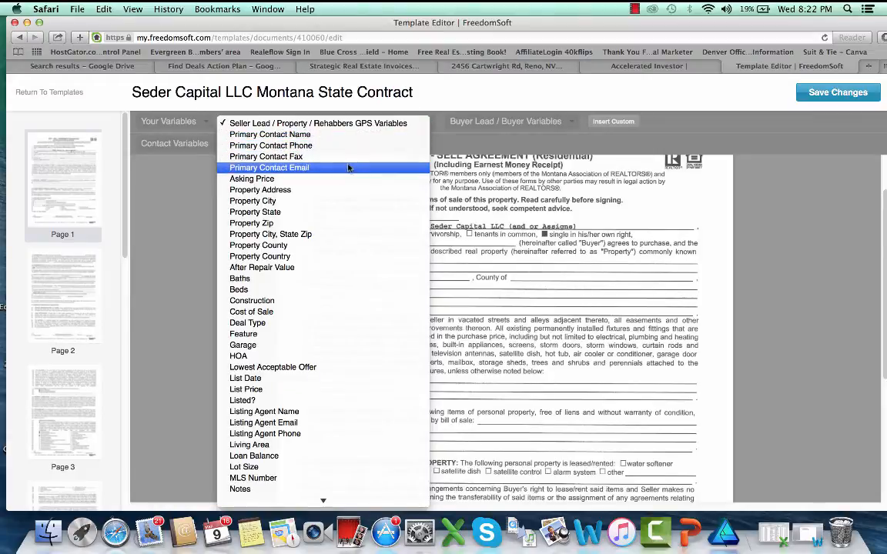
mouse_move(293, 191)
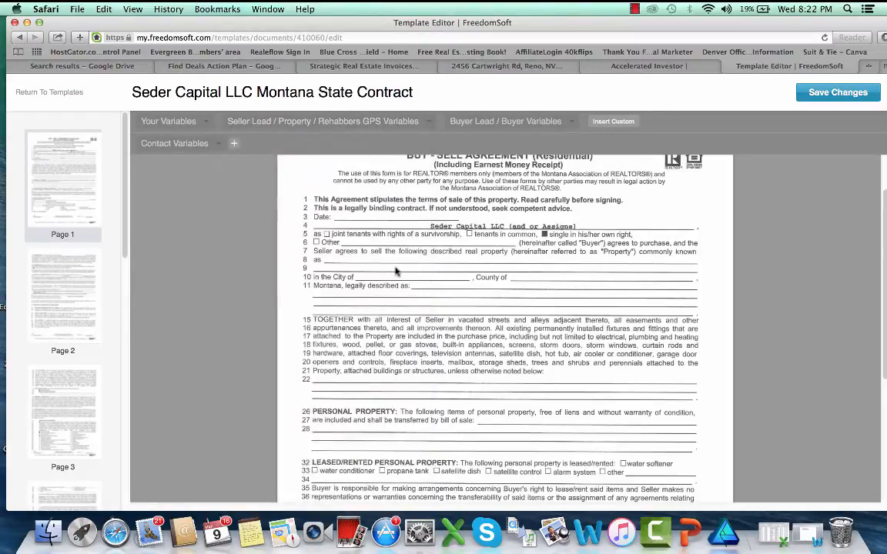
mouse_move(382, 264)
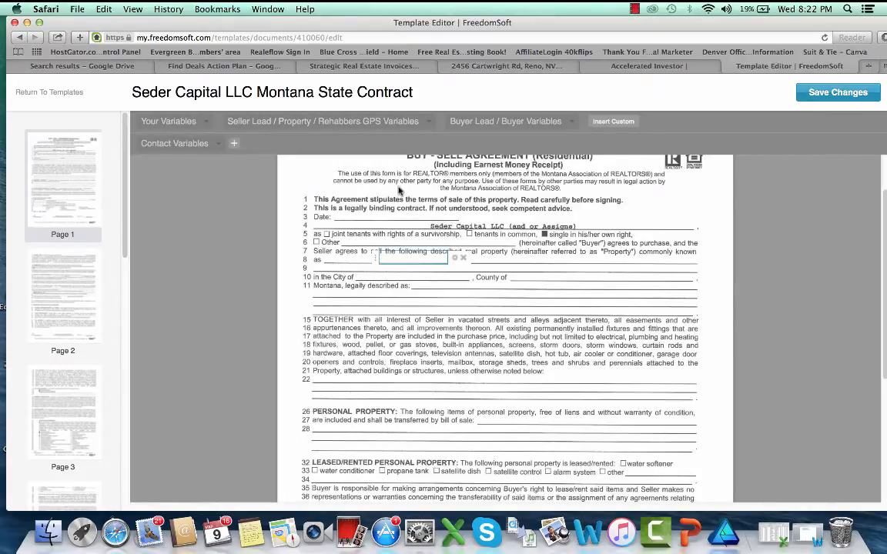
left_click(323, 120)
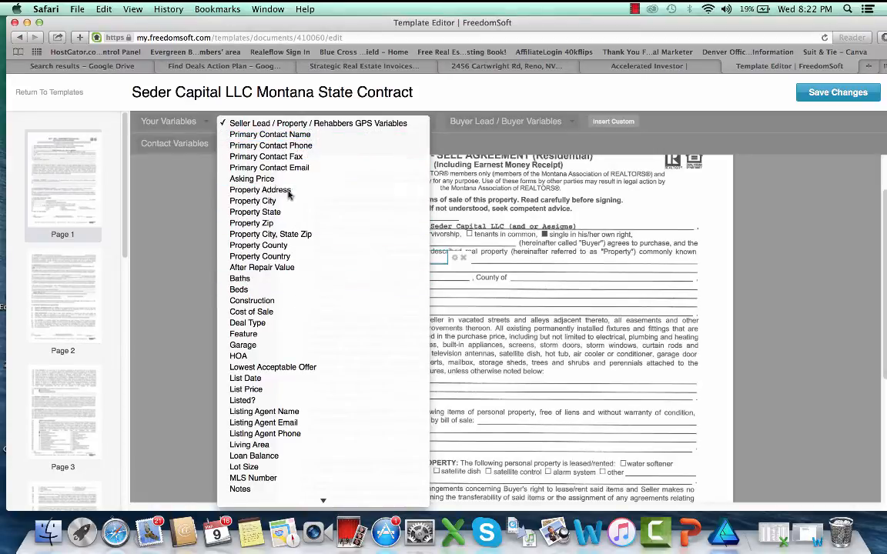
left_click(261, 189)
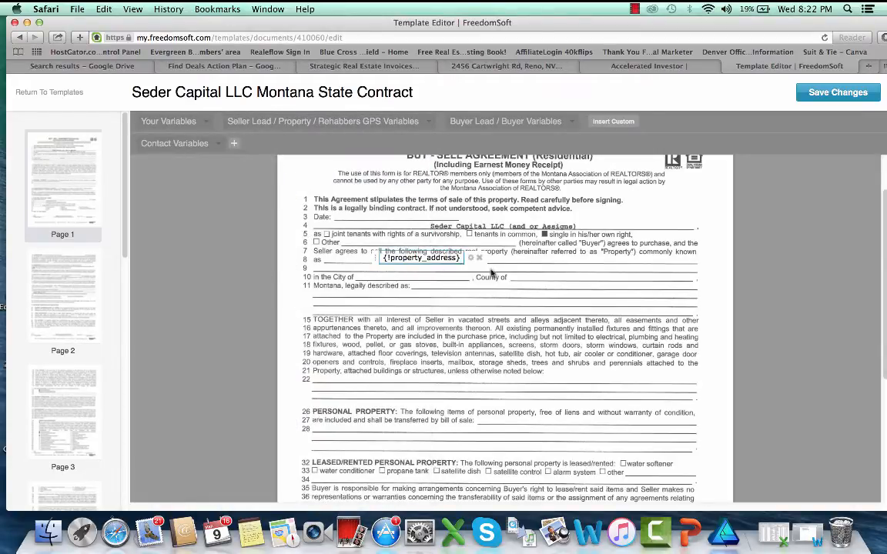
left_click(397, 277)
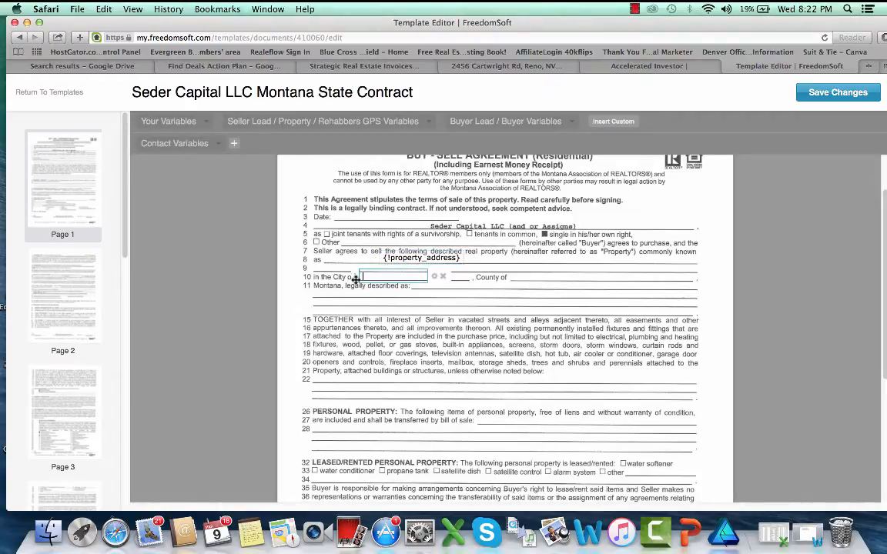
Fill the city and county blanks with the Property City and Property County variables
left_click(323, 120)
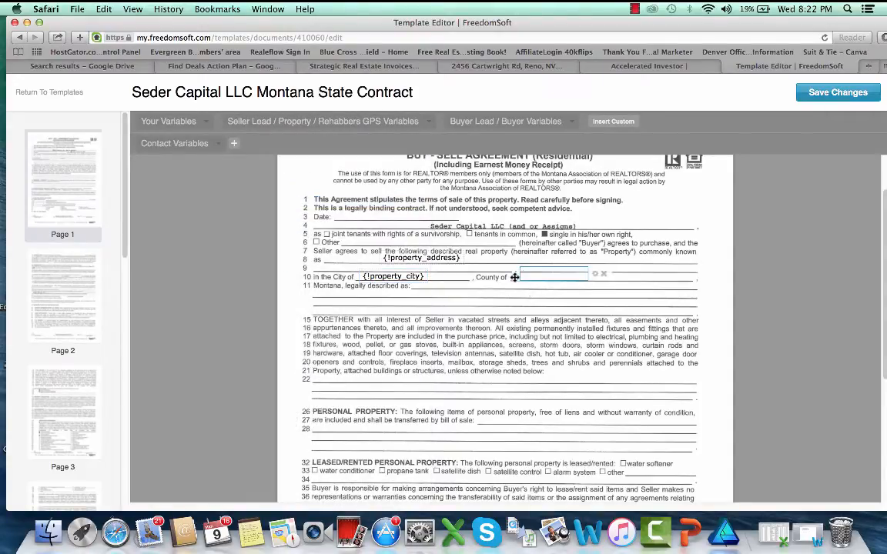
mouse_move(363, 191)
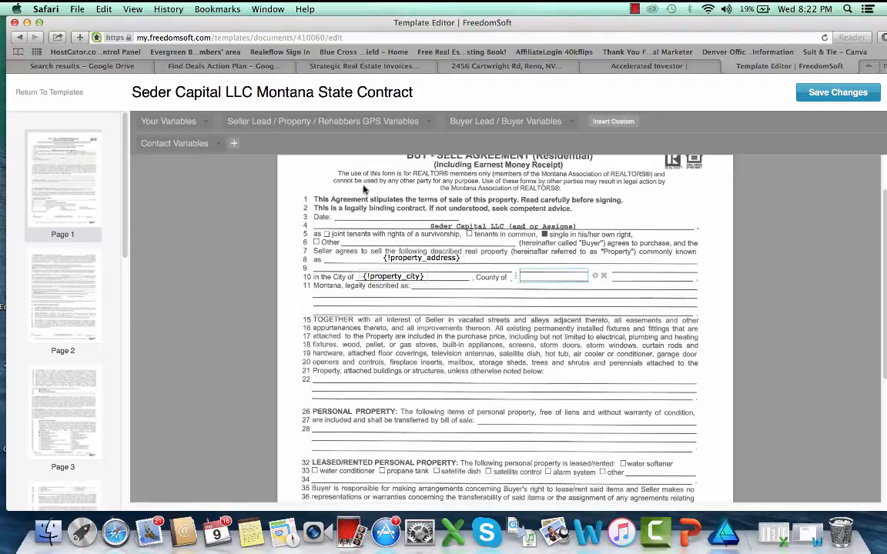
left_click(323, 120)
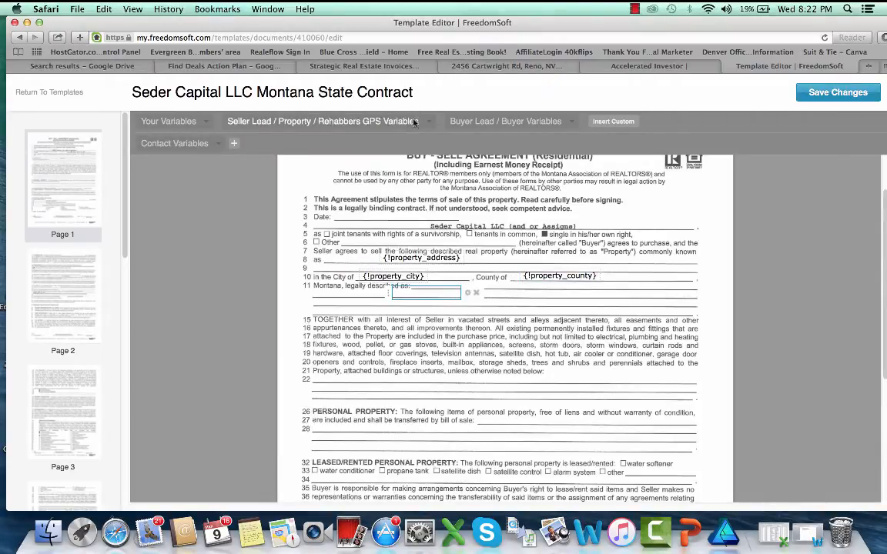
left_click(327, 120)
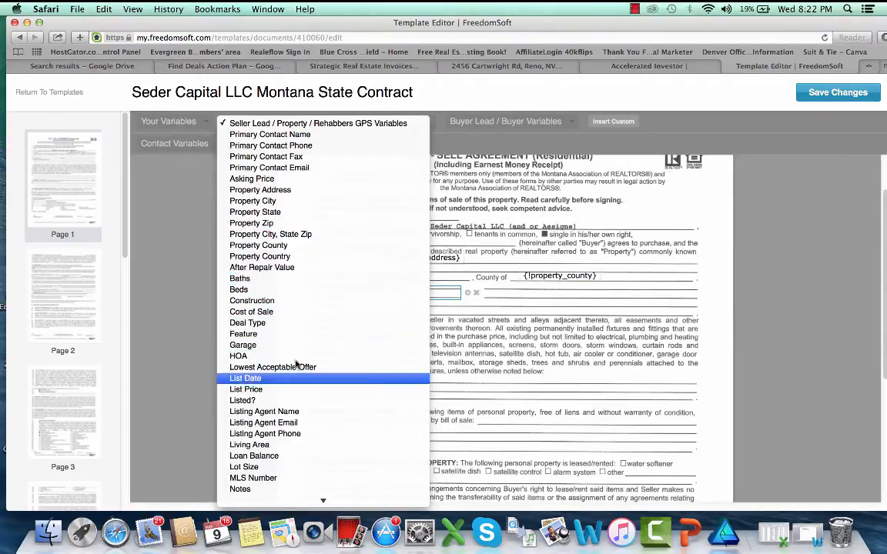
left_click(247, 379)
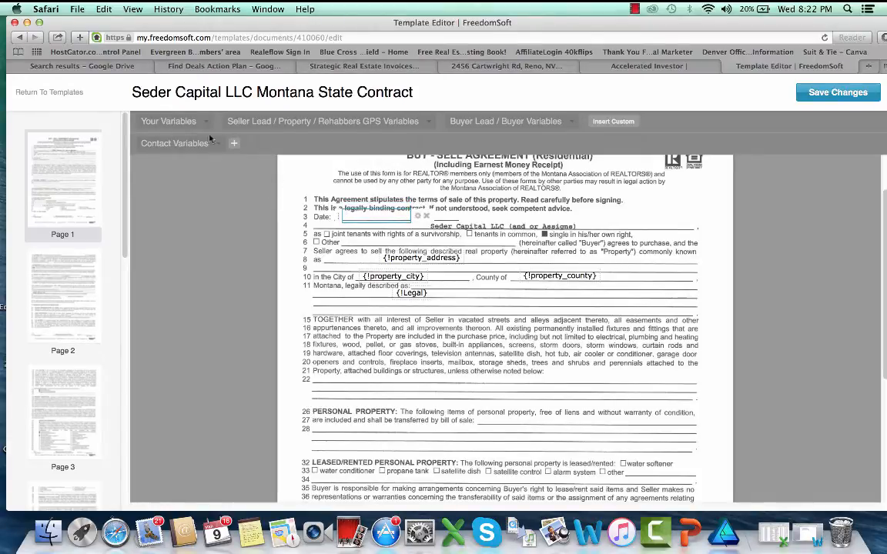
Insert the Current Date variable from Your Variables onto the contract's Date line
left_click(170, 120)
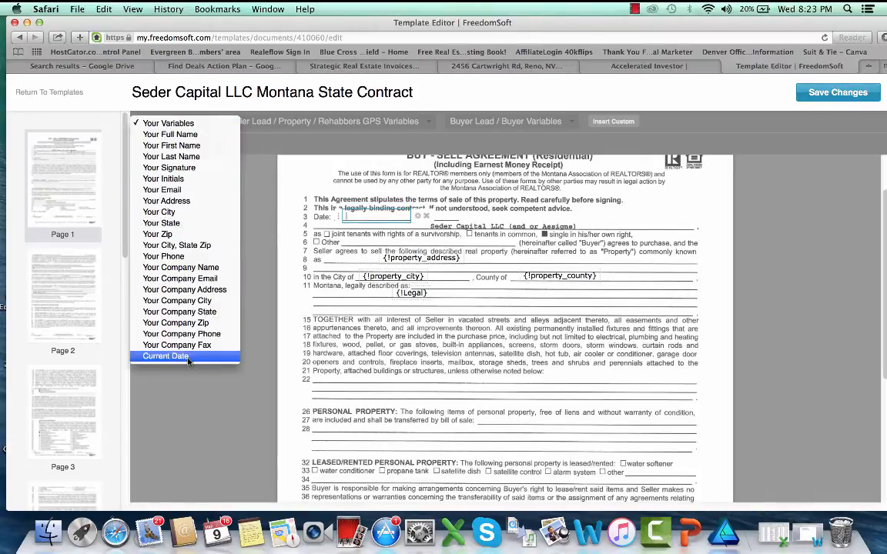
left_click(165, 356)
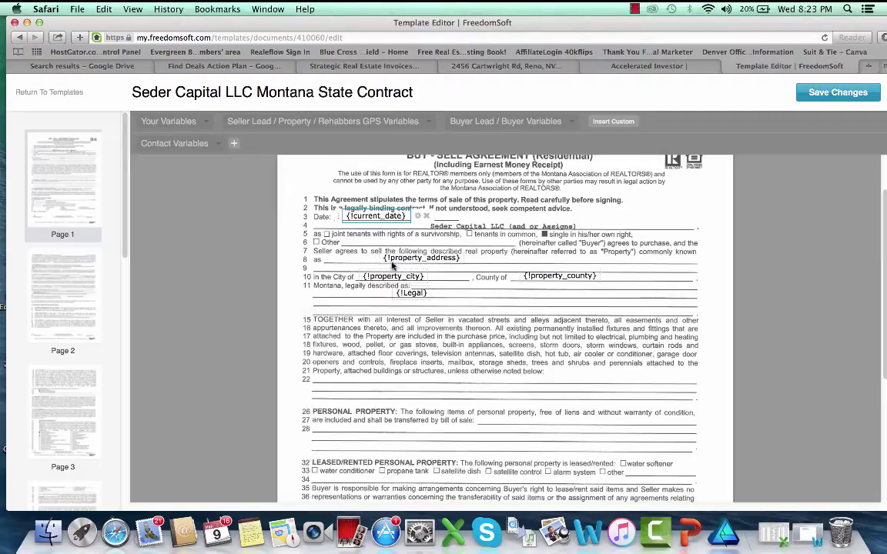
mouse_move(392, 264)
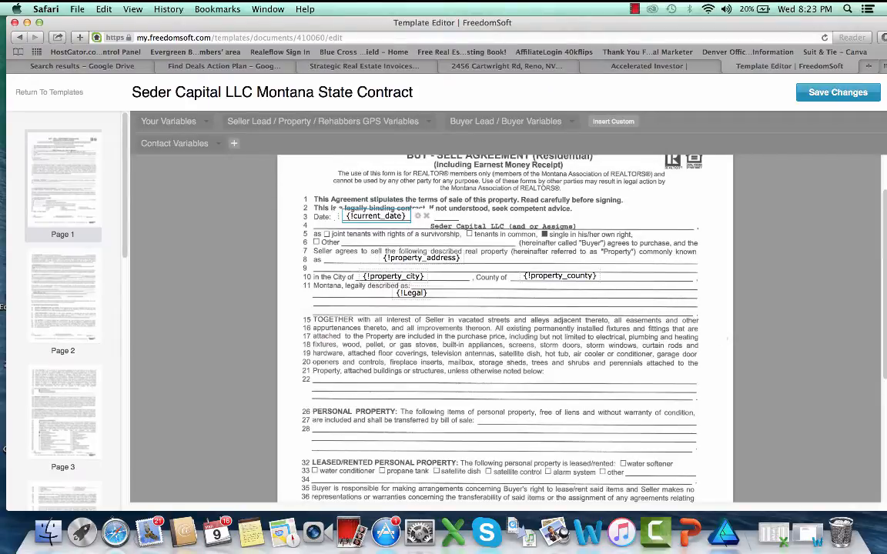
scroll("down", 3)
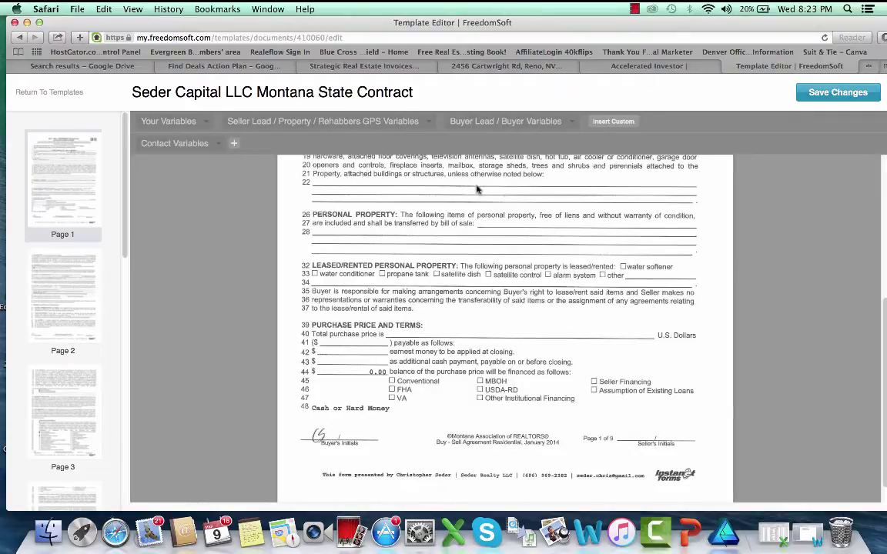
mouse_move(454, 253)
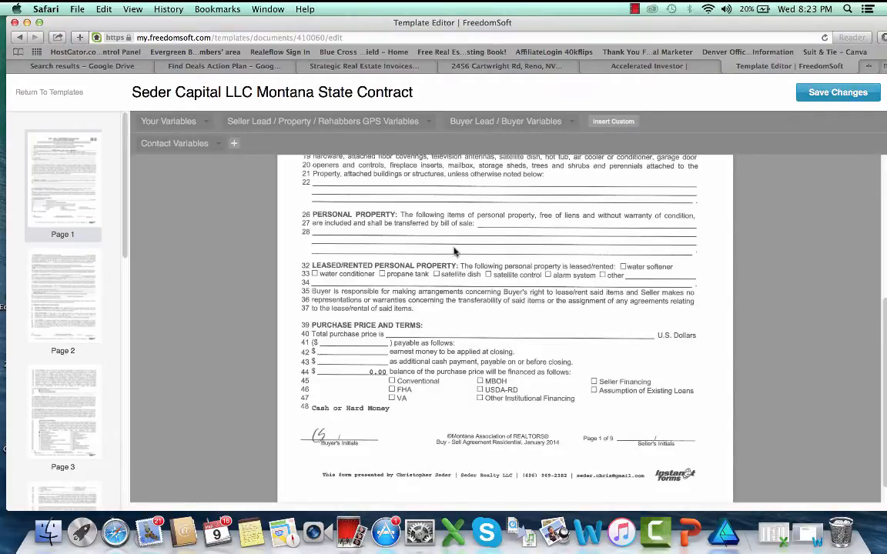
mouse_move(428, 336)
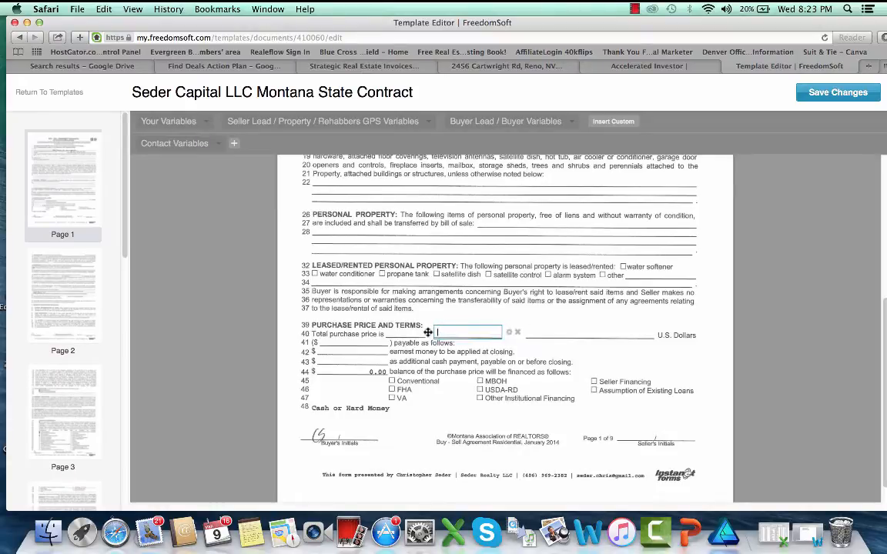
Put OfferBot Offer Price on purchase price lines 40 and 41 and OfferBot Deposit on the earnest money line
left_click(322, 120)
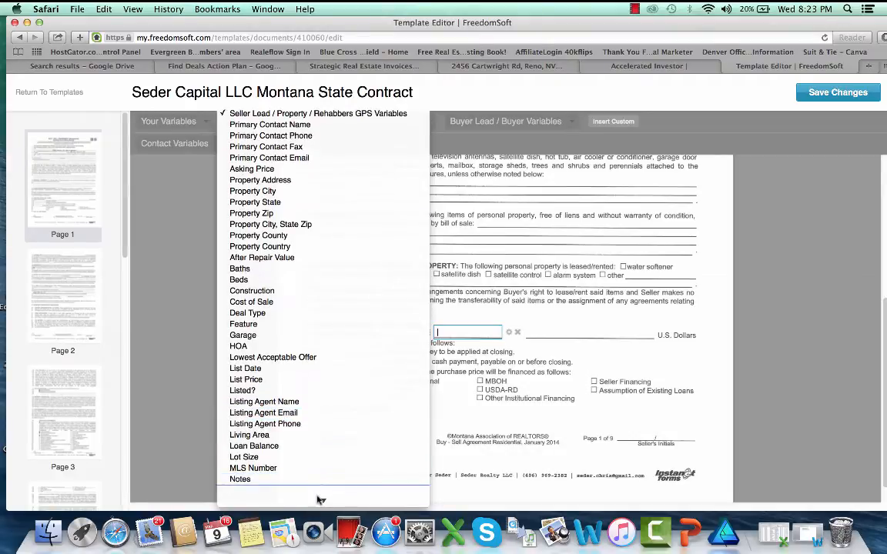
scroll("down", 3)
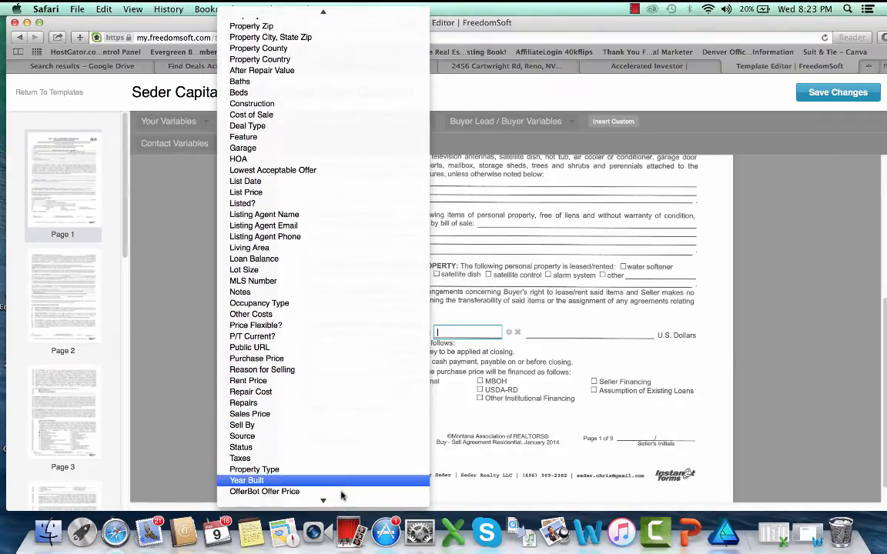
mouse_move(344, 421)
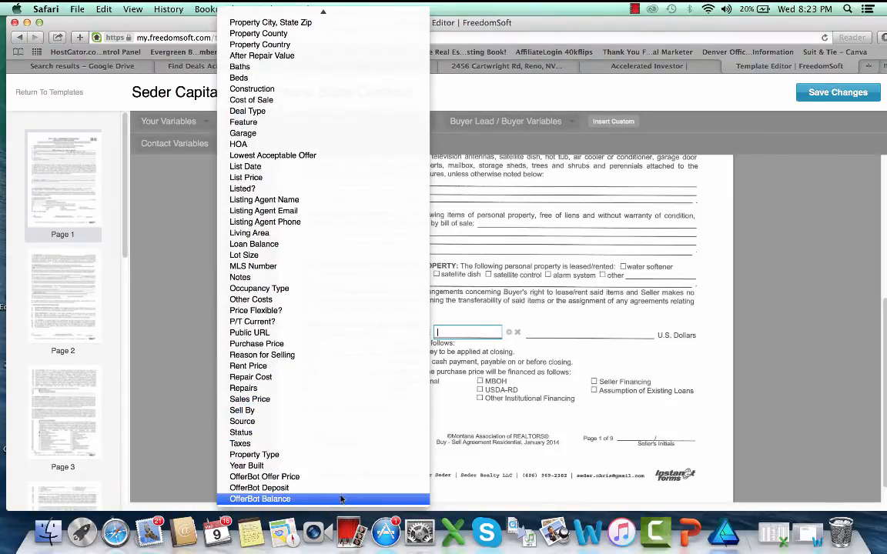
mouse_move(323, 486)
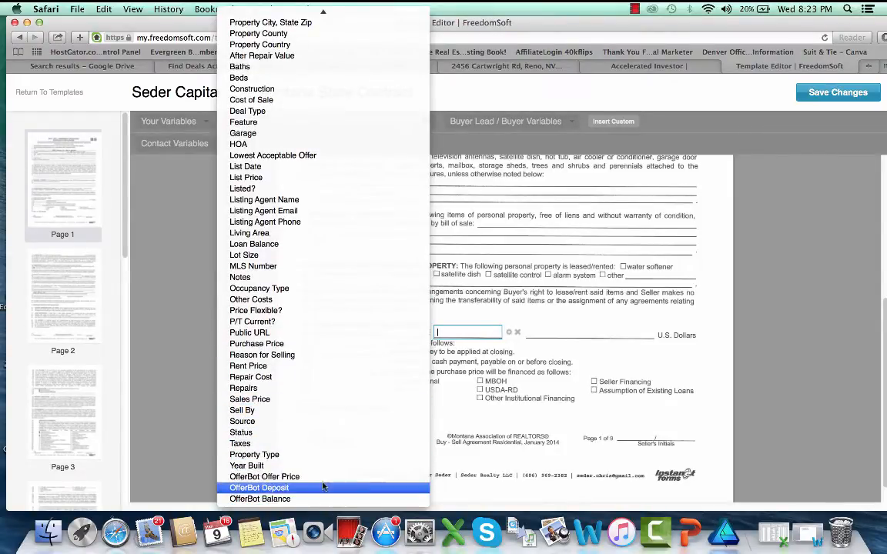
mouse_move(264, 477)
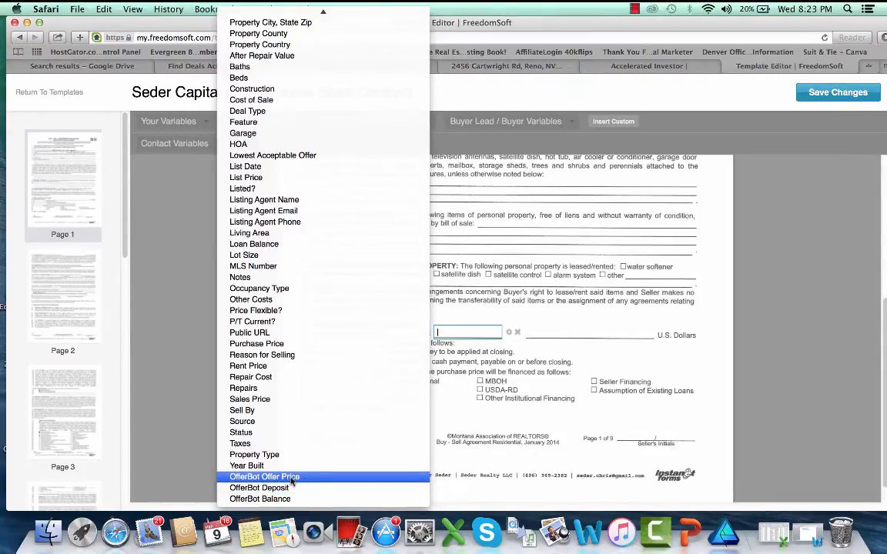
left_click(265, 477)
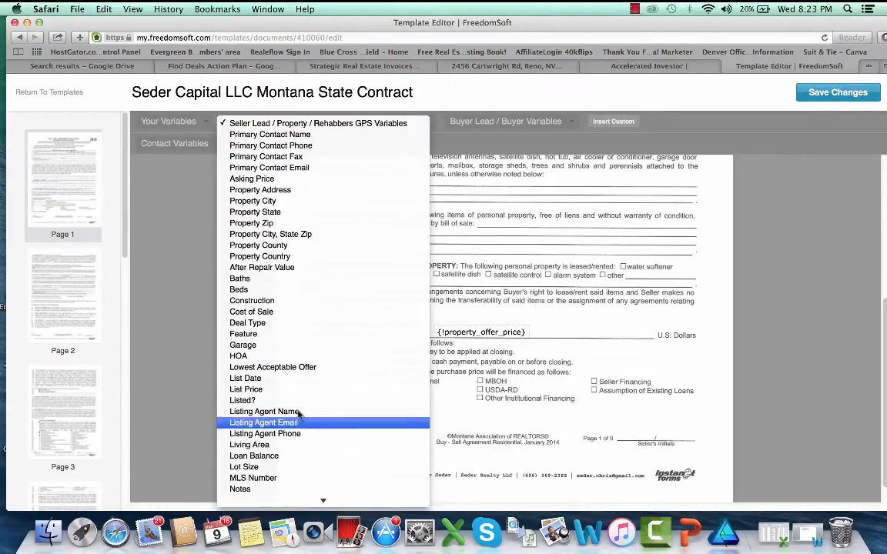
scroll("down", 3)
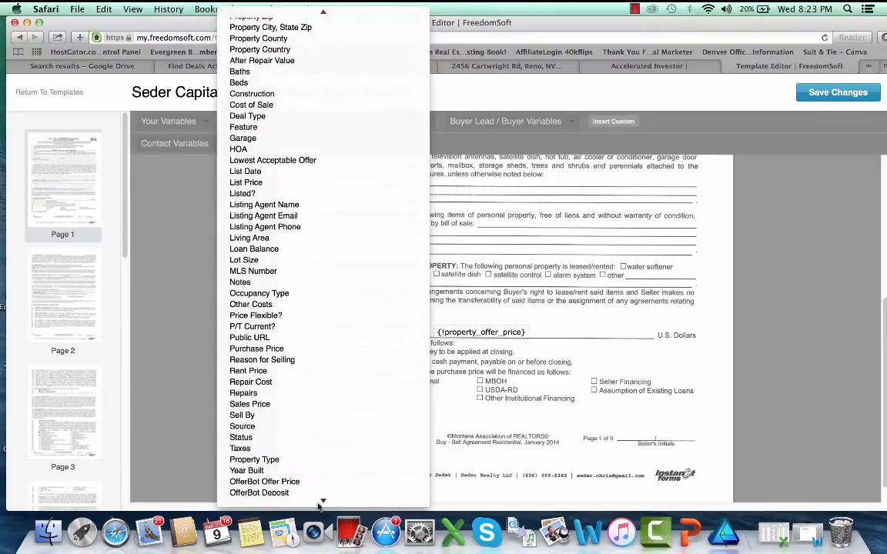
mouse_move(265, 487)
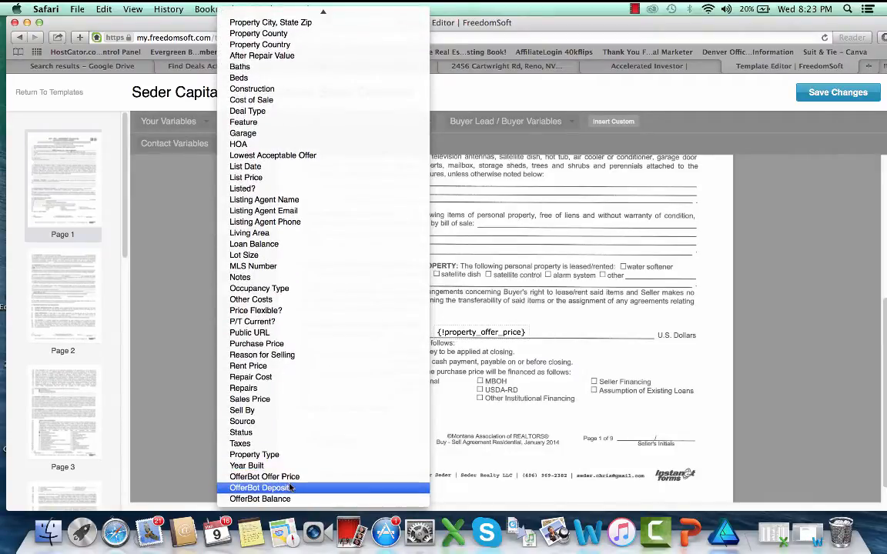
left_click(262, 486)
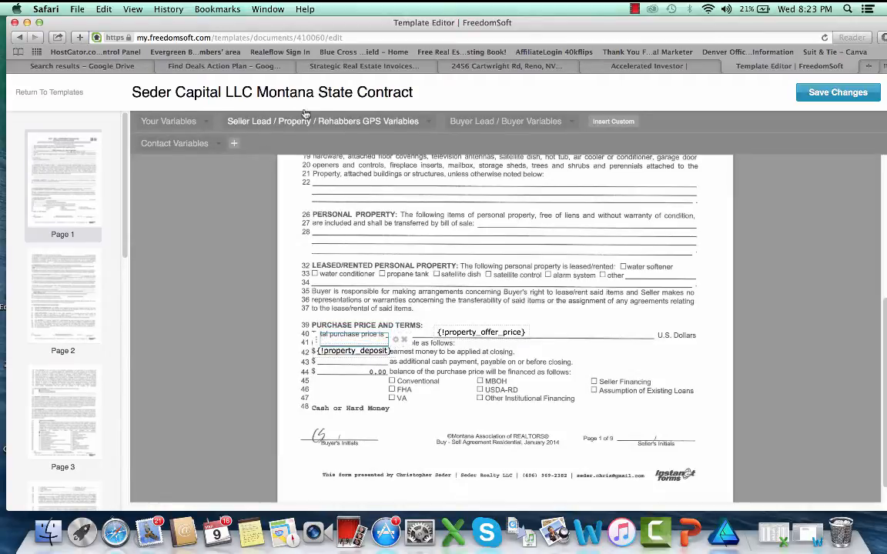
left_click(331, 120)
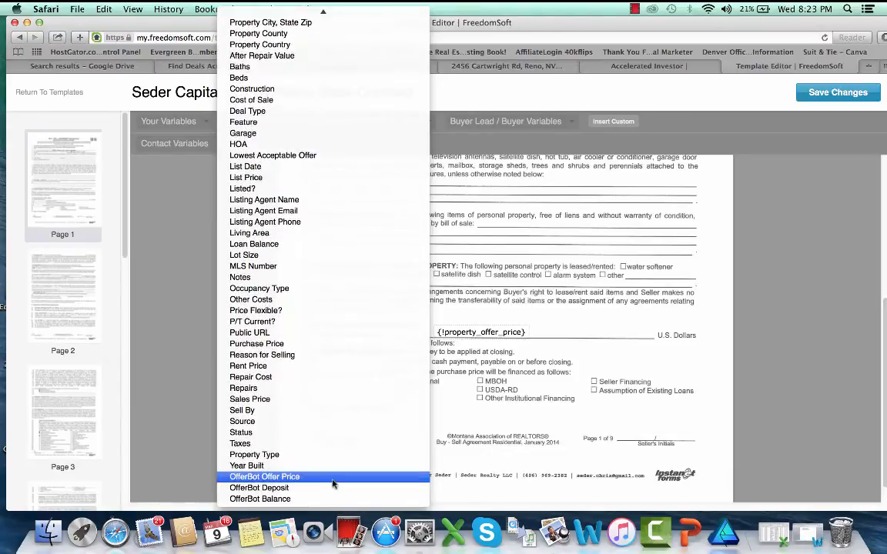
left_click(265, 478)
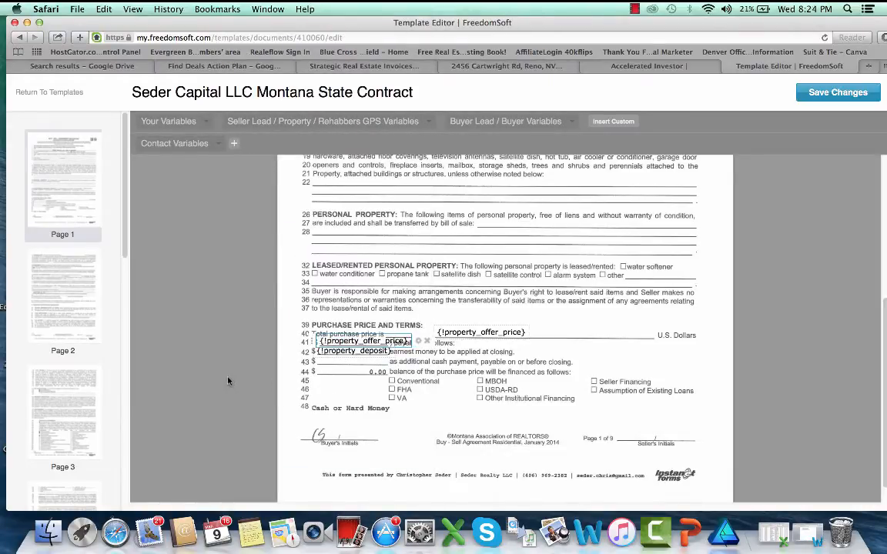
mouse_move(365, 382)
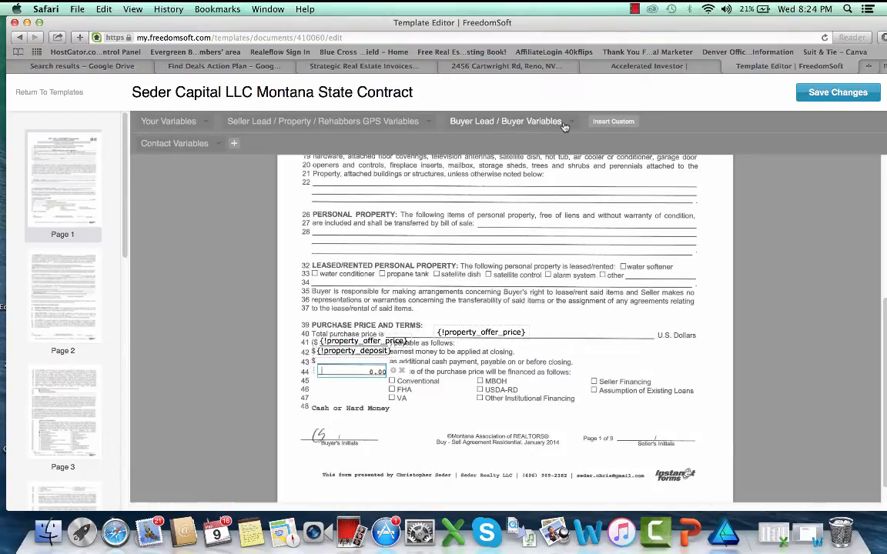
Add a custom field and move it onto the balance line 44 for editing
left_click(613, 120)
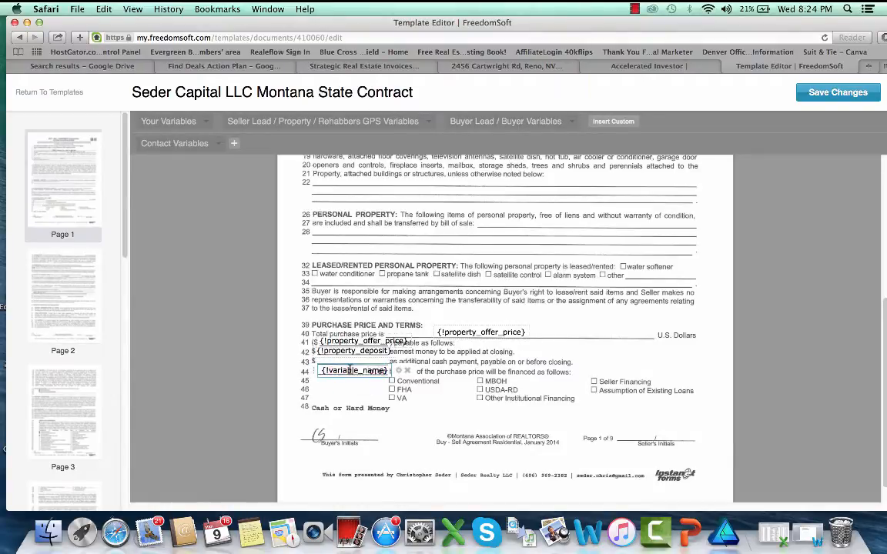
double_click(354, 369)
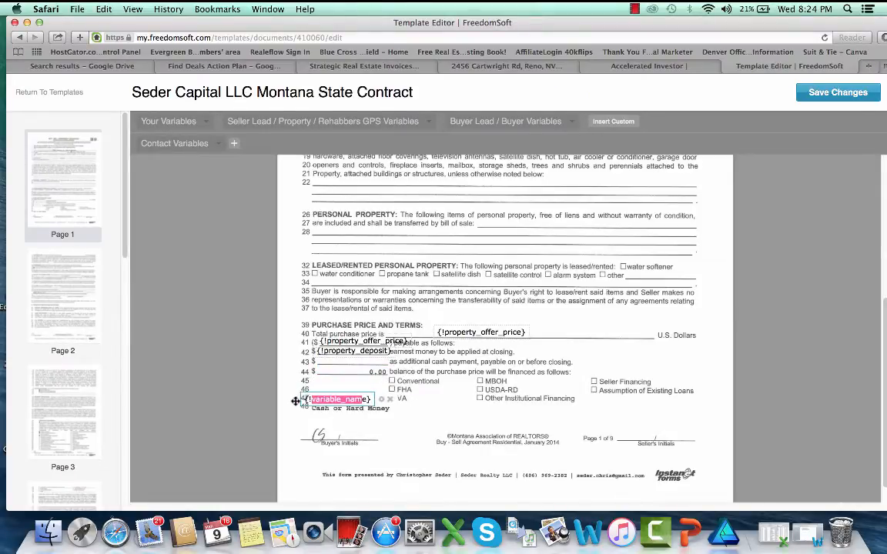
left_click_drag(338, 399, 354, 368)
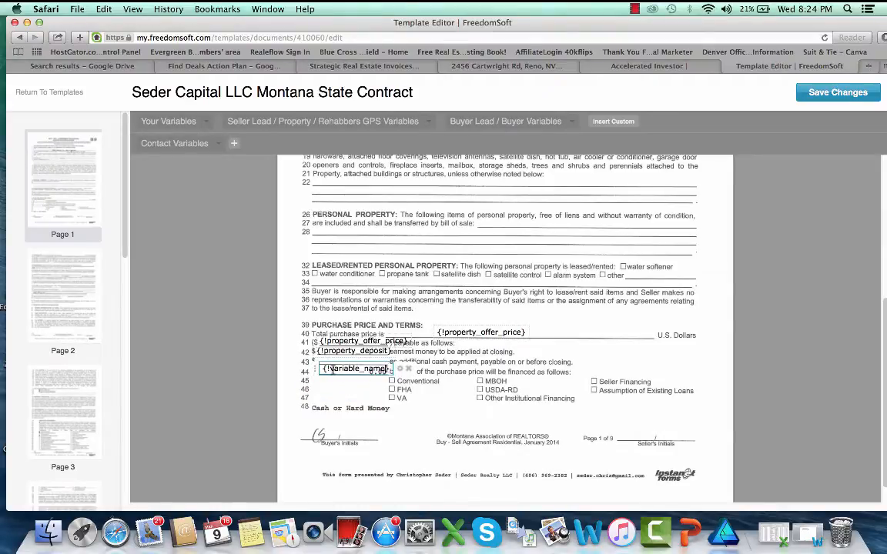
double_click(357, 369)
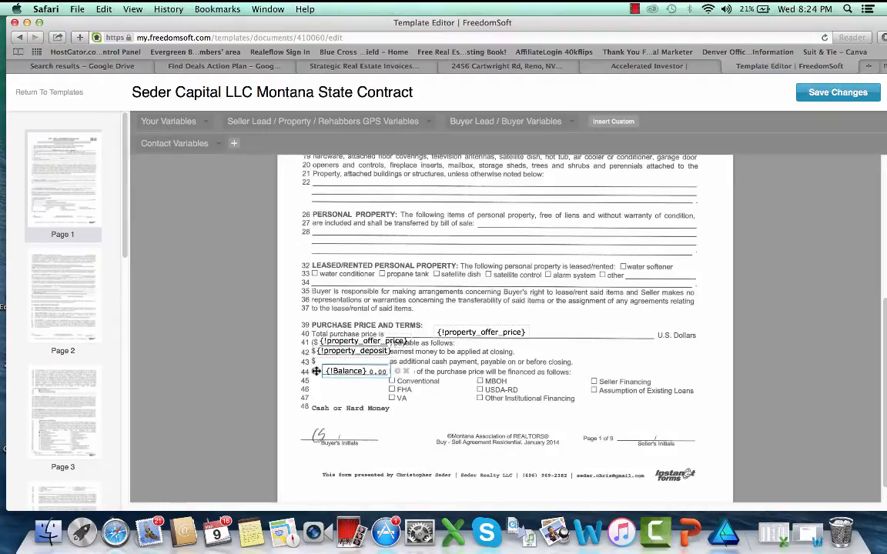
Fill that field with the OfferBot Balance variable from the Seller Lead / Property variables
left_click(323, 120)
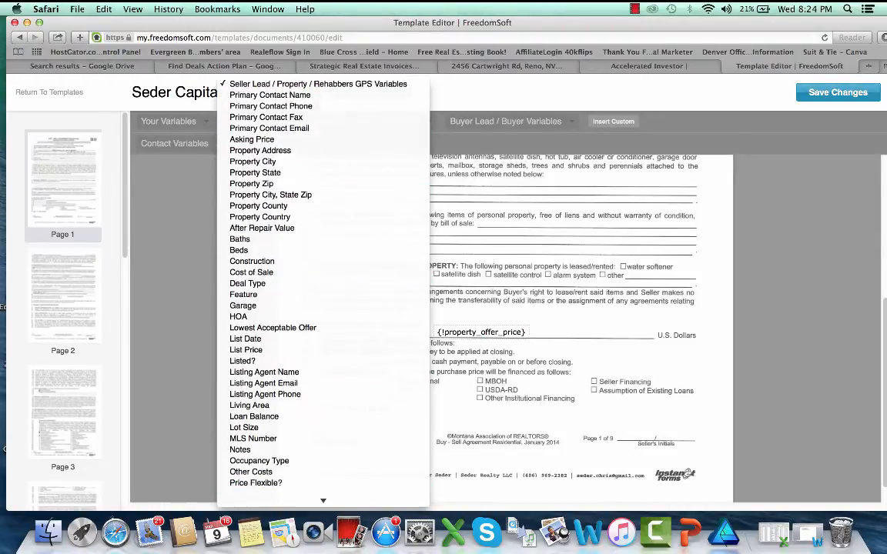
scroll("down", 3)
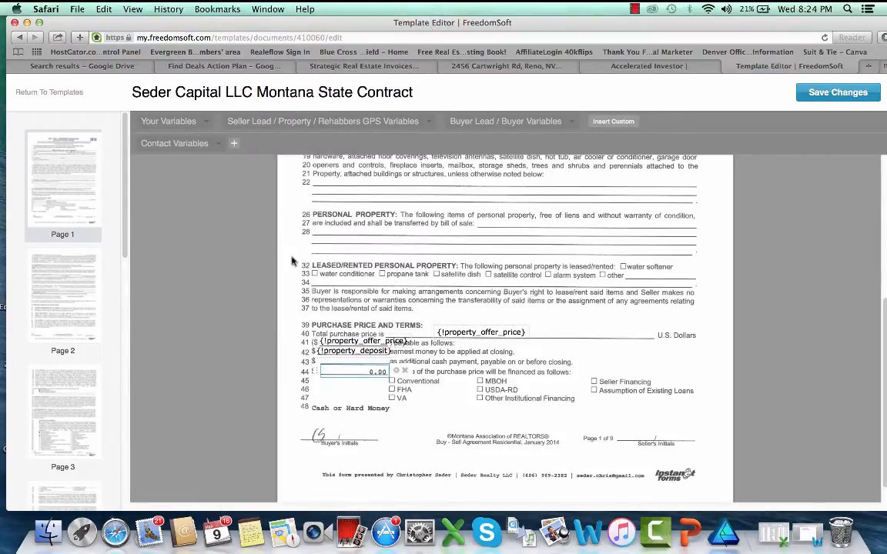
left_click(323, 120)
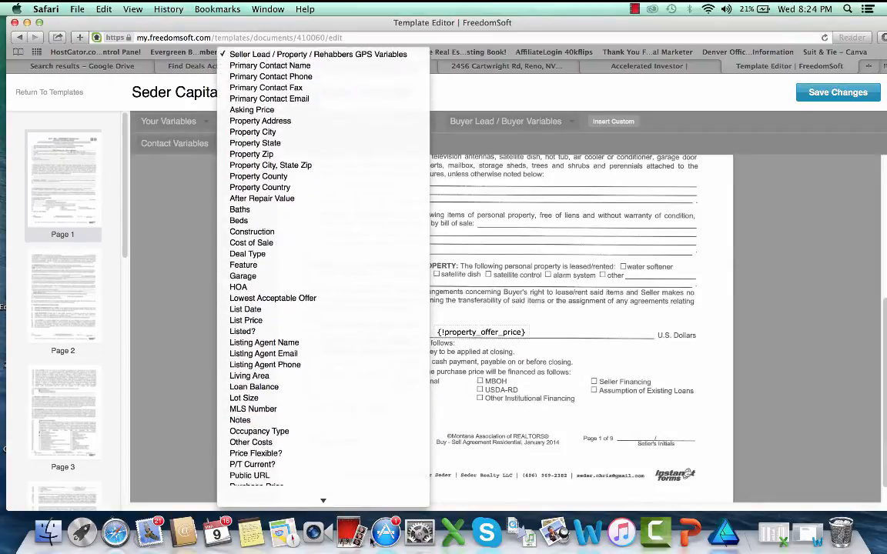
scroll("down", 3)
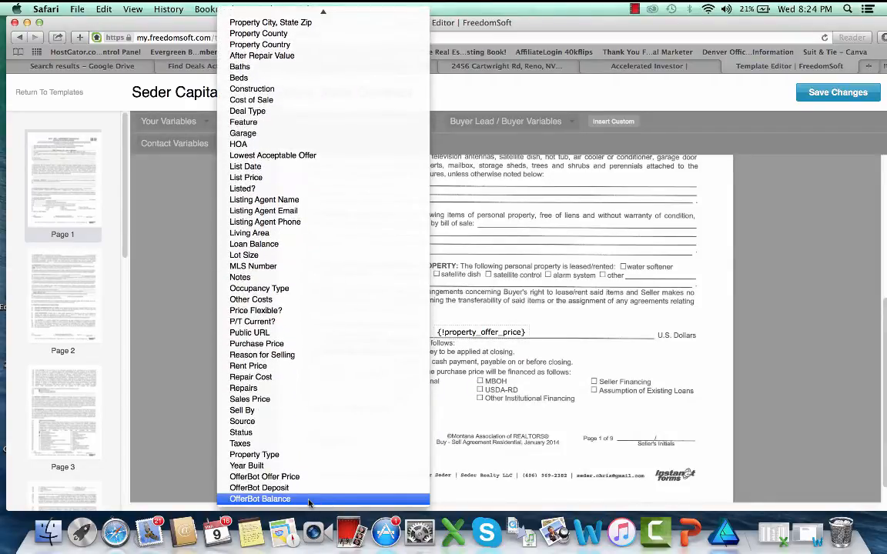
left_click(259, 498)
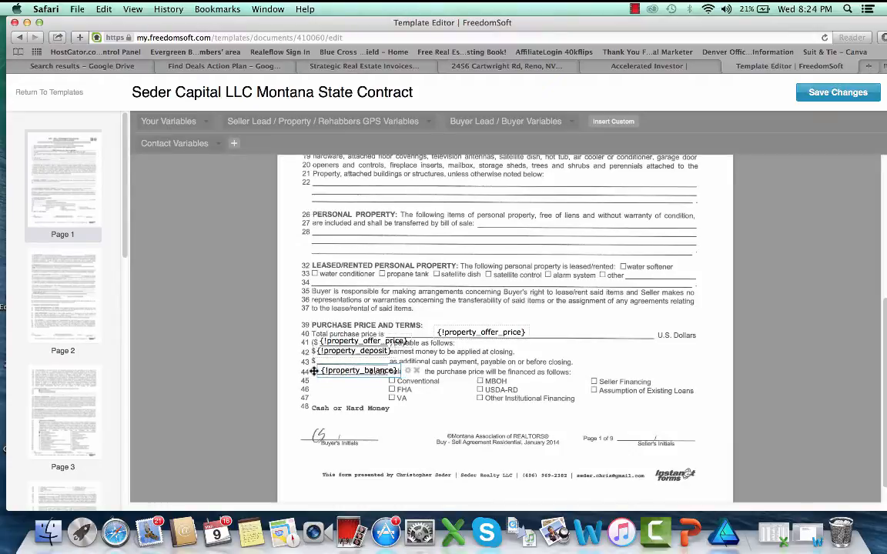
left_click(357, 370)
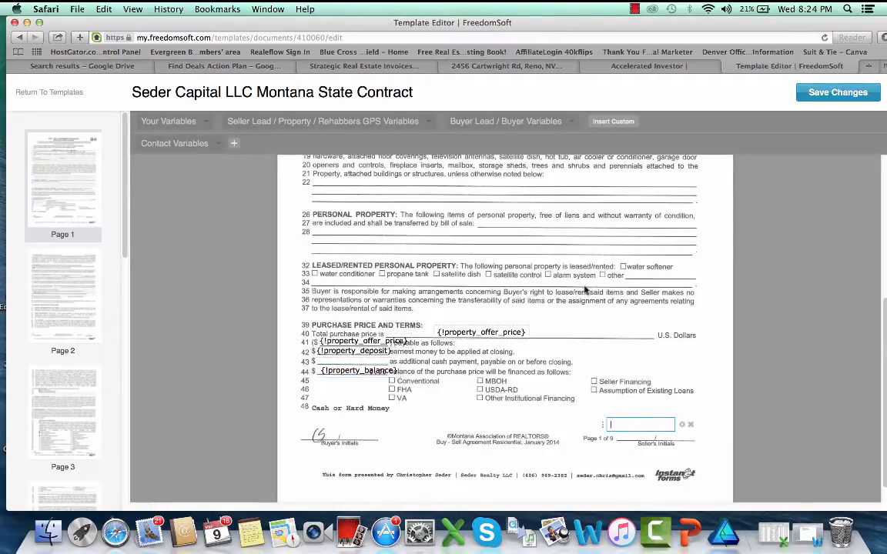
Add a {!ClosingDate} merge field on page 2's closing date line
scroll("down", 3)
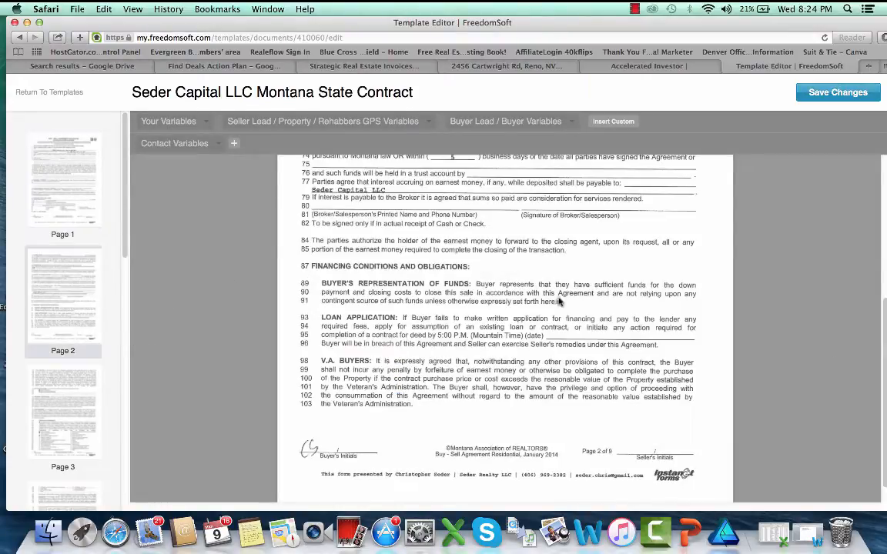
scroll("up", 3)
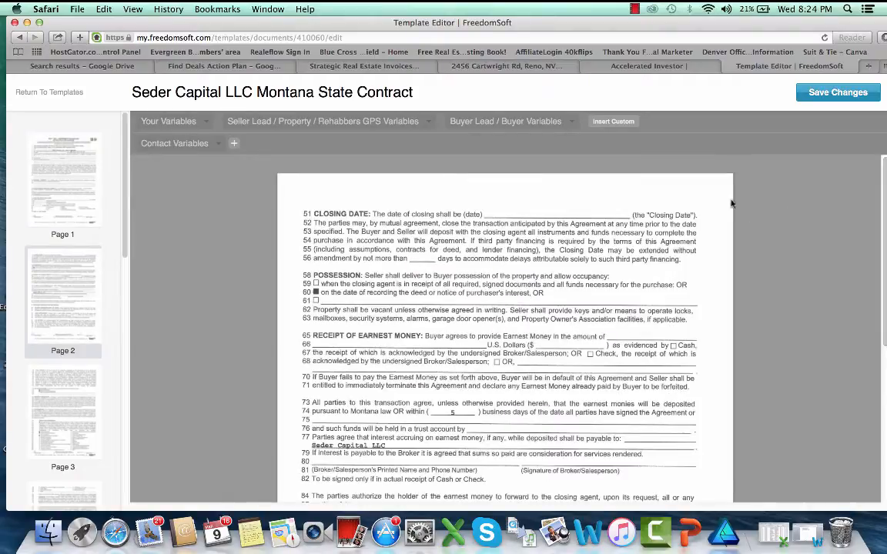
left_click(526, 214)
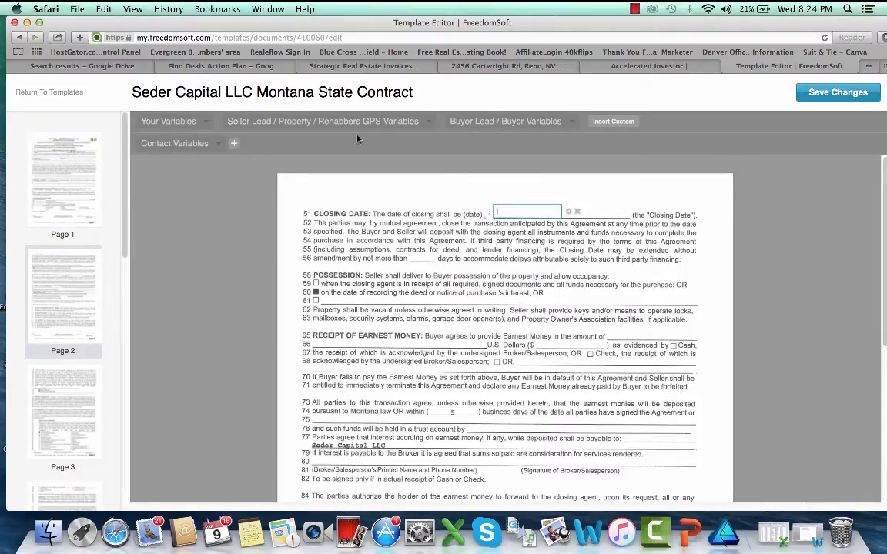
left_click(323, 120)
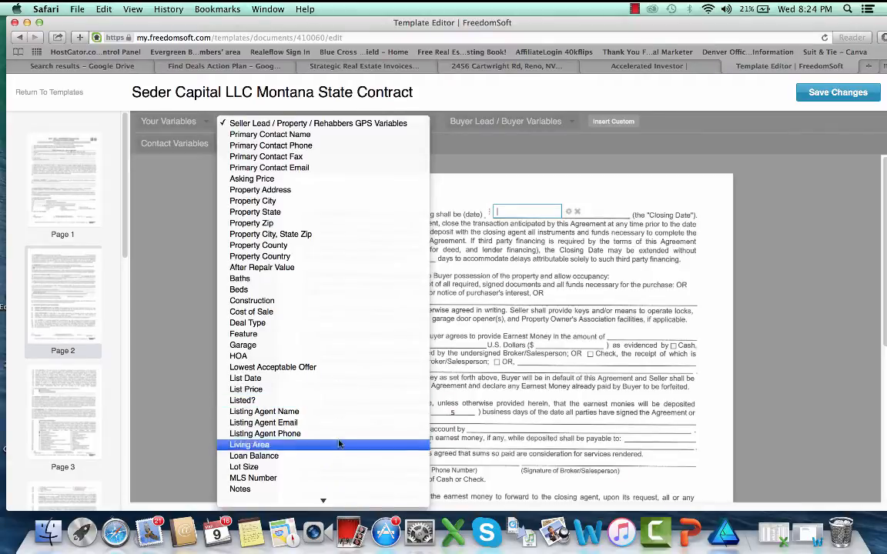
scroll("down", 3)
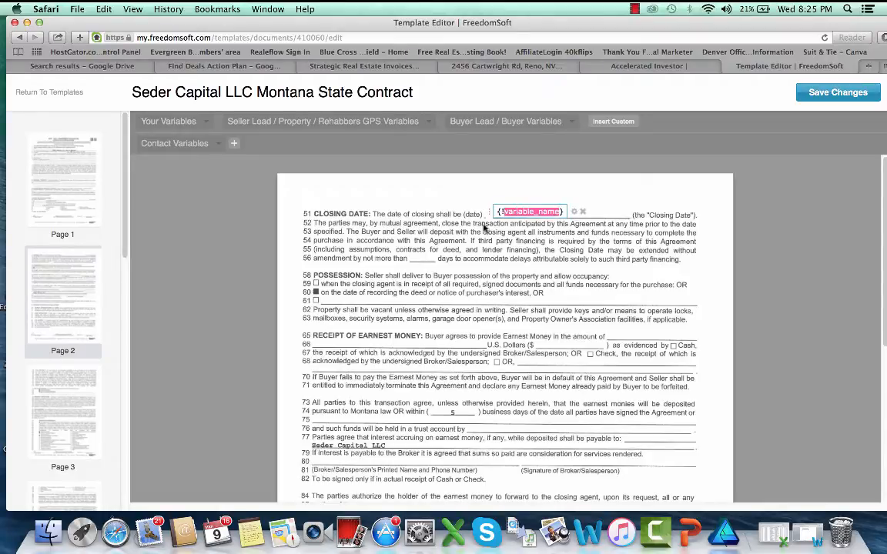
type("Clos}")
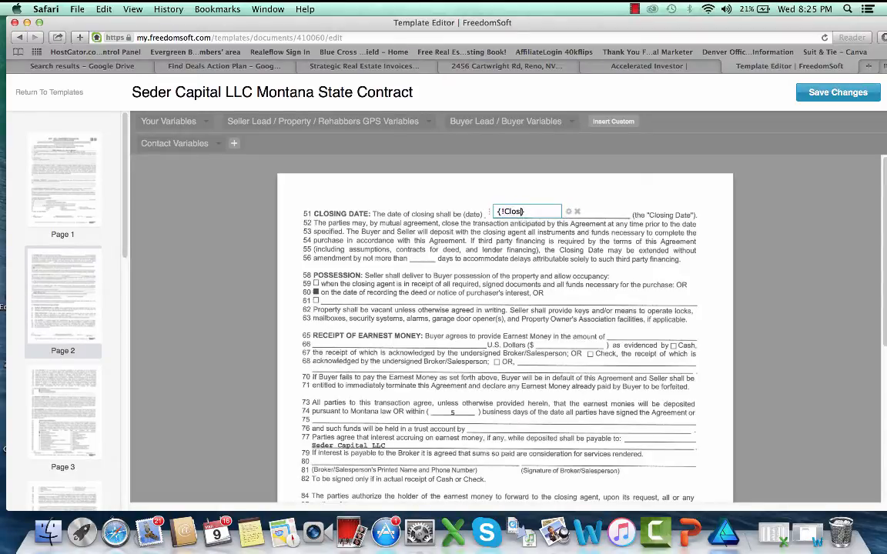
type("ingDate}")
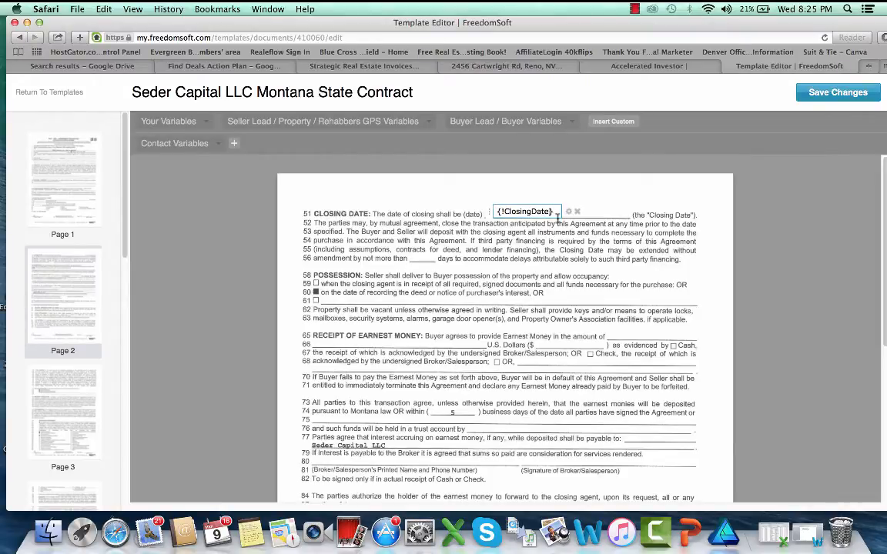
mouse_move(723, 226)
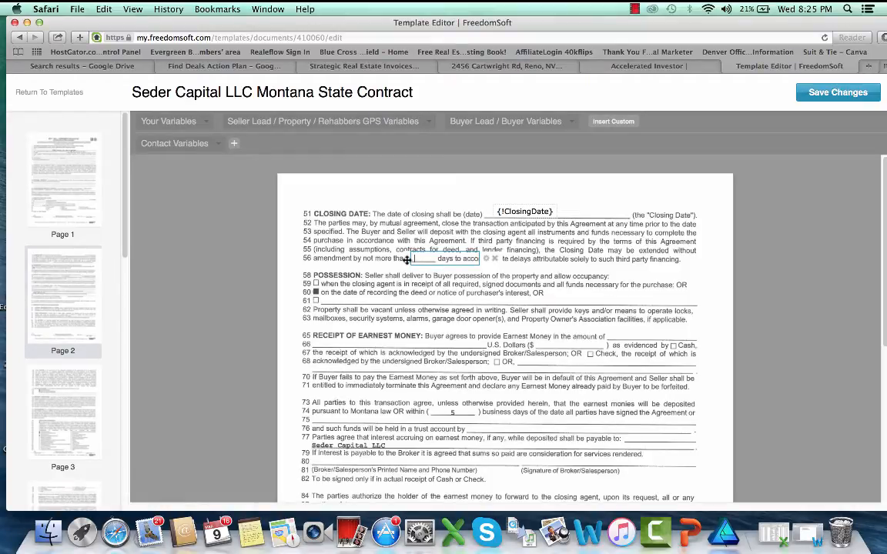
Set the financing-days blank to 15 and insert the Property Deposit variable in the earnest money blanks
type("15")
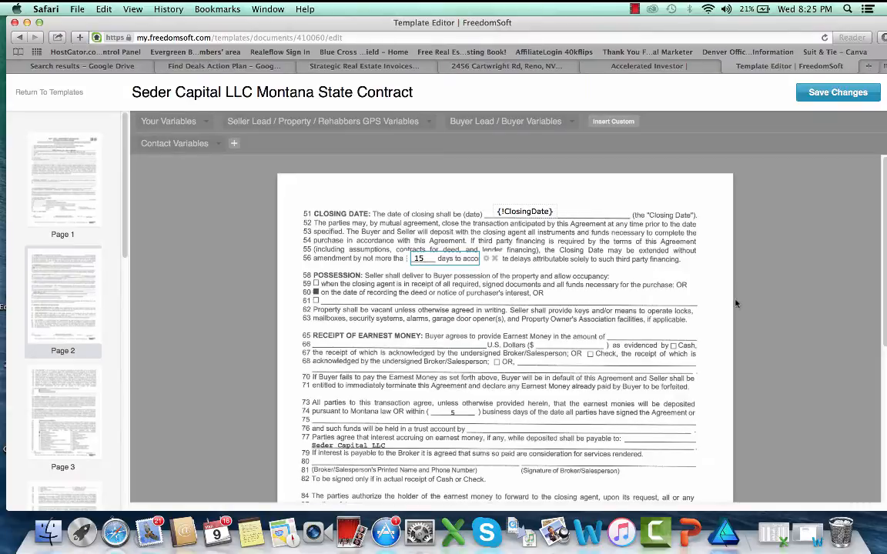
scroll("down", 3)
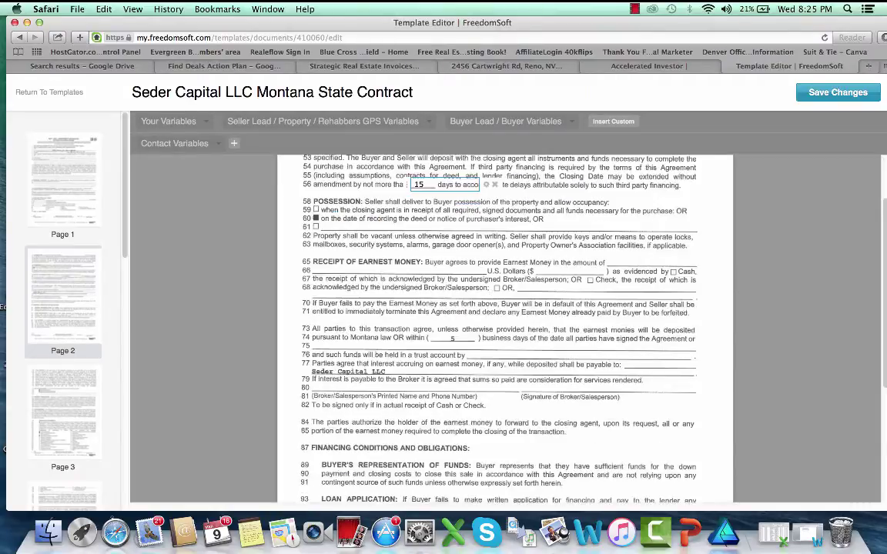
scroll("down", 3)
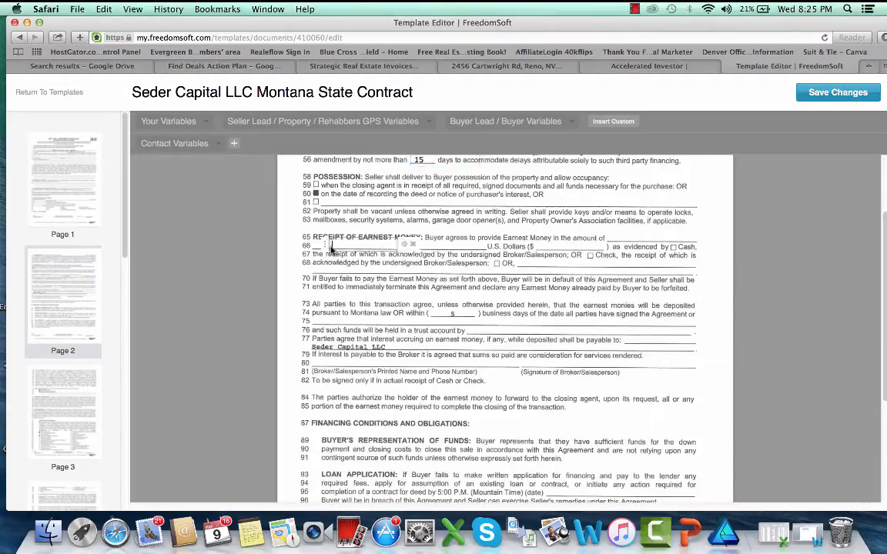
left_click(323, 120)
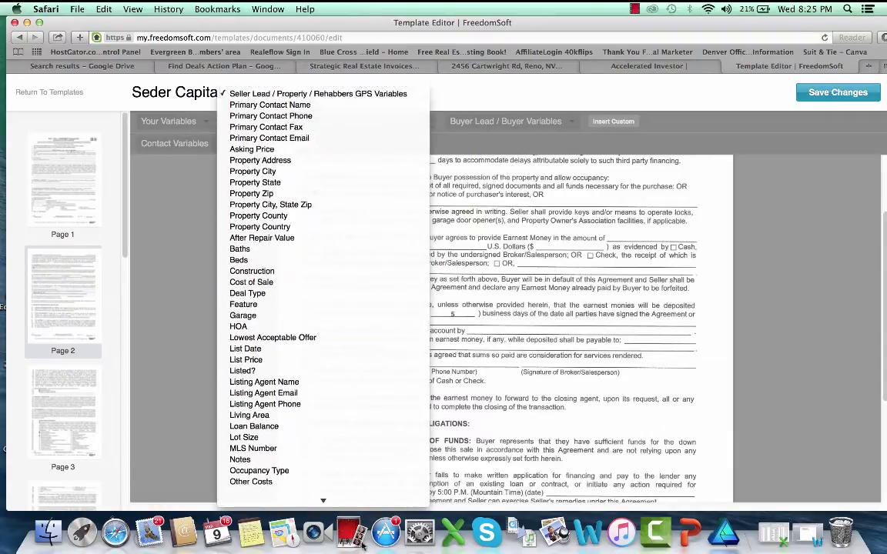
scroll("down", 3)
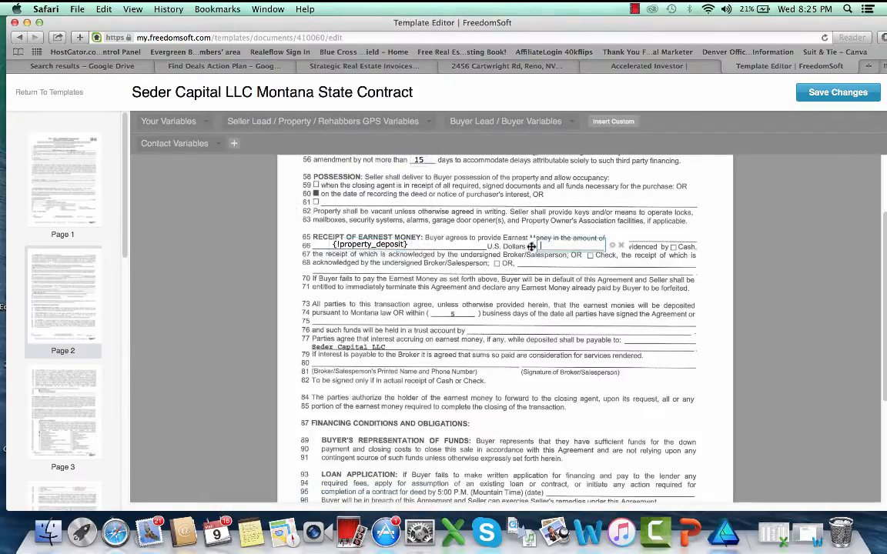
left_click(323, 120)
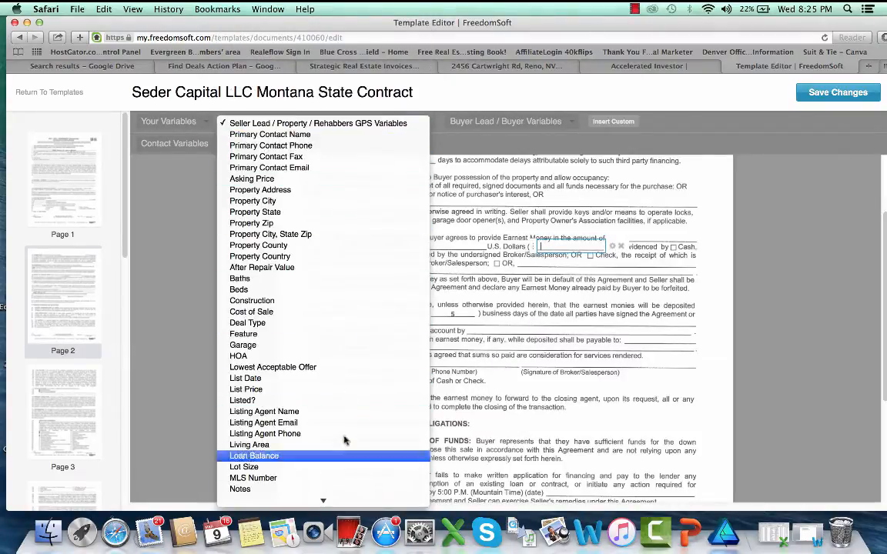
scroll("down", 3)
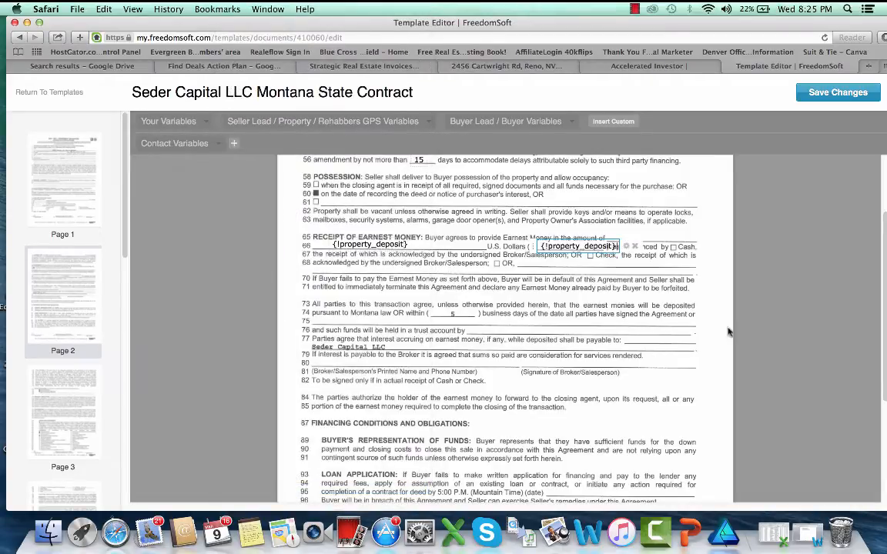
mouse_move(375, 375)
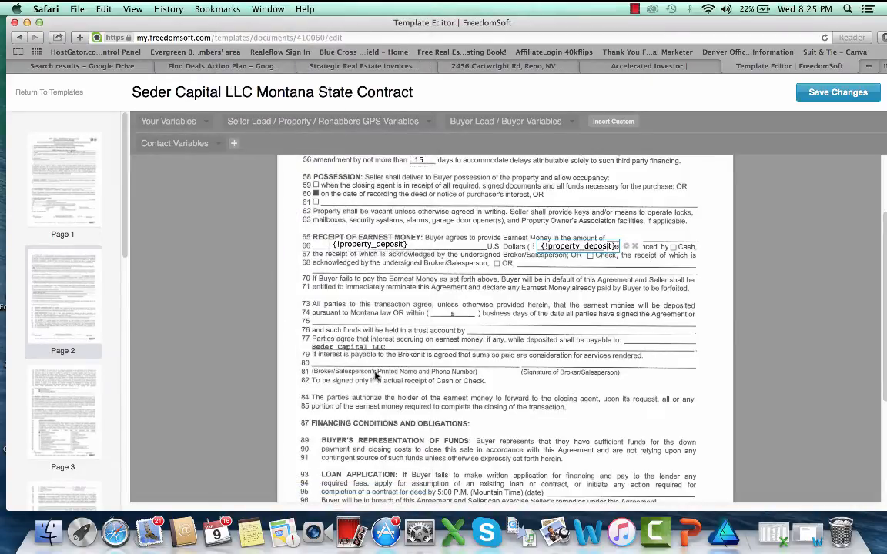
Add a blank text field beside the inspection Release Date on page 4
scroll("down", 3)
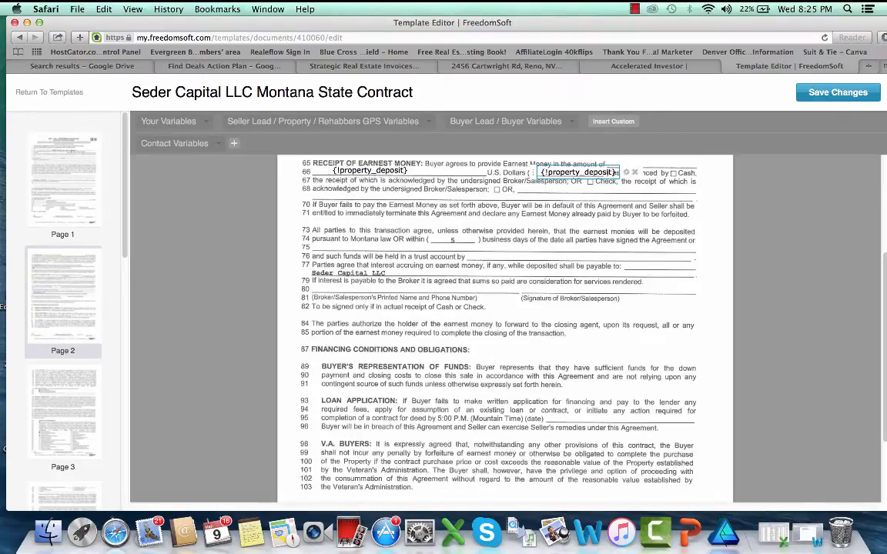
scroll("down", 3)
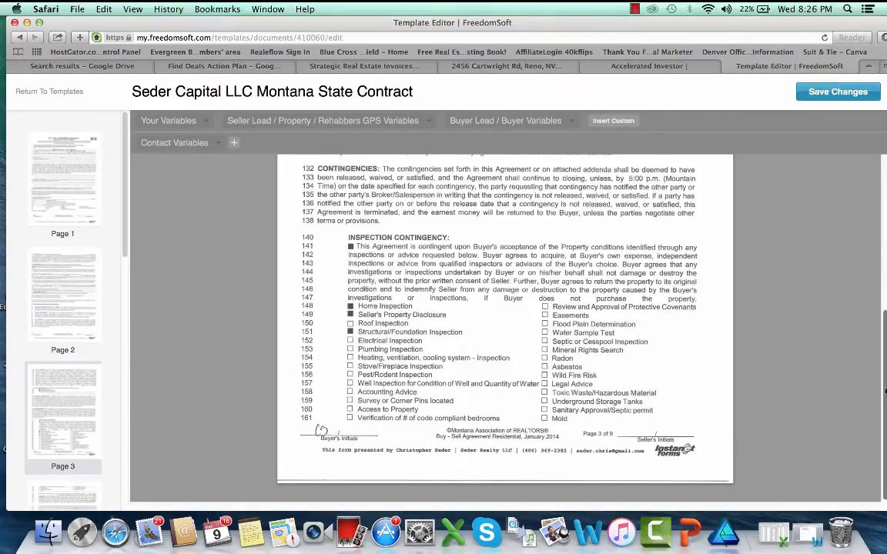
scroll("up", 3)
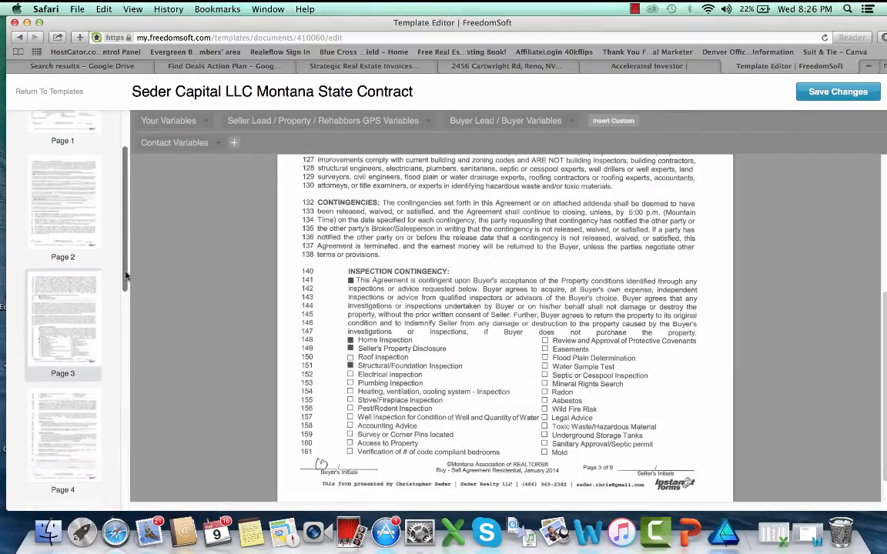
scroll("down", 3)
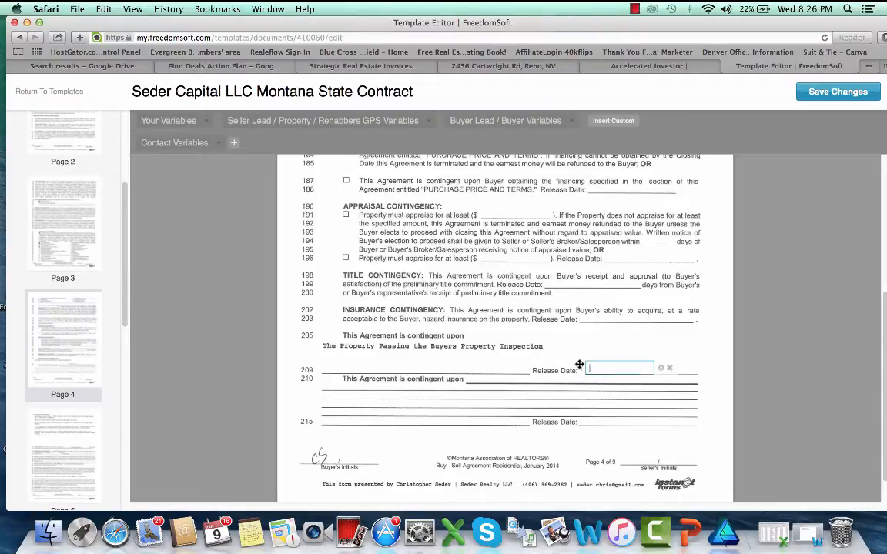
Fill the inspection Release Date field with the InspectionDate variable
left_click(323, 120)
type("{!!")
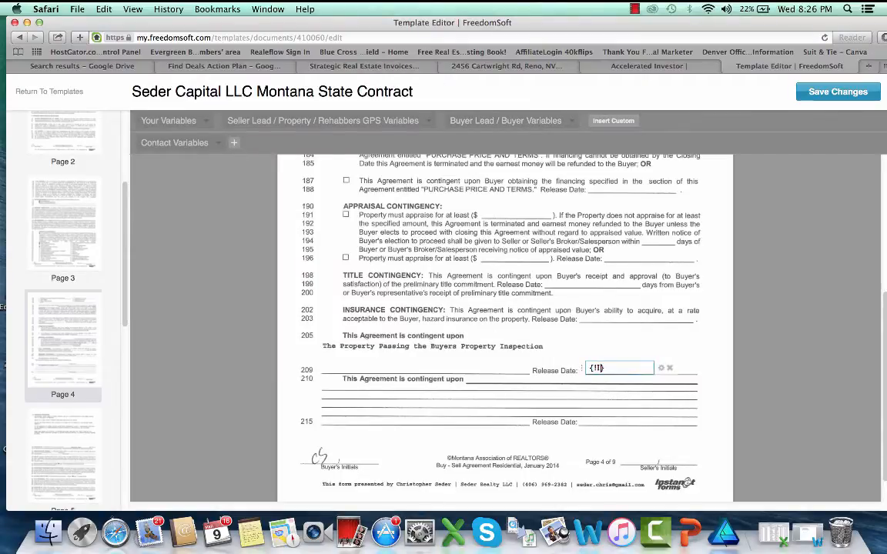
type("Inspection Dat")
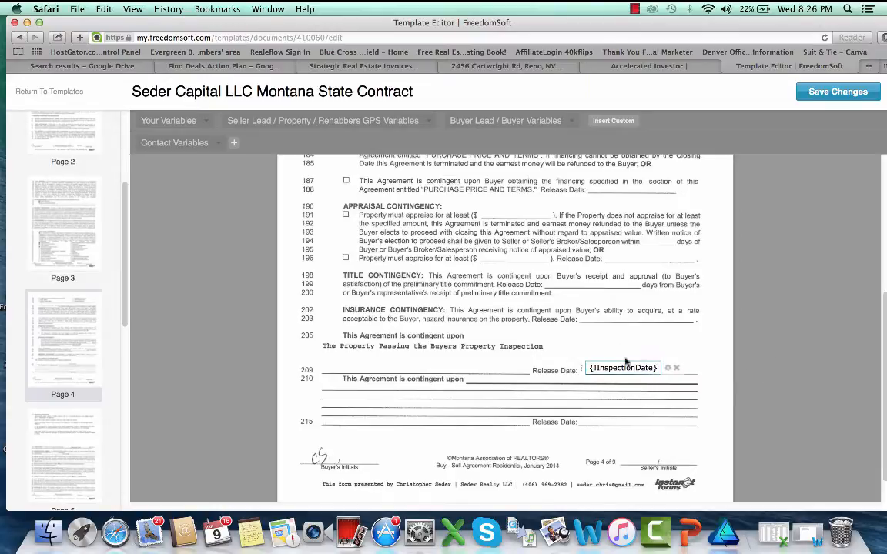
mouse_move(800, 332)
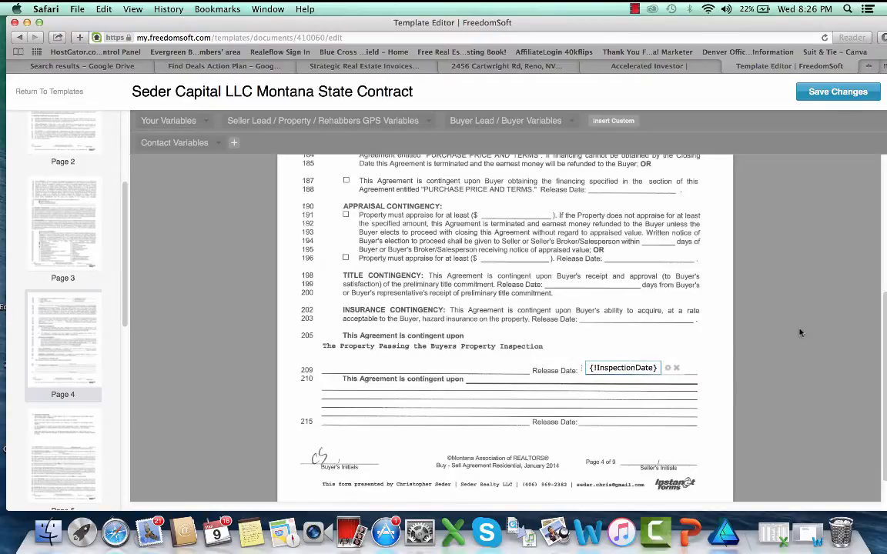
mouse_move(384, 357)
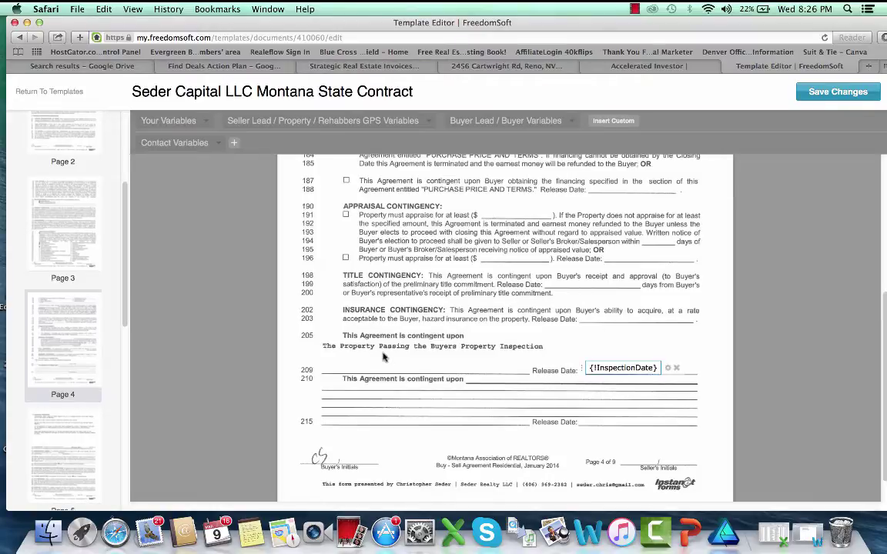
mouse_move(449, 351)
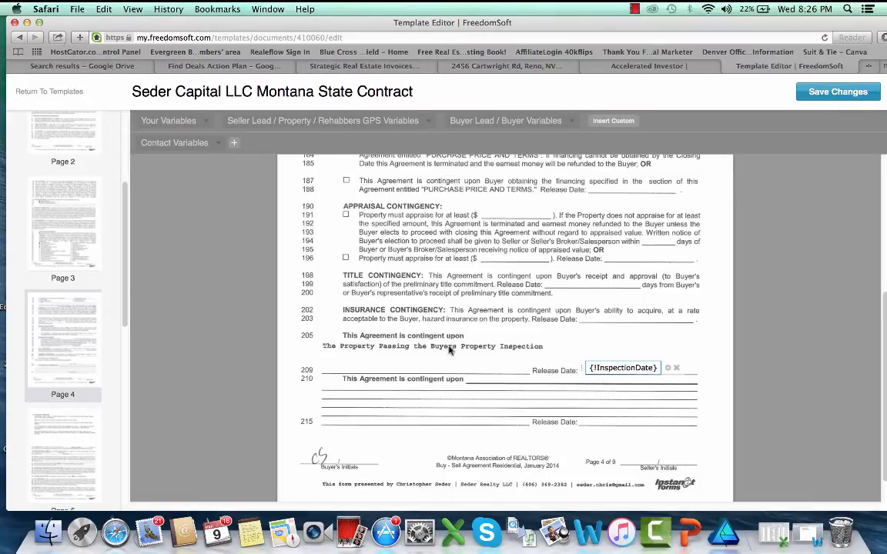
mouse_move(474, 397)
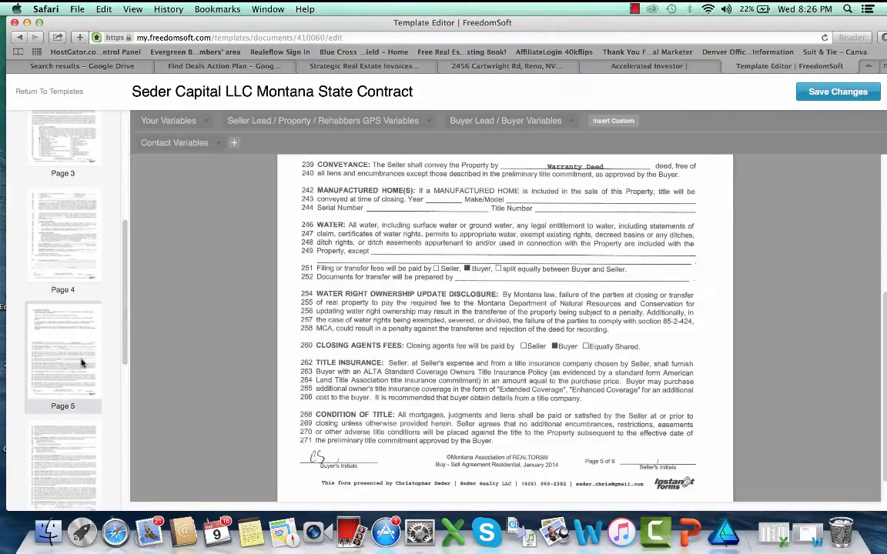
scroll("up", 3)
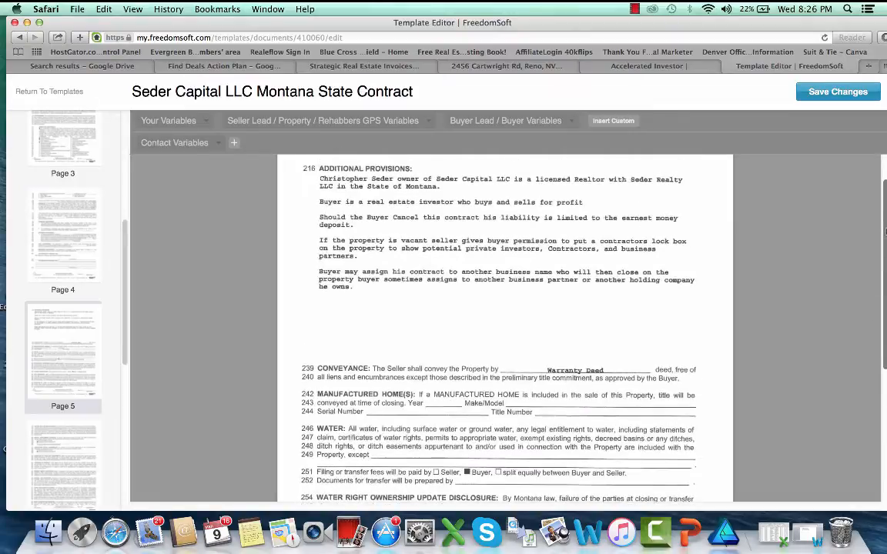
scroll("down", 3)
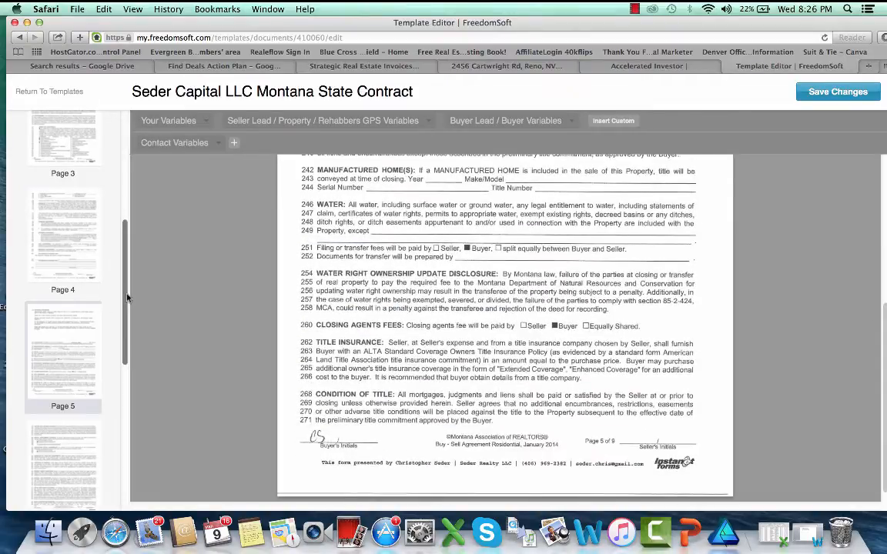
scroll("down", 3)
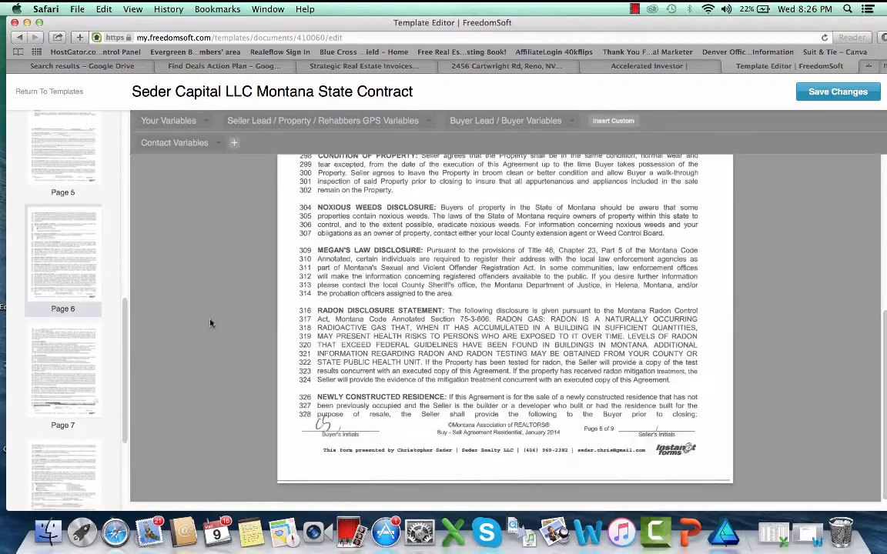
scroll("down", 3)
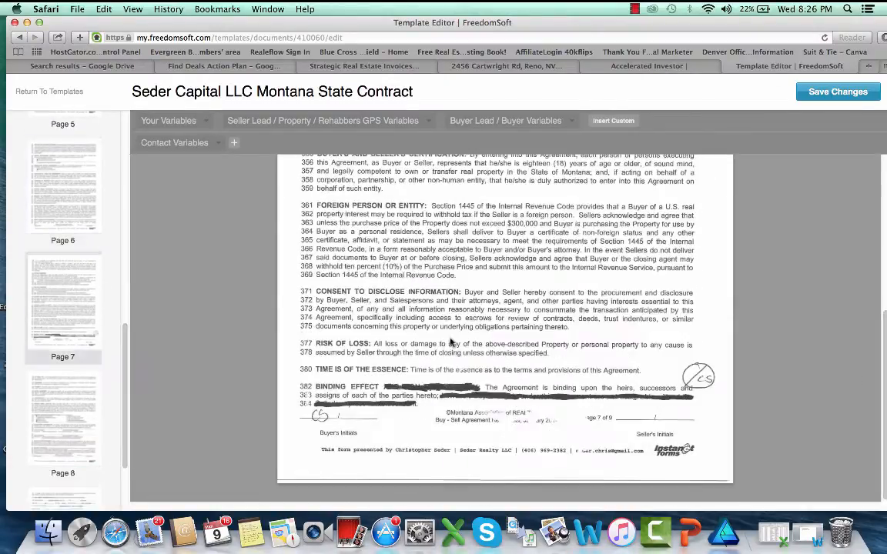
mouse_move(861, 440)
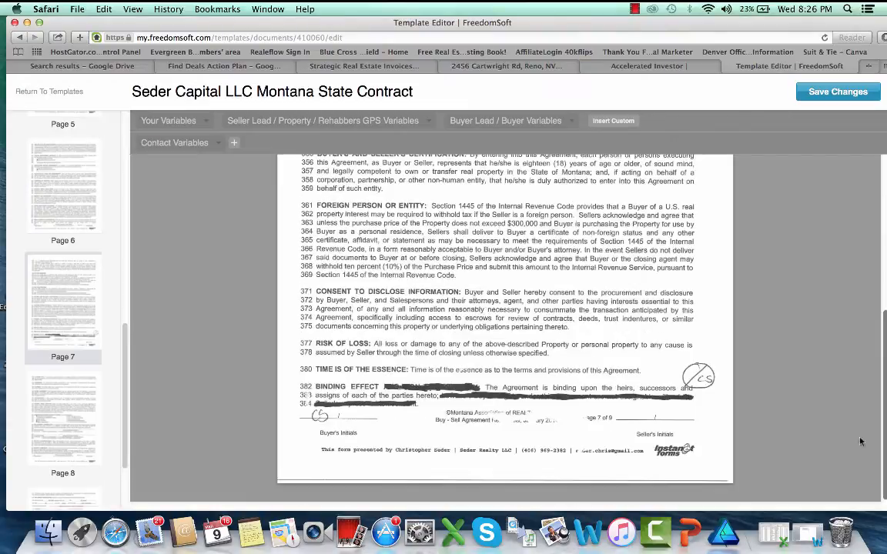
scroll("down", 3)
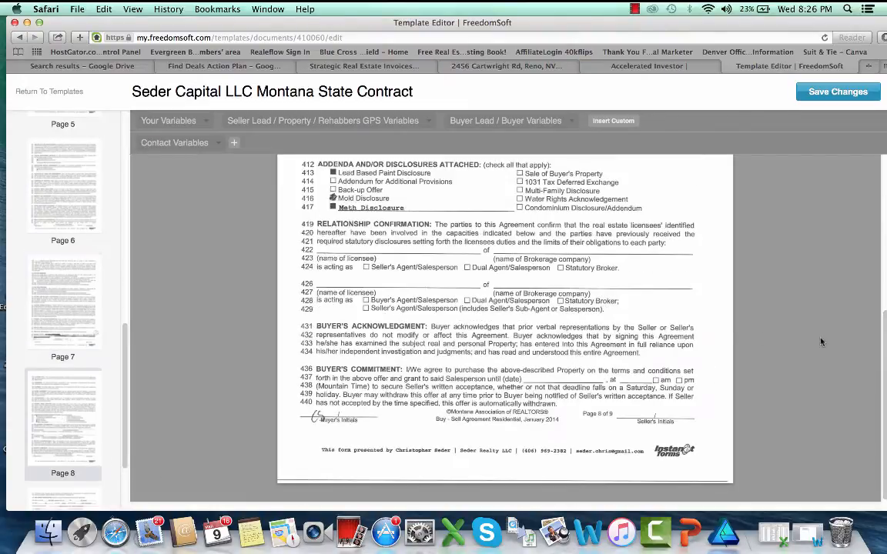
mouse_move(321, 257)
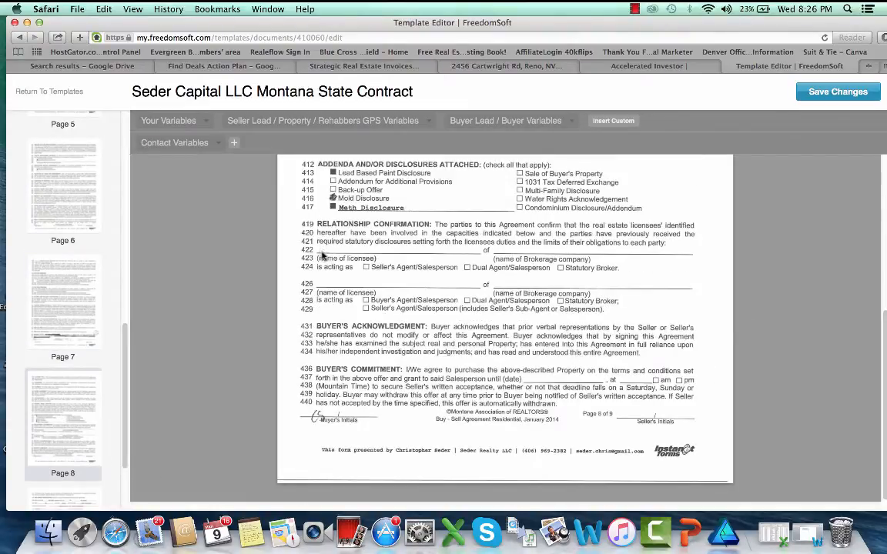
Fill the seller's licensee and brokerage blanks with {SellersAgent} and {SellersAgentOffice}
left_click(354, 249)
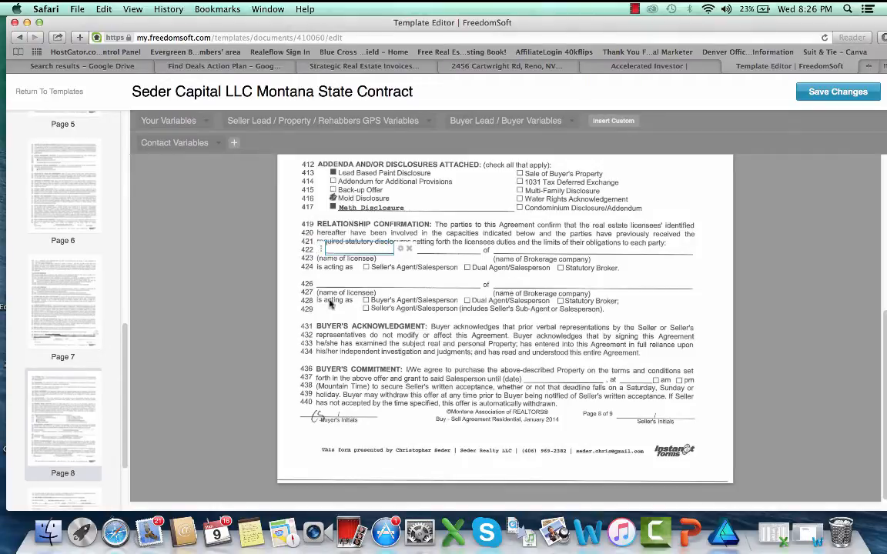
mouse_move(459, 271)
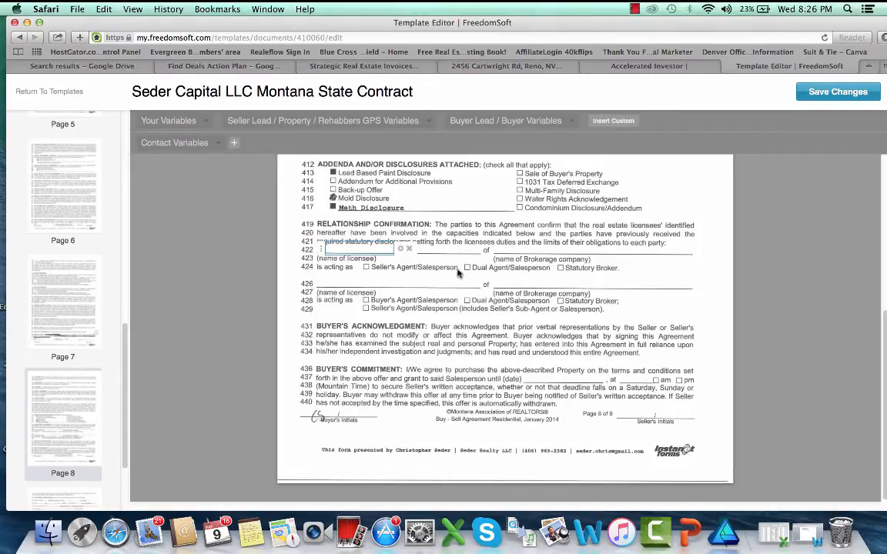
mouse_move(444, 294)
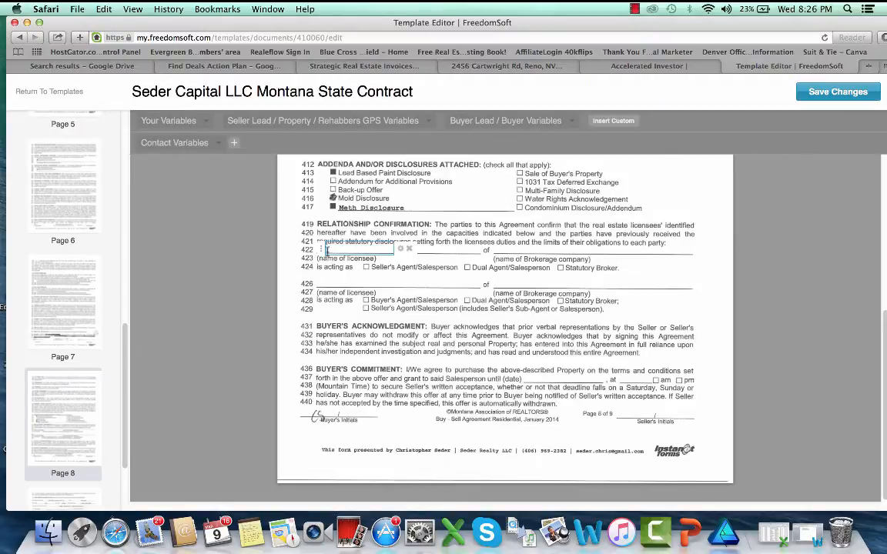
left_click(357, 292)
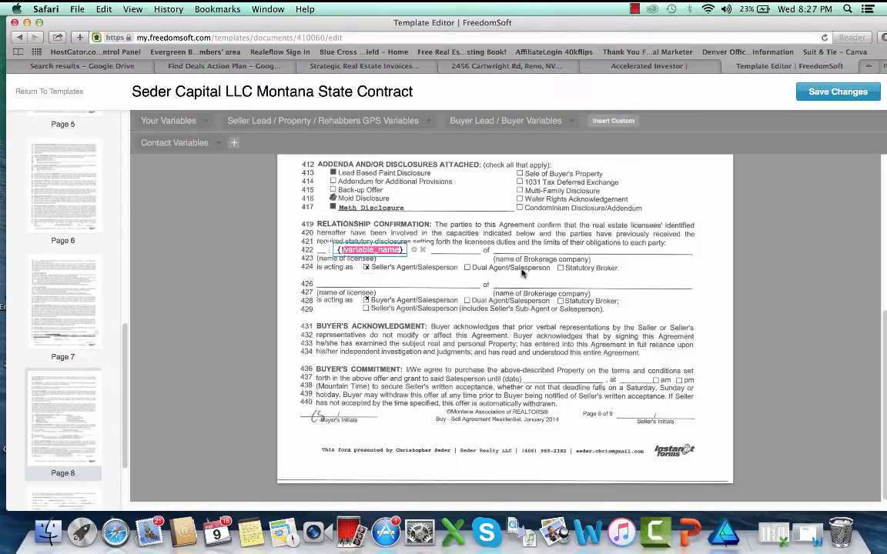
type("{Seller}")
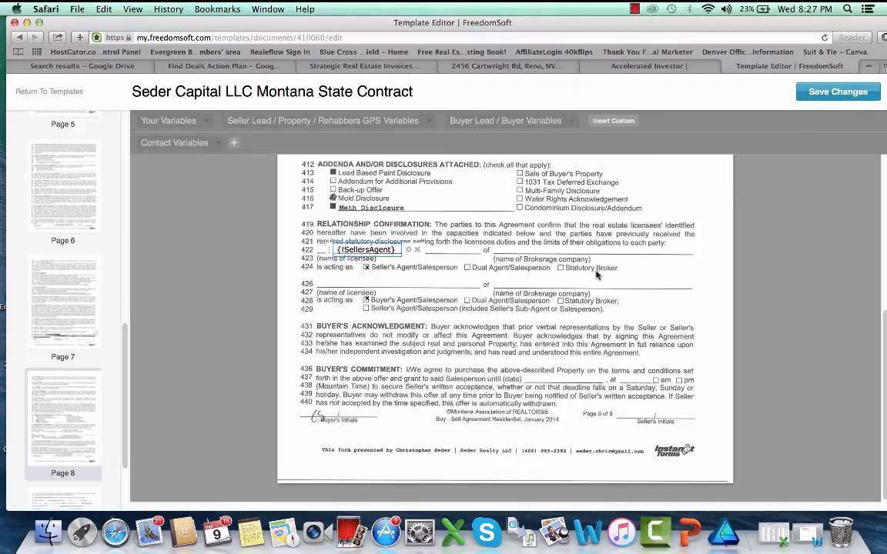
left_click(612, 120)
type("{!SellersAgentOffi")
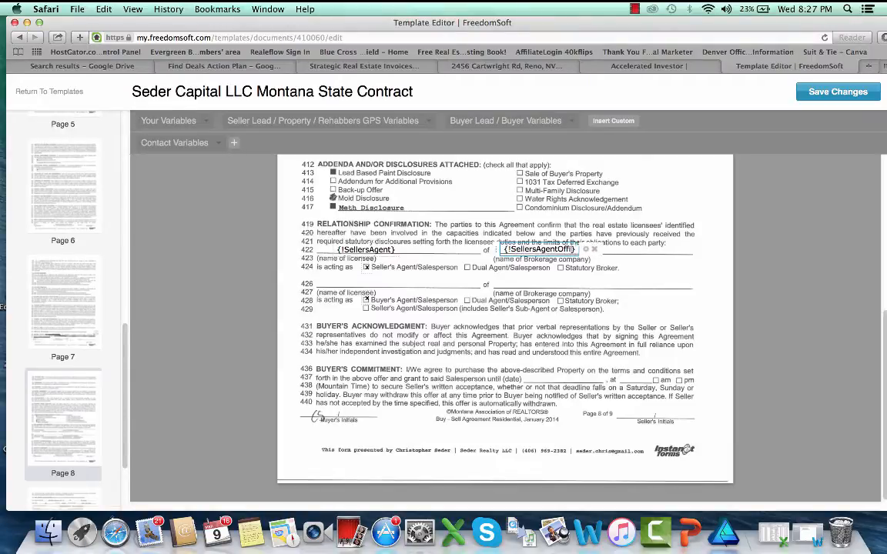
Fill the buyer's licensee blank with {!Buyersagent} and start the {!Buyer...} office field
left_click(357, 281)
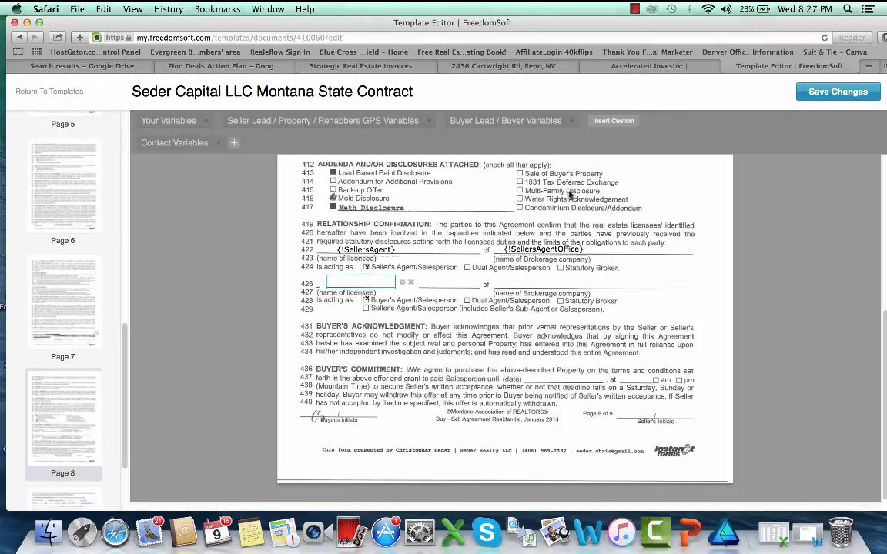
type("{!B}")
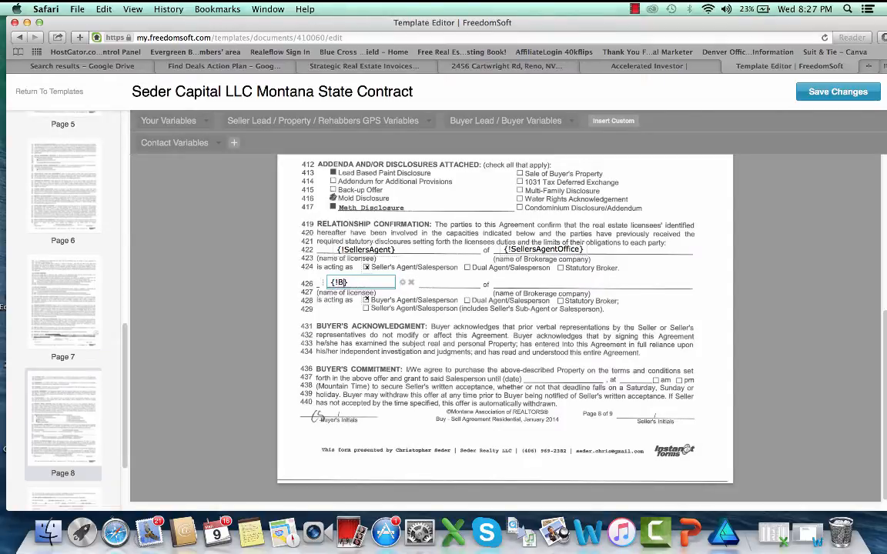
type("uyersagent")
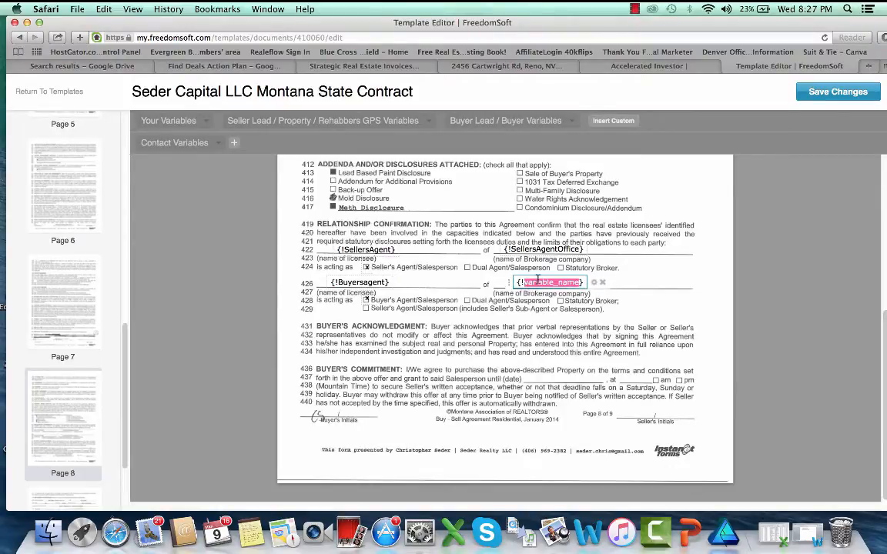
type("{!Buyer}")
type("{!commitmentdate")
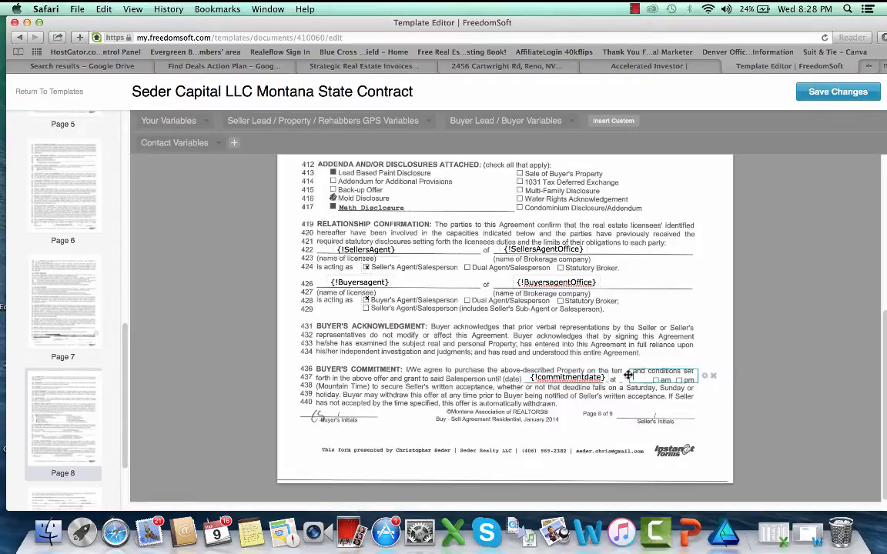
Set the commission blank to 5 in the buyer's commitment paragraph and move to page 9
type("5")
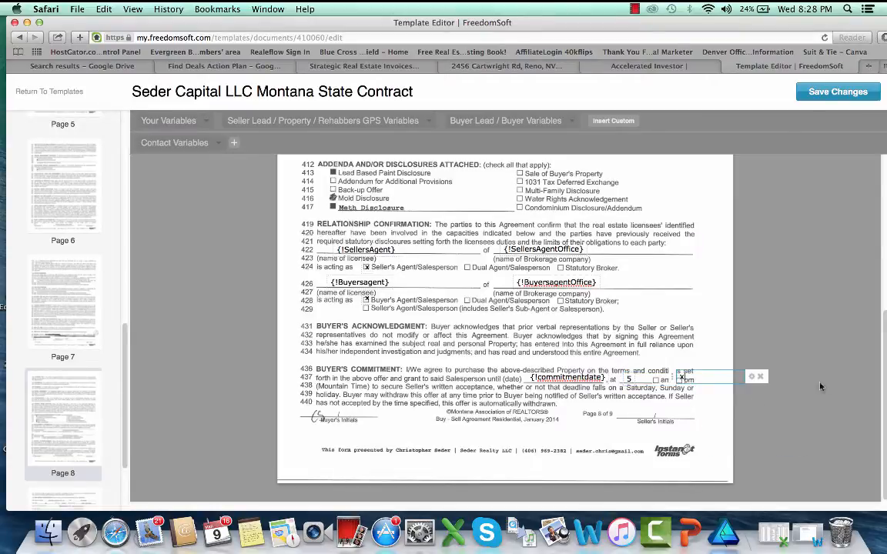
scroll("down", 3)
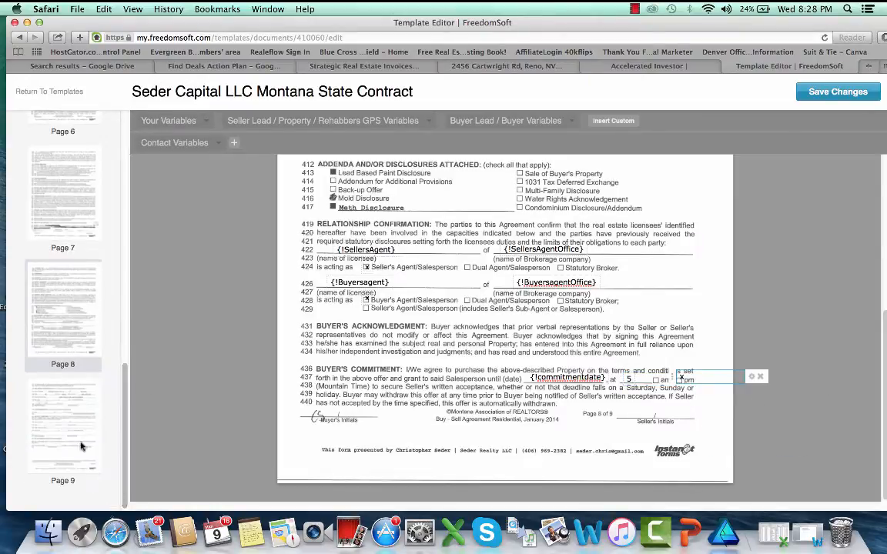
scroll("down", 3)
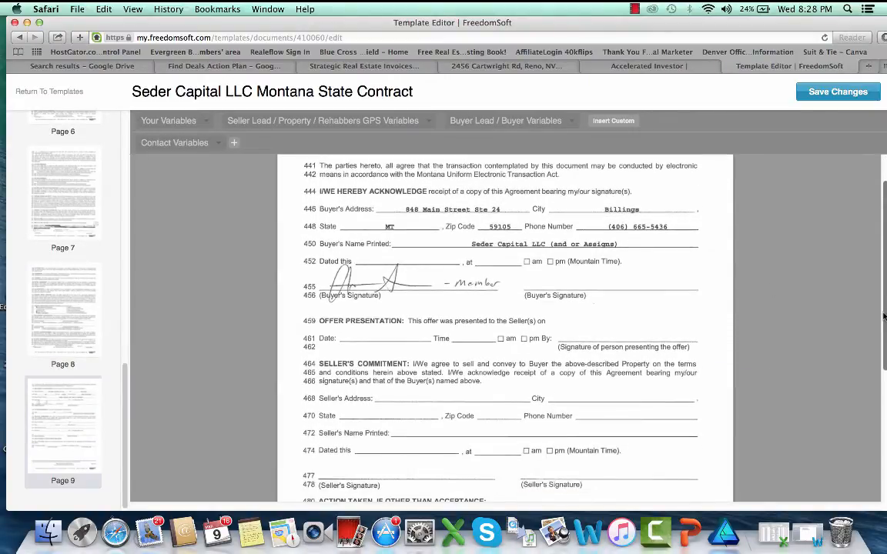
Insert the Current Date variable on the buyer's Dated this line and save the template
scroll("up", 3)
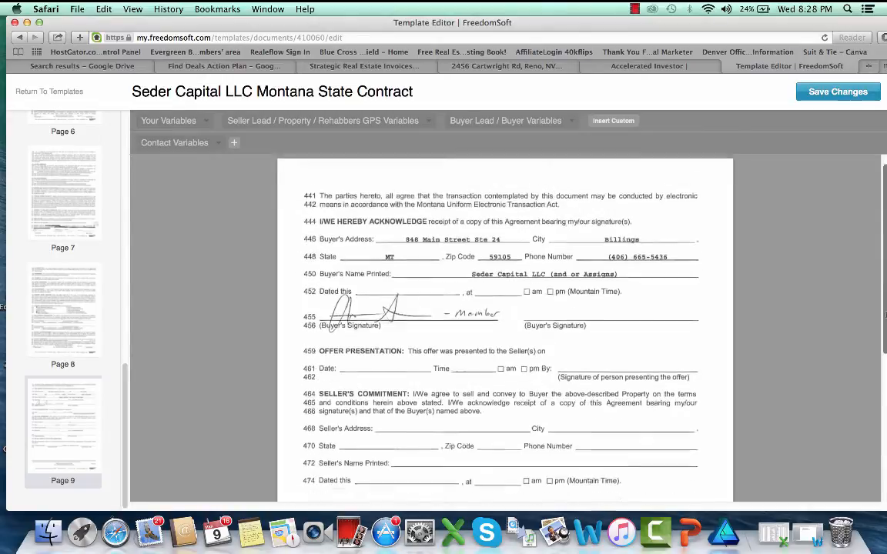
scroll("down", 3)
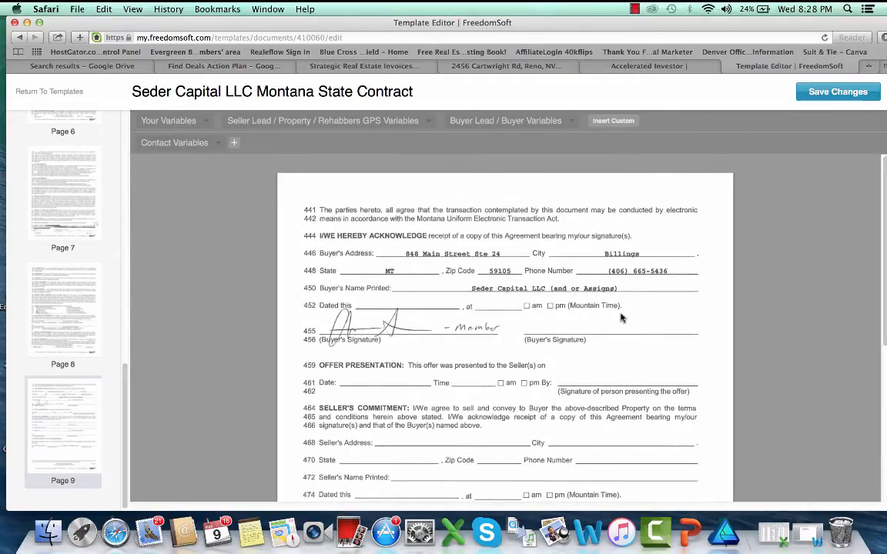
left_click(392, 305)
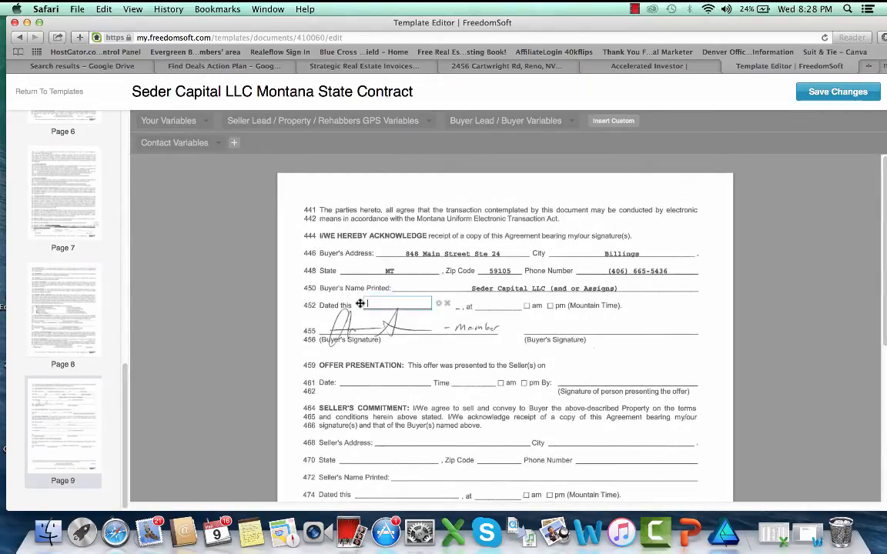
left_click(167, 120)
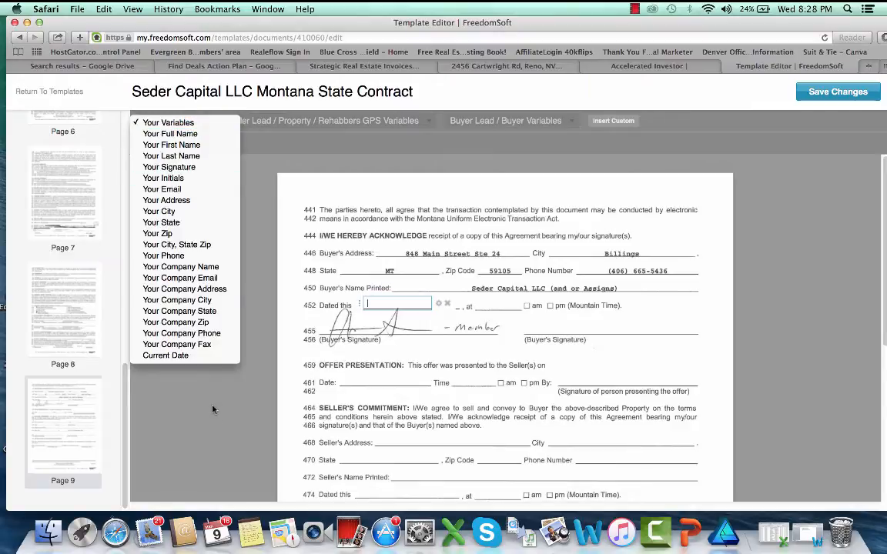
left_click(164, 354)
type("x")
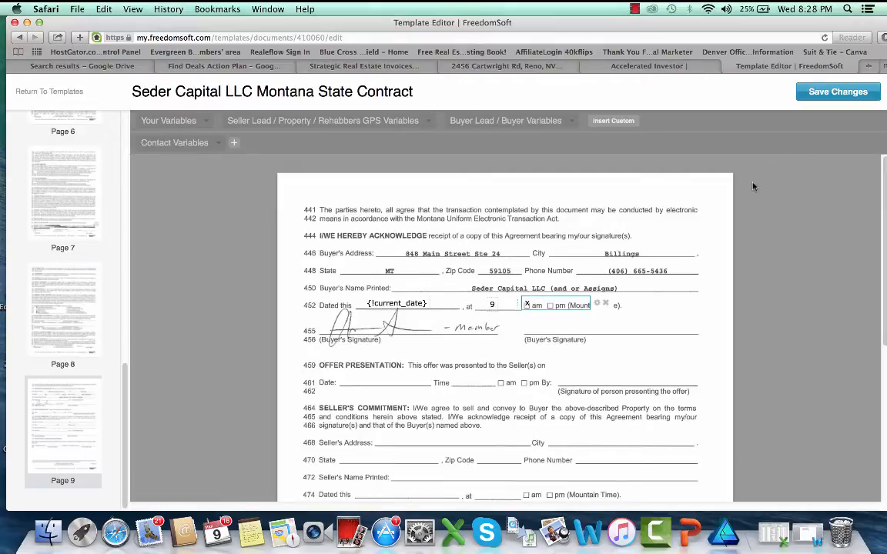
left_click(838, 93)
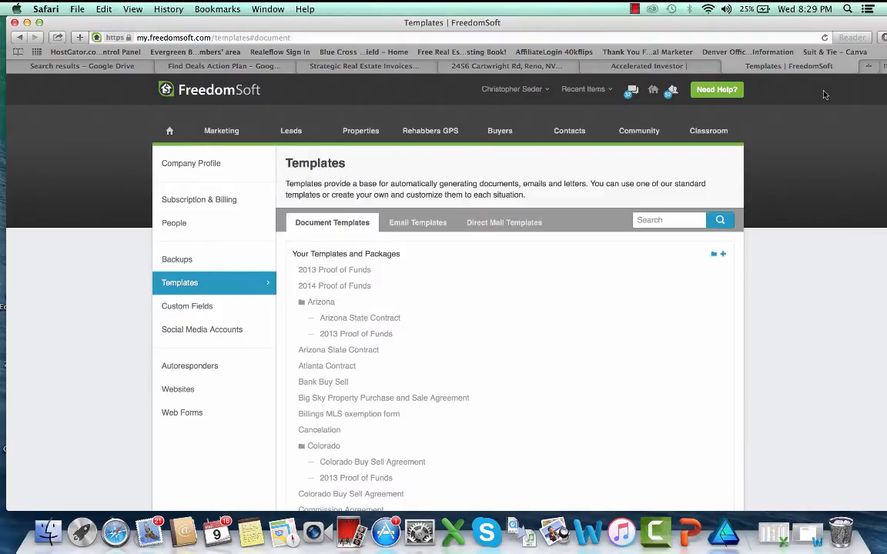
left_click(360, 129)
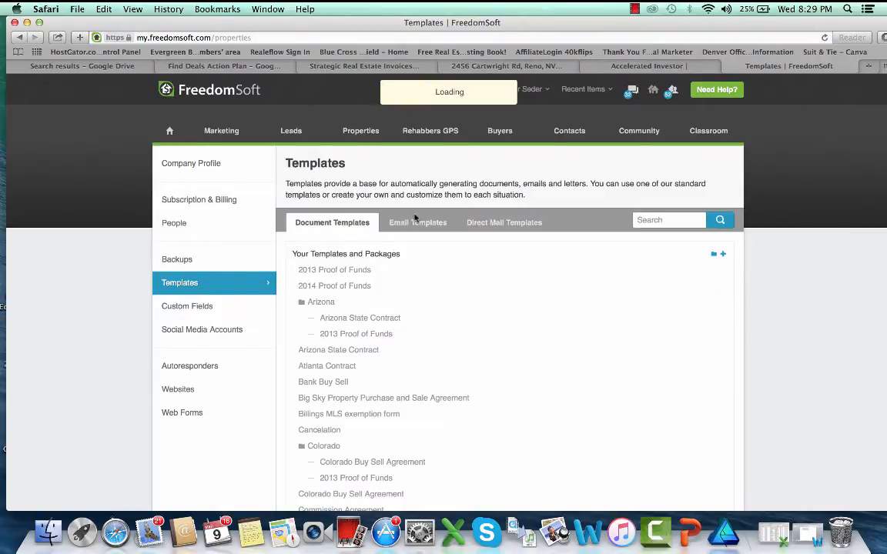
left_click(360, 129)
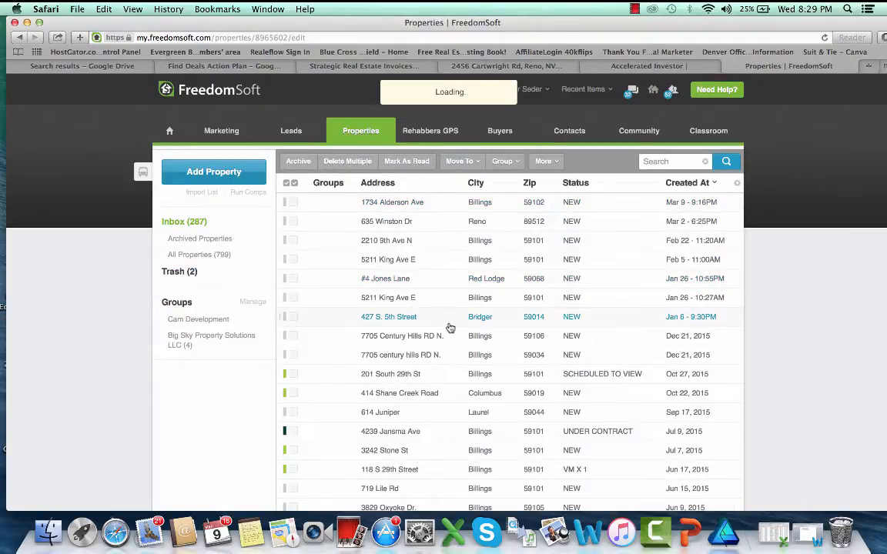
left_click(391, 201)
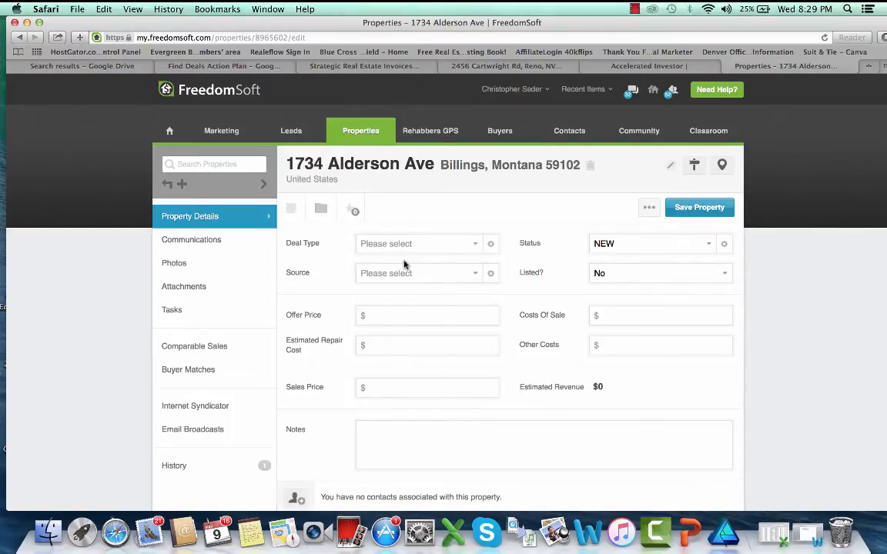
mouse_move(739, 231)
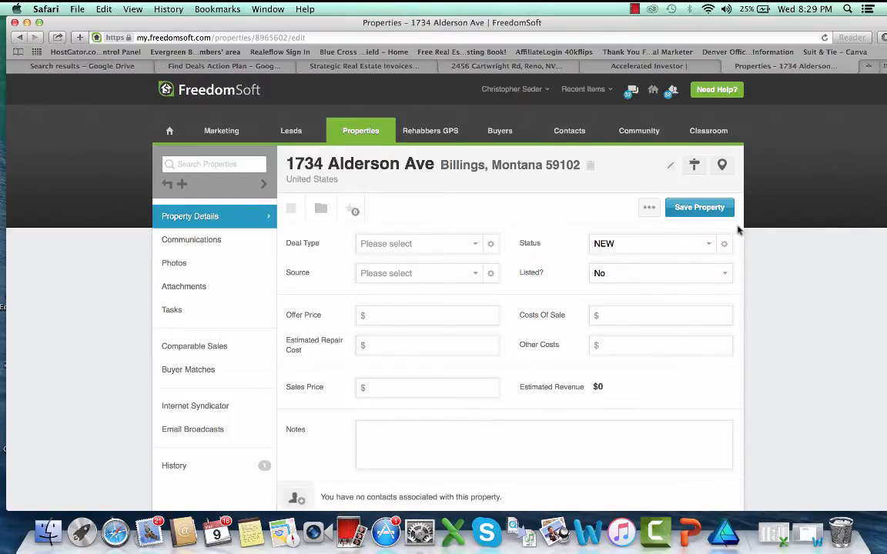
mouse_move(462, 249)
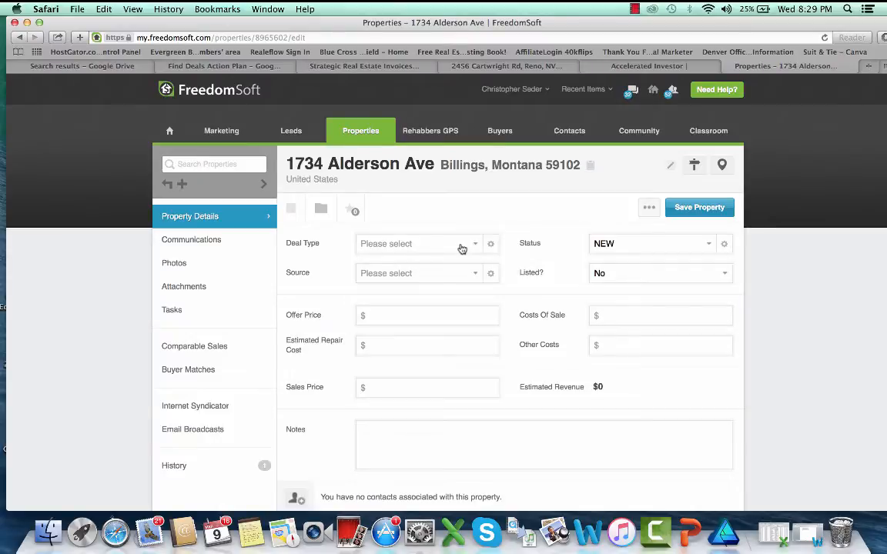
Scroll the Document Generator's Your Templates list down to the Montana State Contract
scroll("down", 3)
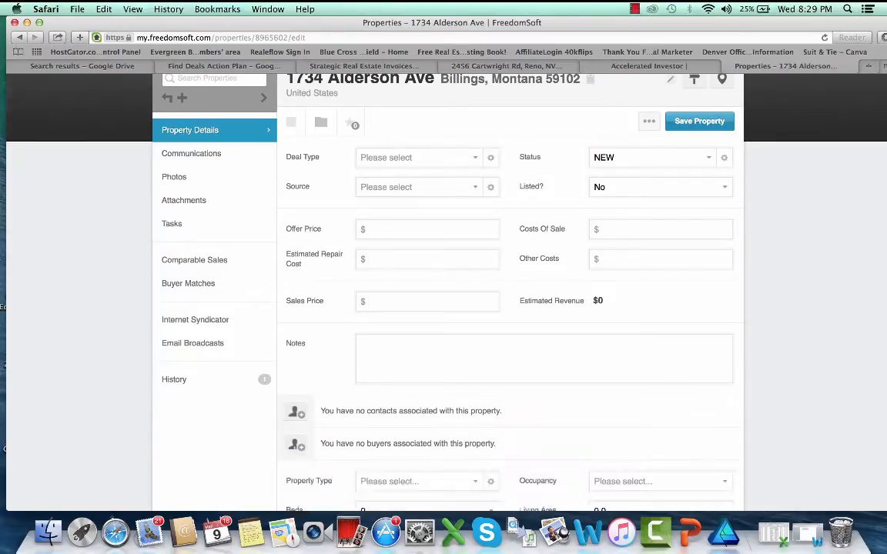
scroll("up", 3)
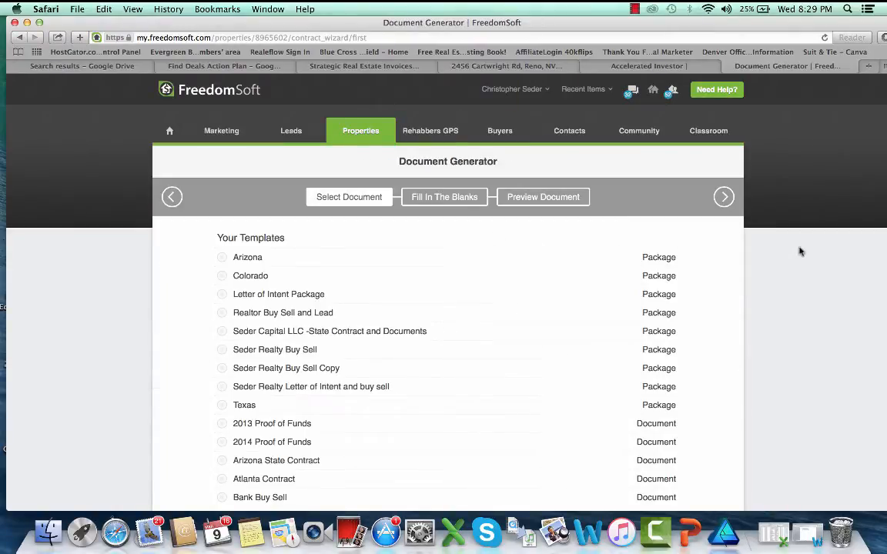
scroll("down", 3)
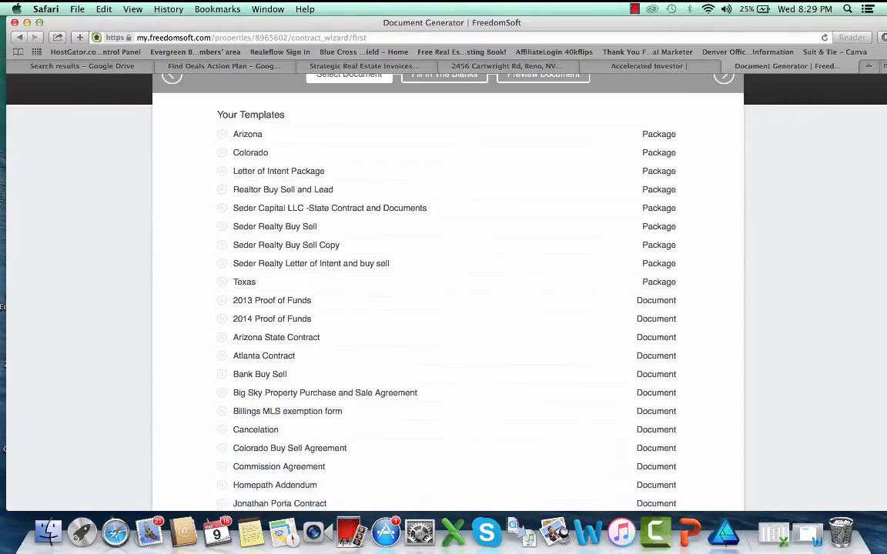
scroll("down", 3)
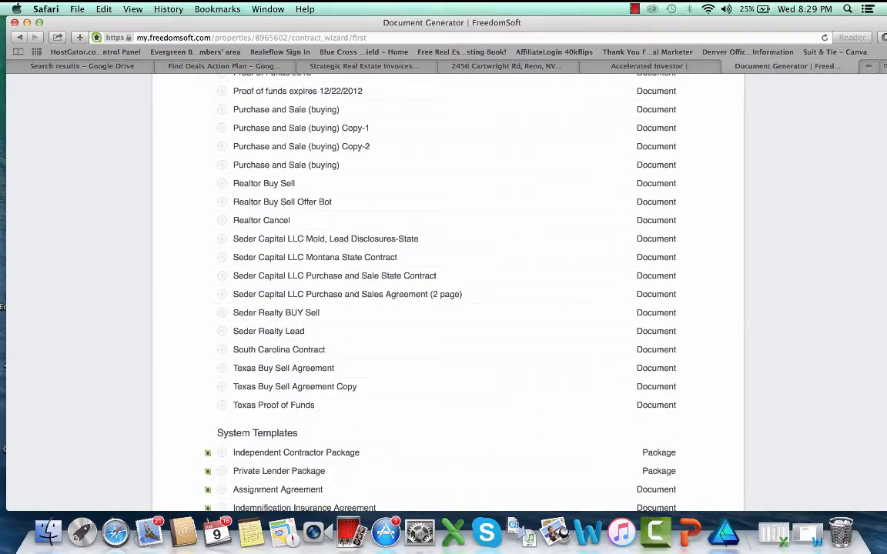
scroll("down", 3)
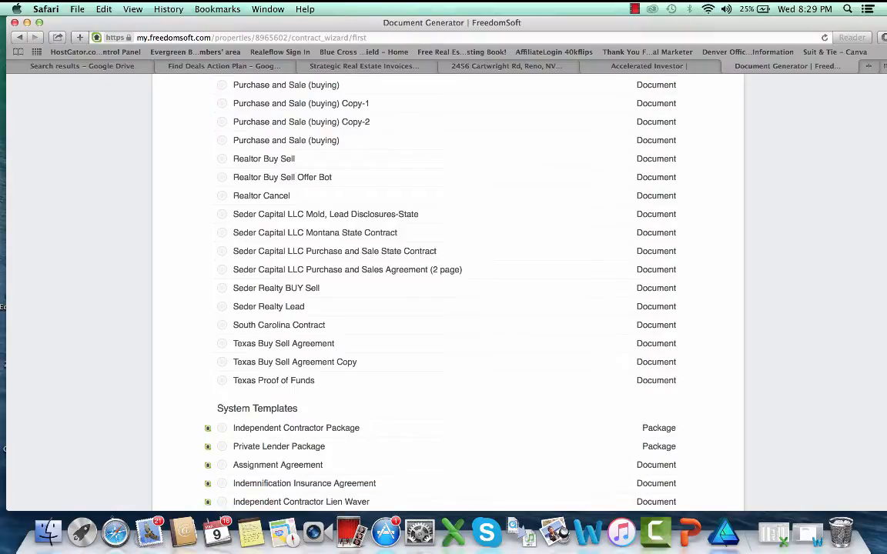
scroll("down", 3)
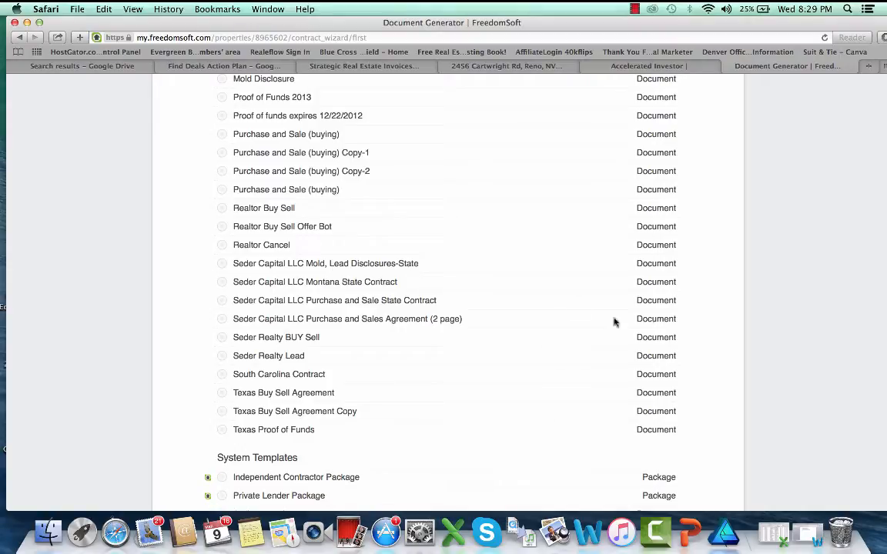
mouse_move(206, 288)
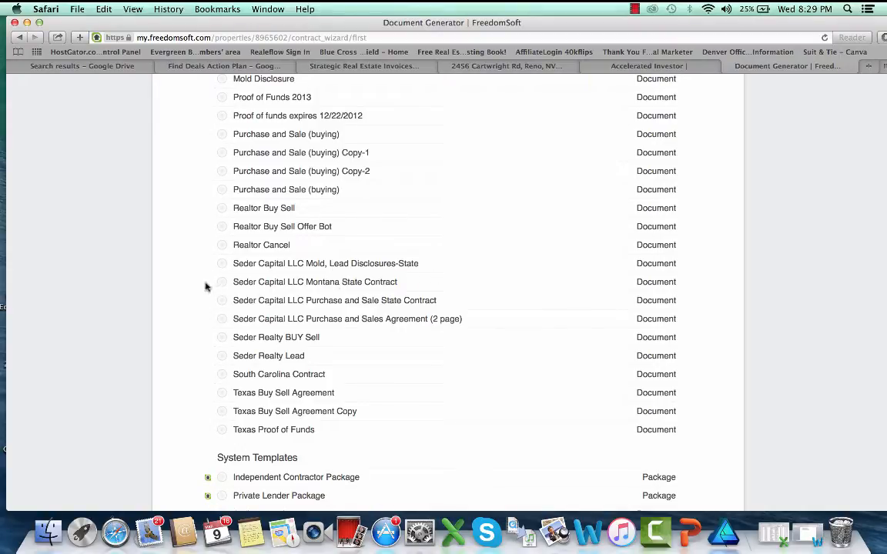
Select the Seder Capital LLC Montana State Contract template and return to the top
left_click(221, 281)
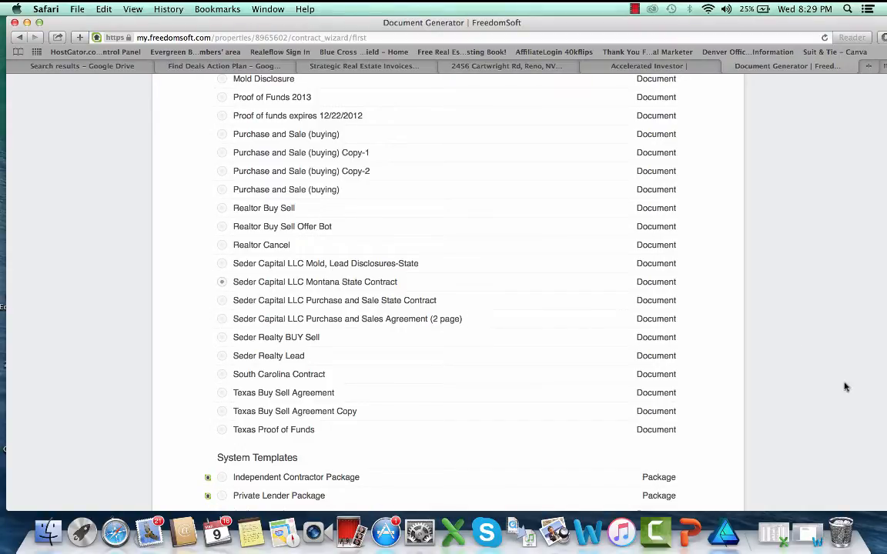
scroll("up", 3)
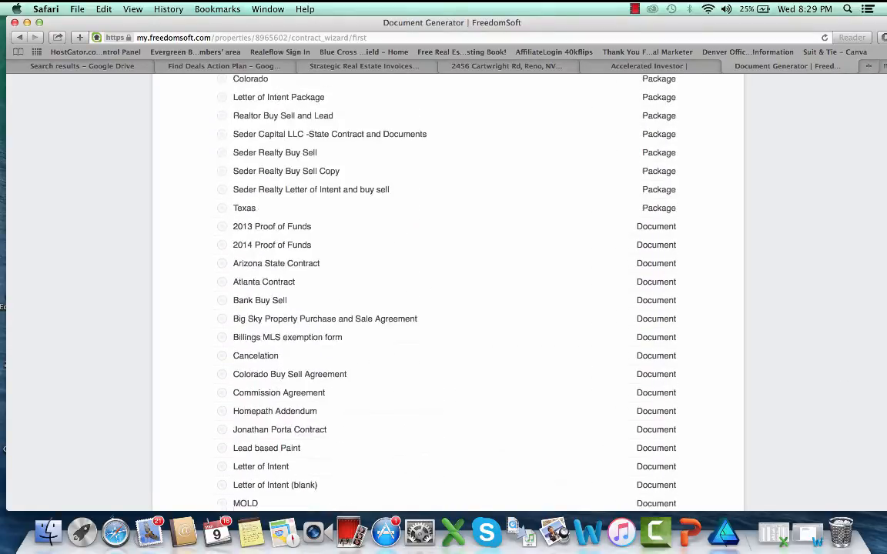
scroll("up", 3)
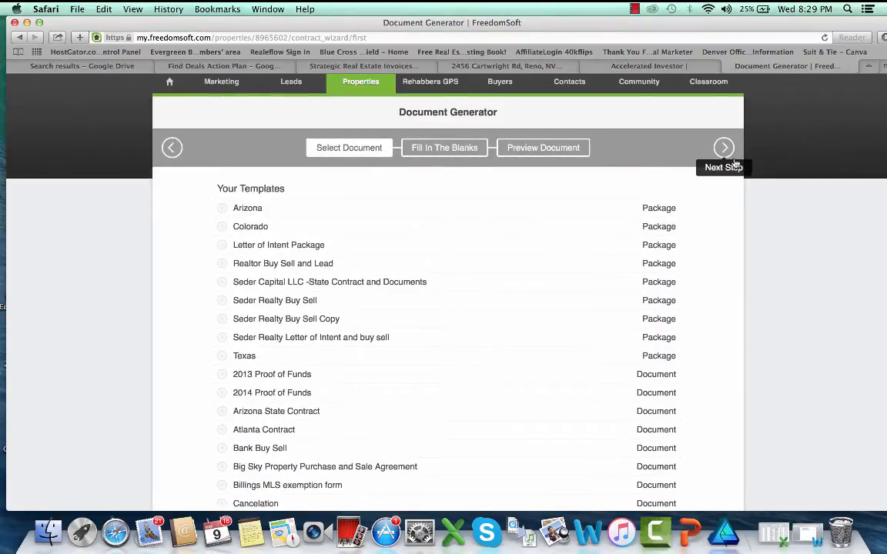
mouse_move(334, 330)
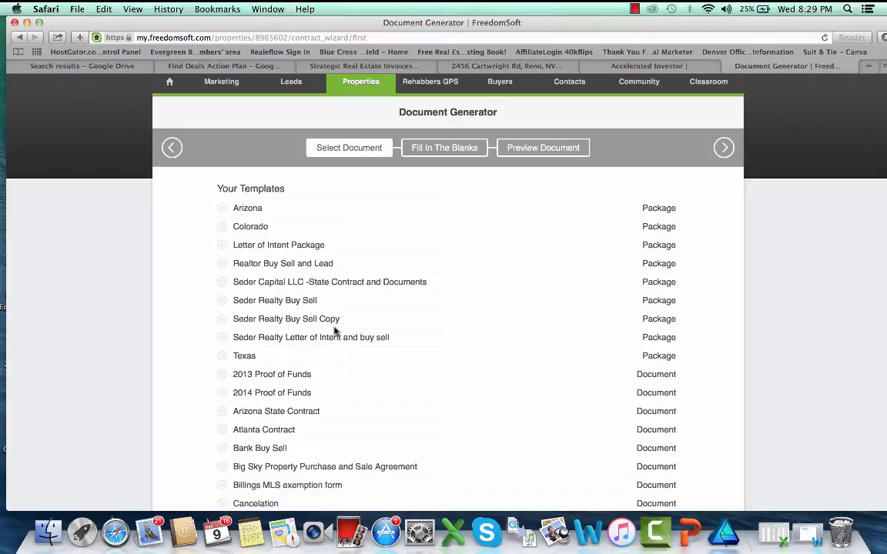
mouse_move(649, 216)
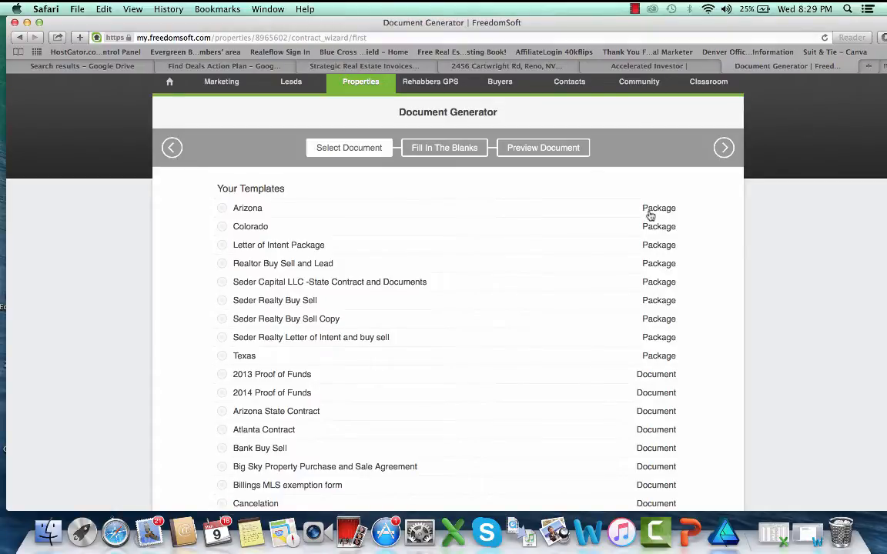
mouse_move(647, 290)
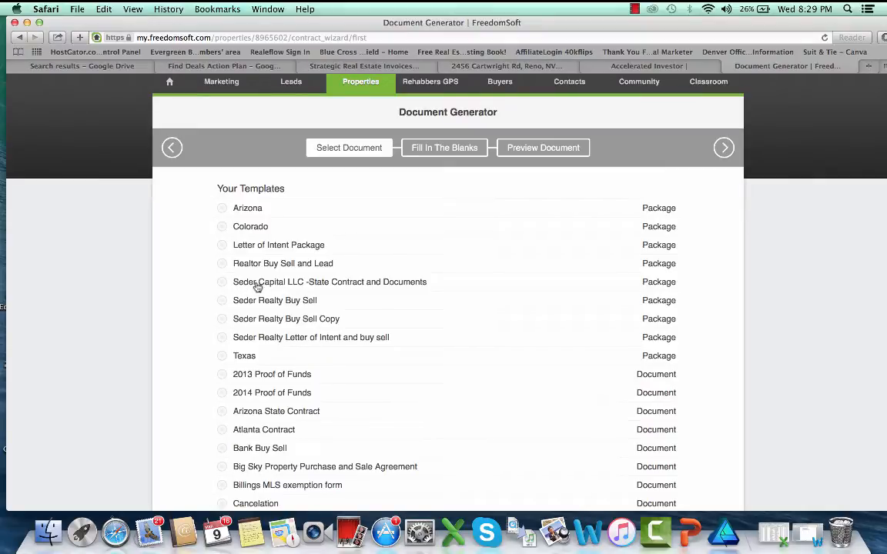
mouse_move(365, 288)
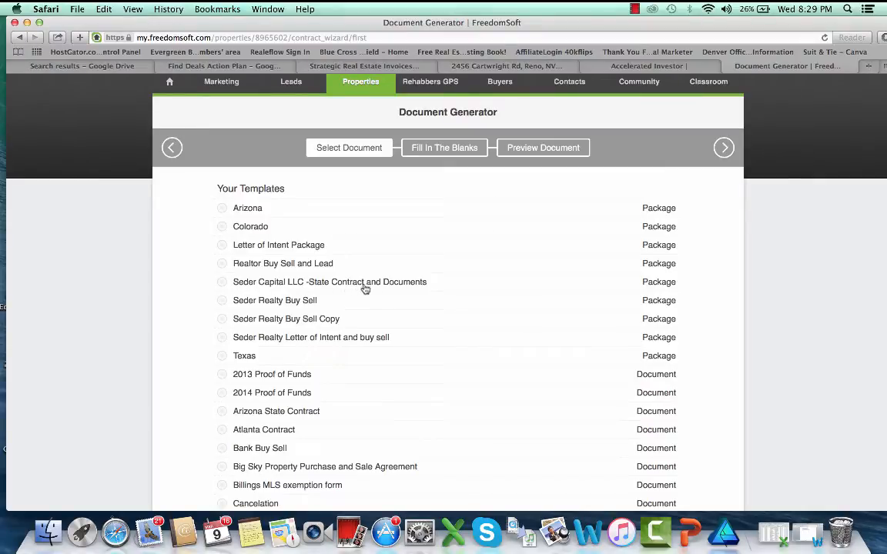
mouse_move(385, 301)
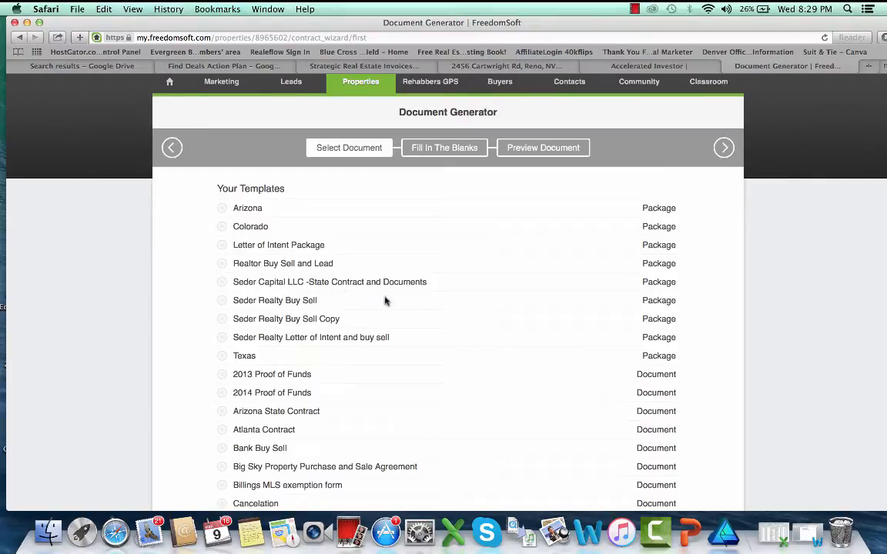
mouse_move(425, 190)
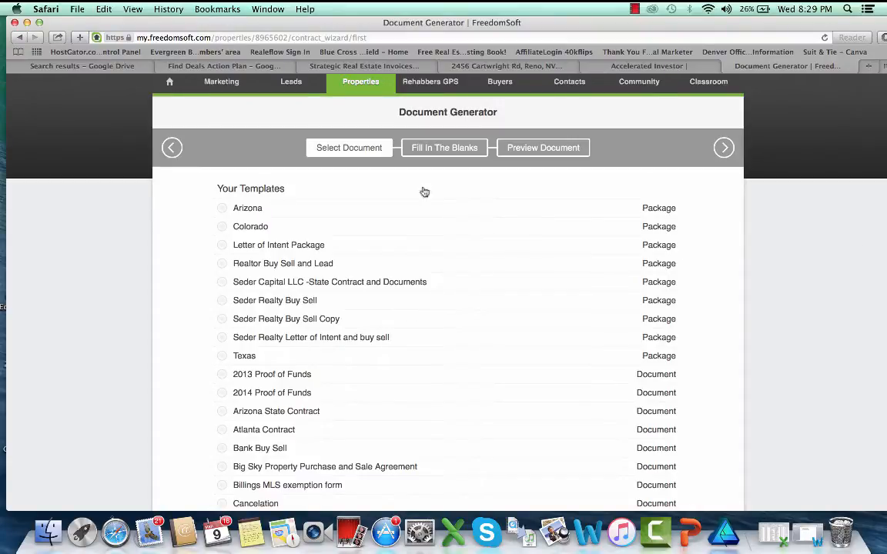
mouse_move(446, 269)
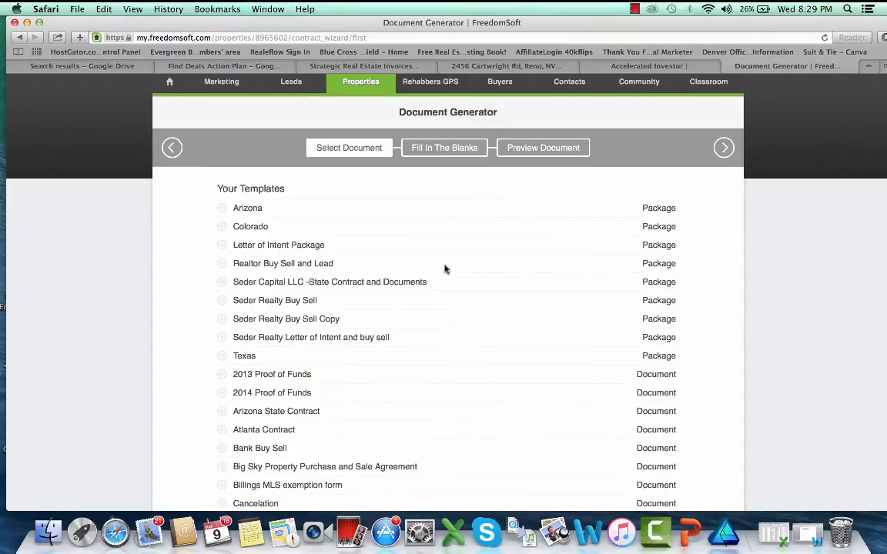
scroll("down", 3)
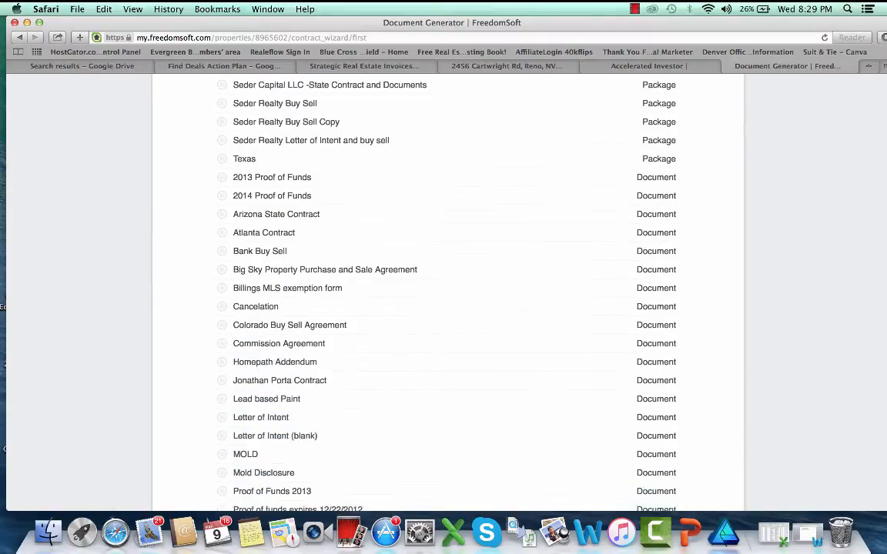
scroll("down", 3)
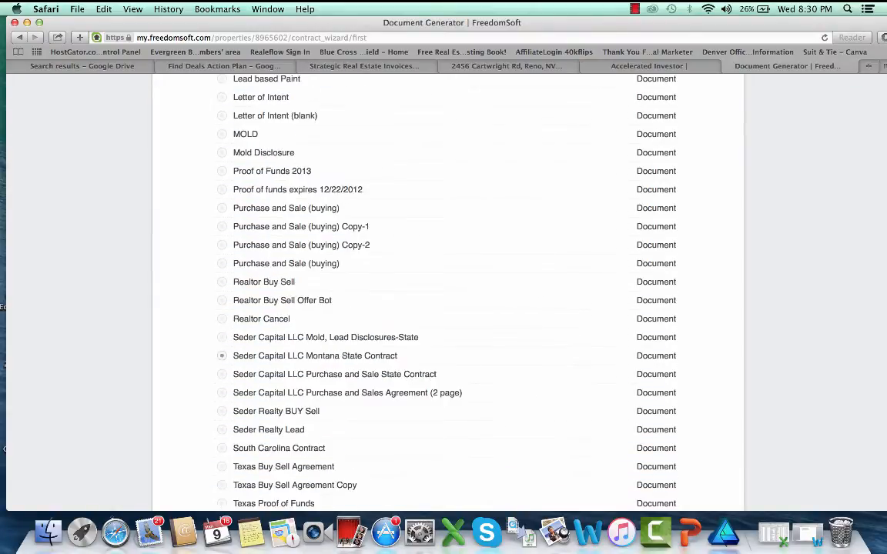
scroll("up", 3)
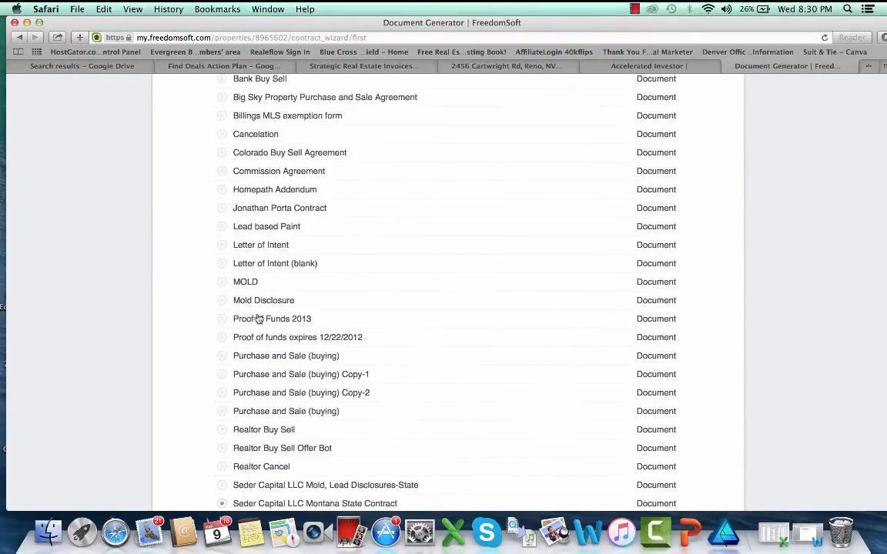
mouse_move(326, 324)
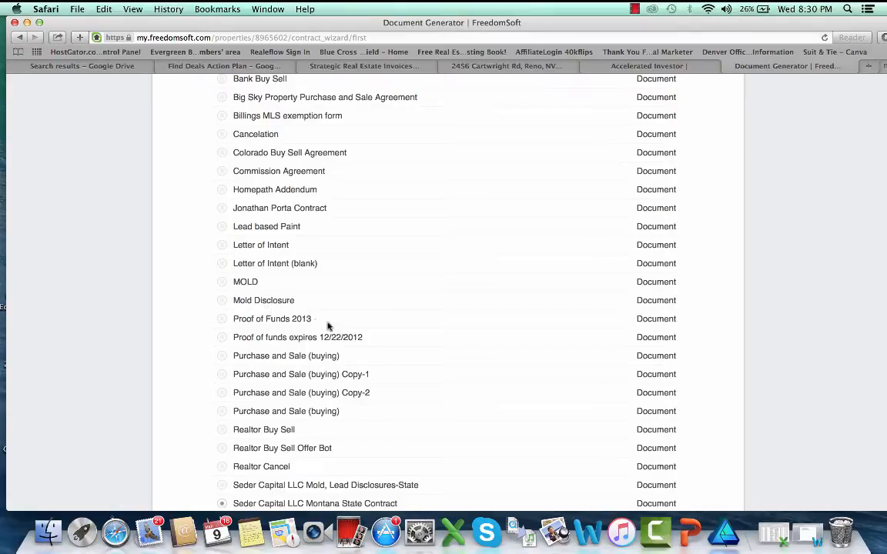
mouse_move(280, 243)
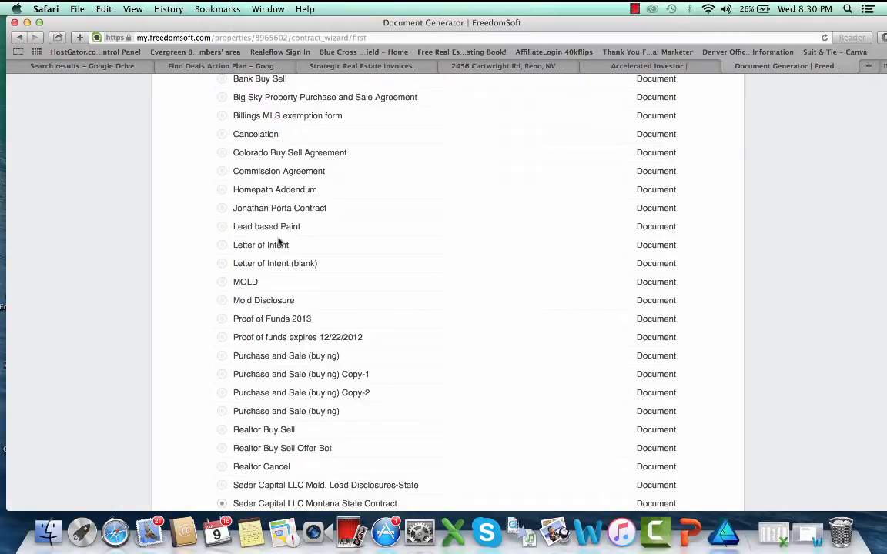
scroll("up", 3)
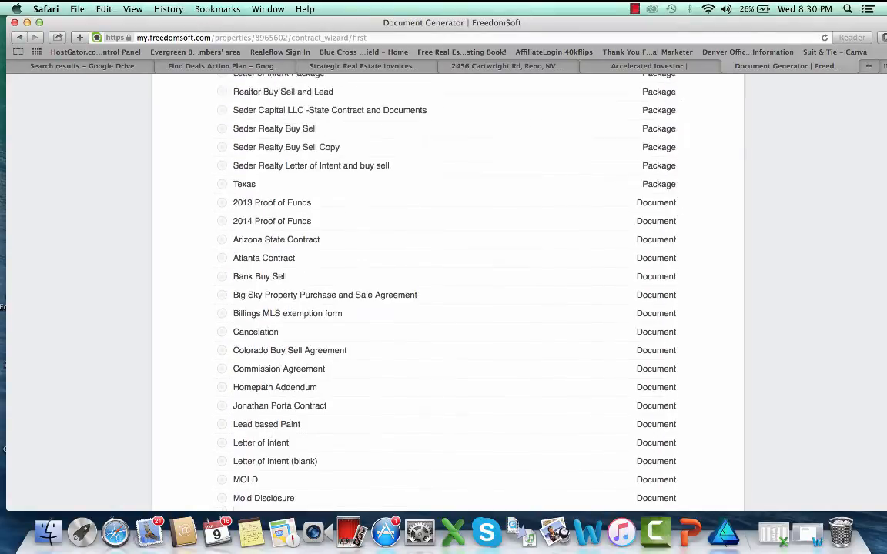
scroll("up", 3)
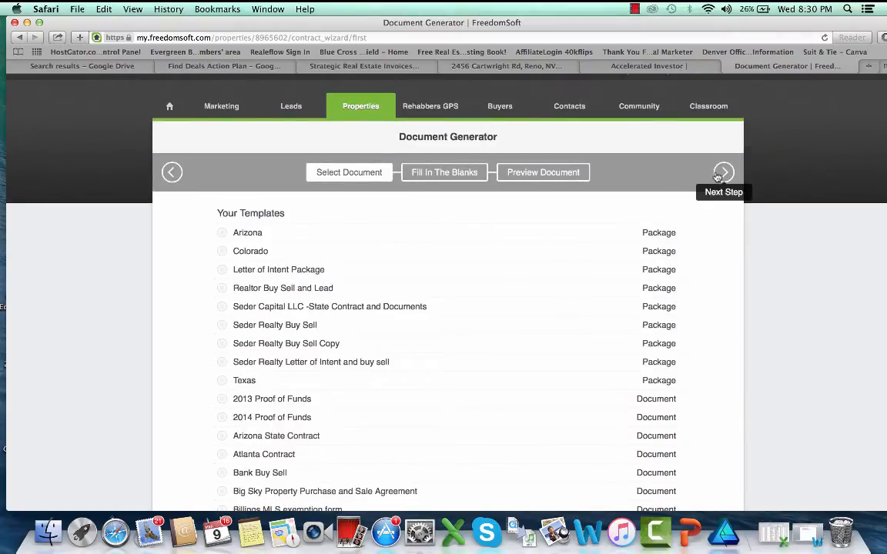
Advance to Fill In The Blanks and scroll to the Custom Variables section
left_click(724, 172)
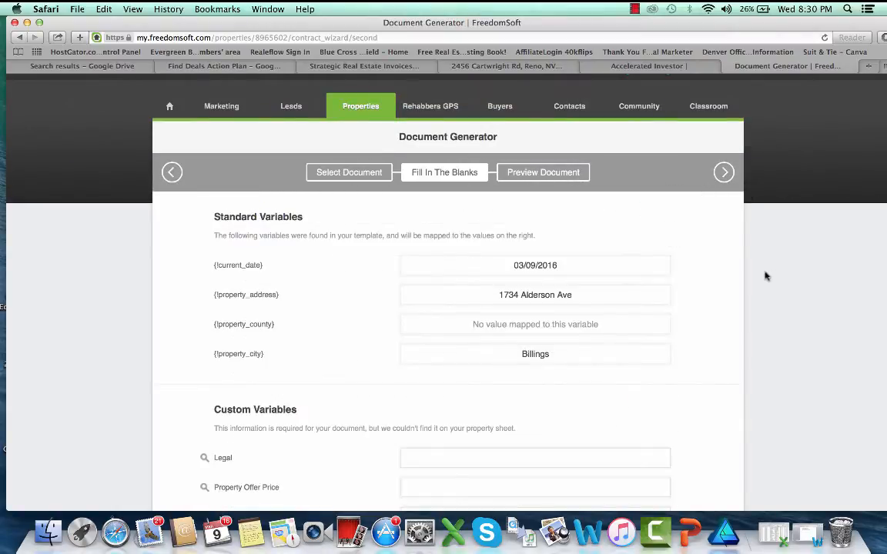
scroll("down", 3)
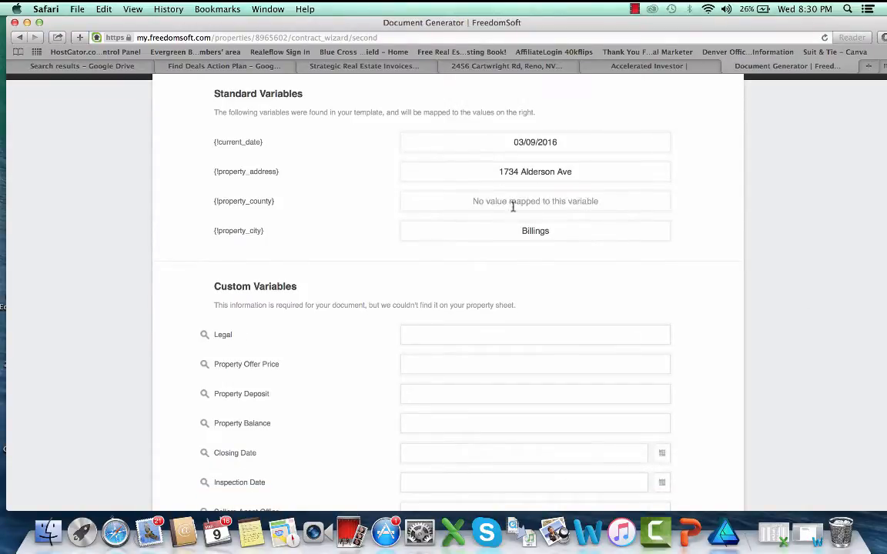
mouse_move(841, 321)
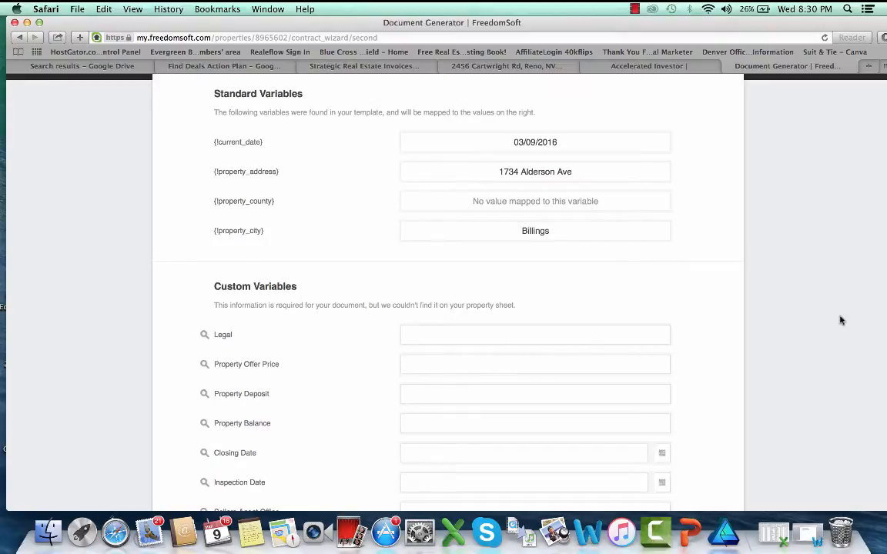
scroll("down", 3)
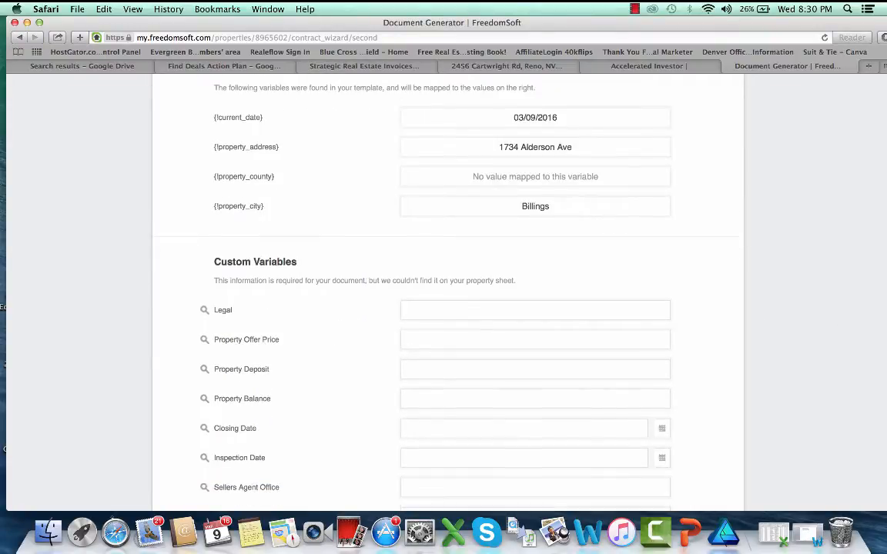
scroll("down", 3)
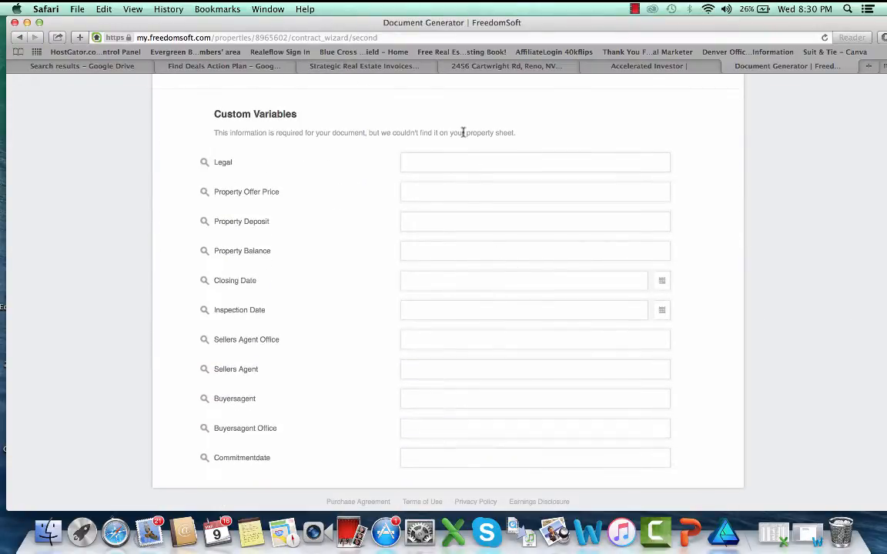
Enter Legal description, offer price 75000, deposit 500 and balance 74500
type("Legal")
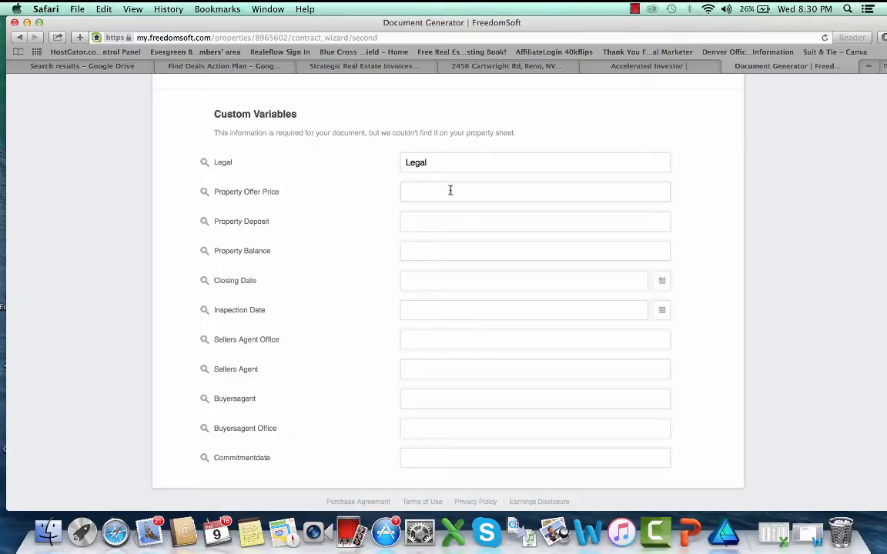
type("75000")
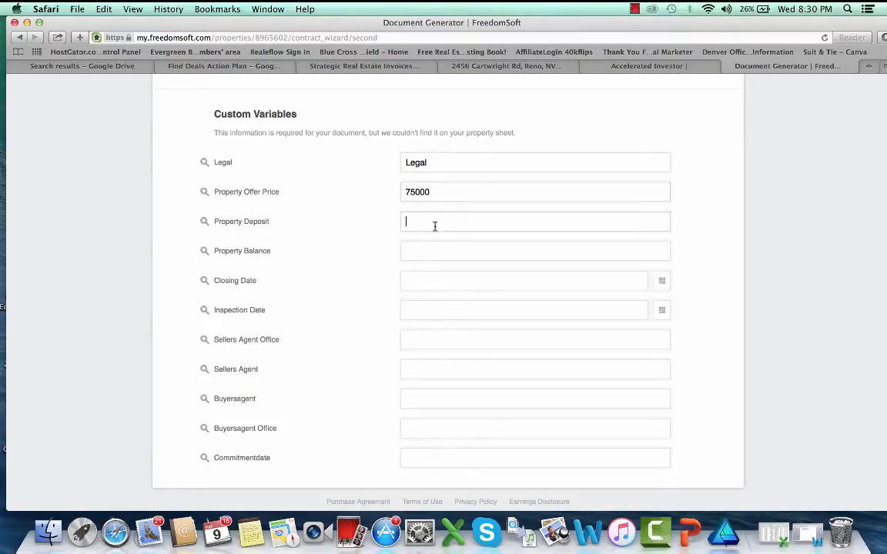
type("500")
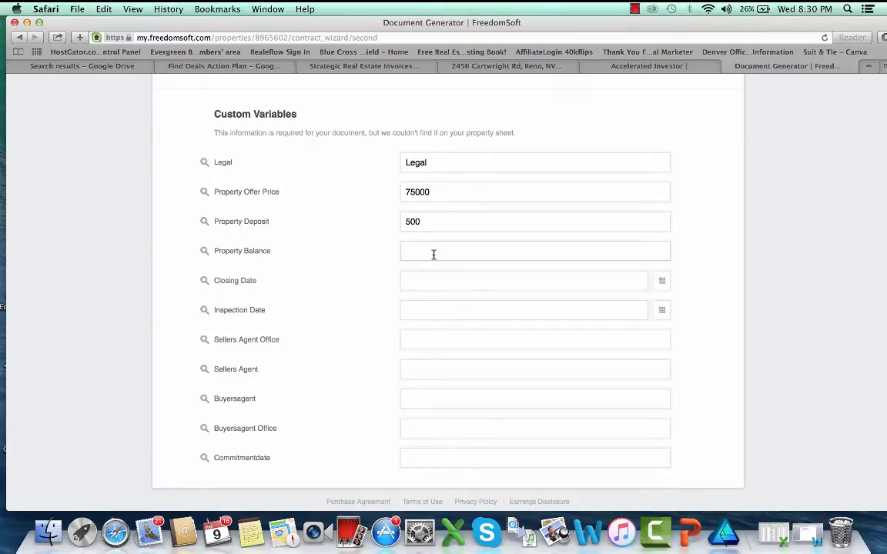
type("74500")
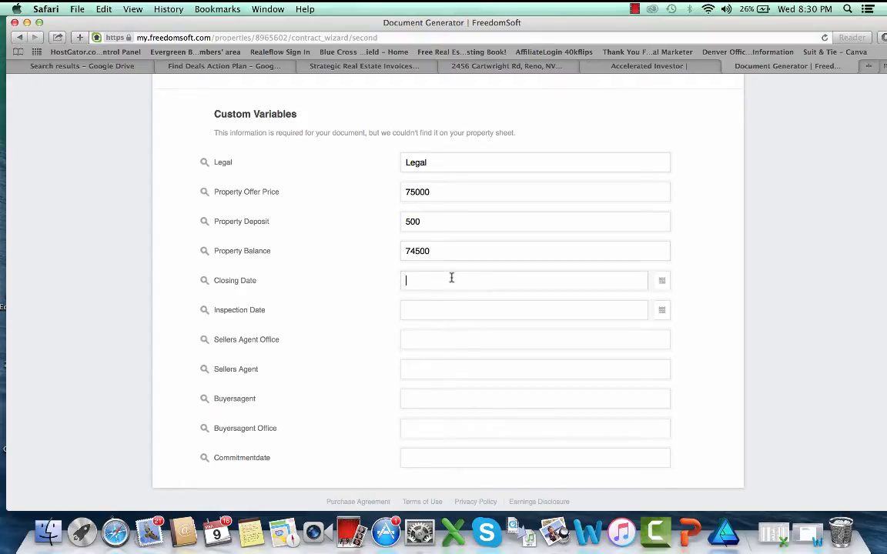
mouse_move(454, 308)
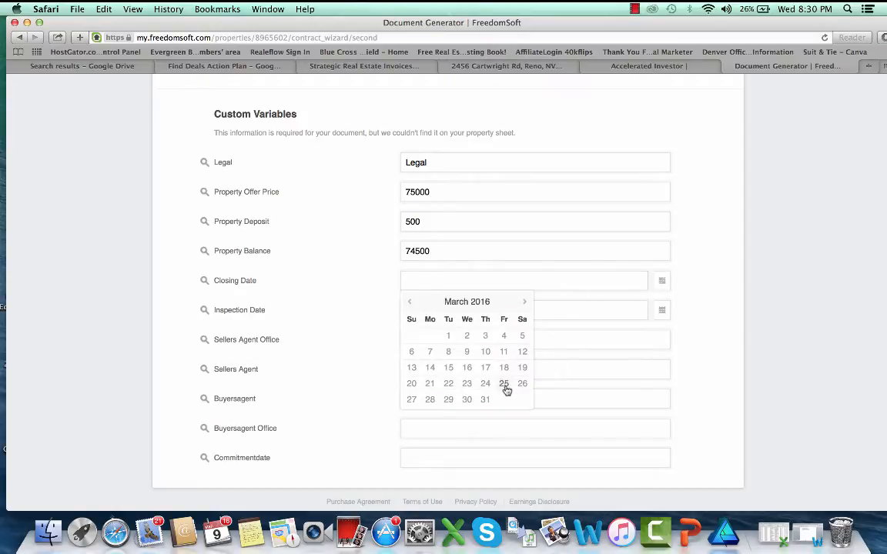
Set closing date March 25, 2016, inspection date March 18, 2016, and enter Listing Broker and its office
left_click(504, 381)
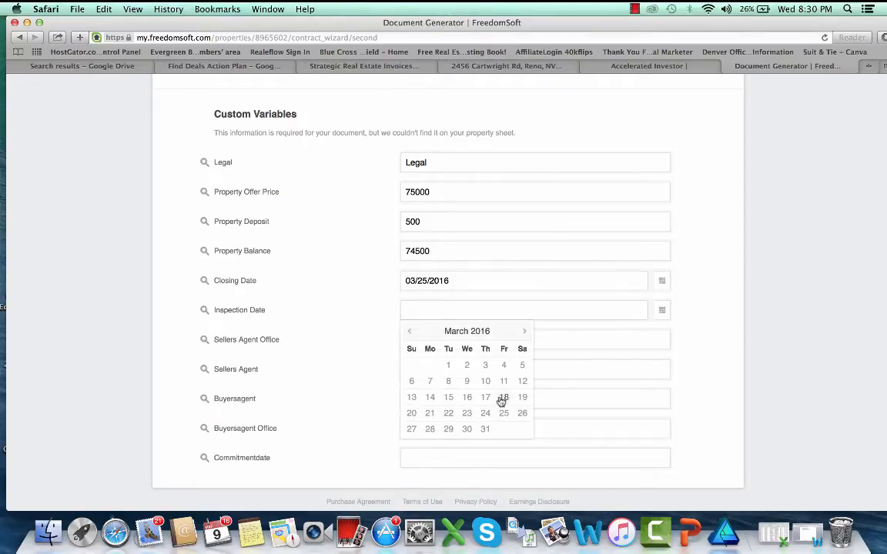
left_click(503, 397)
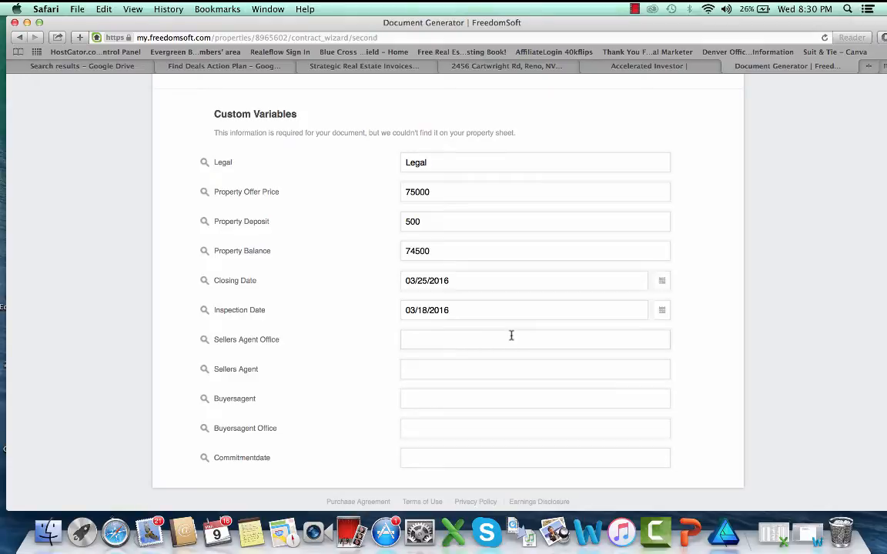
type("Listing Broker")
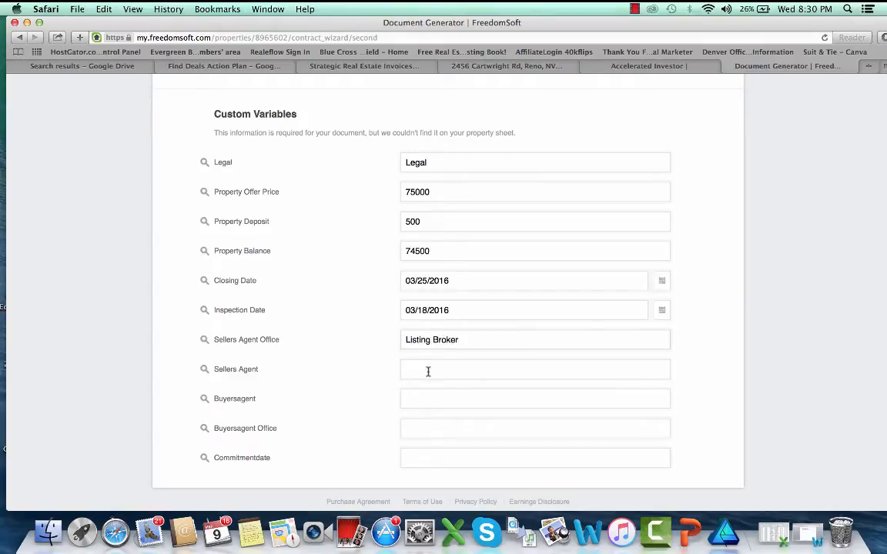
left_click(536, 340)
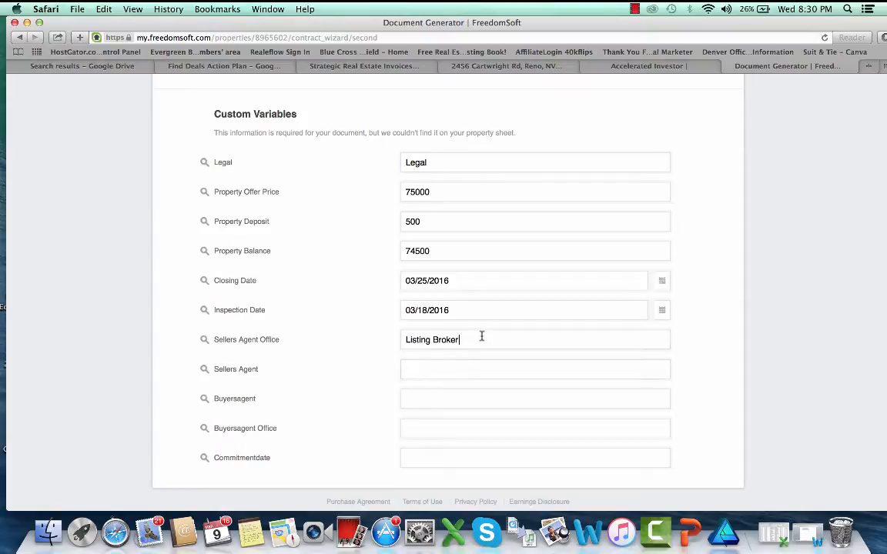
type("office")
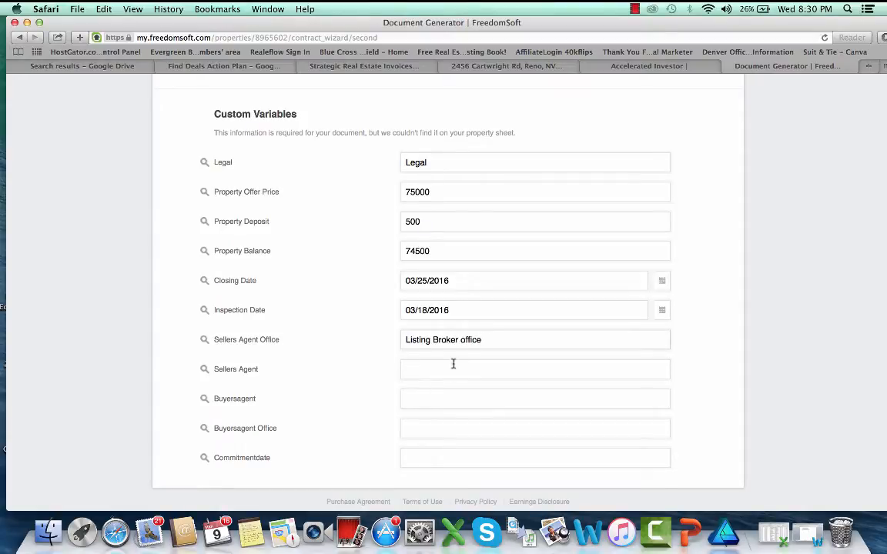
type("Listing Broker Name")
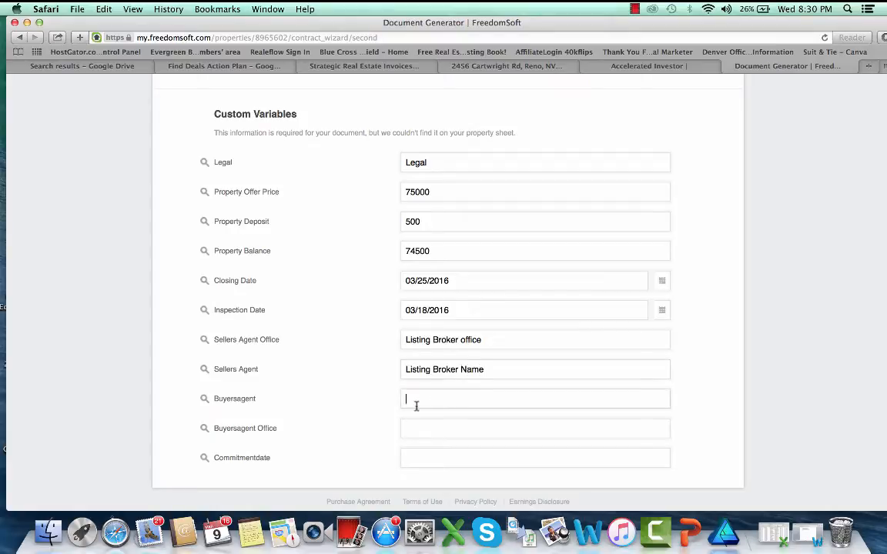
type("C")
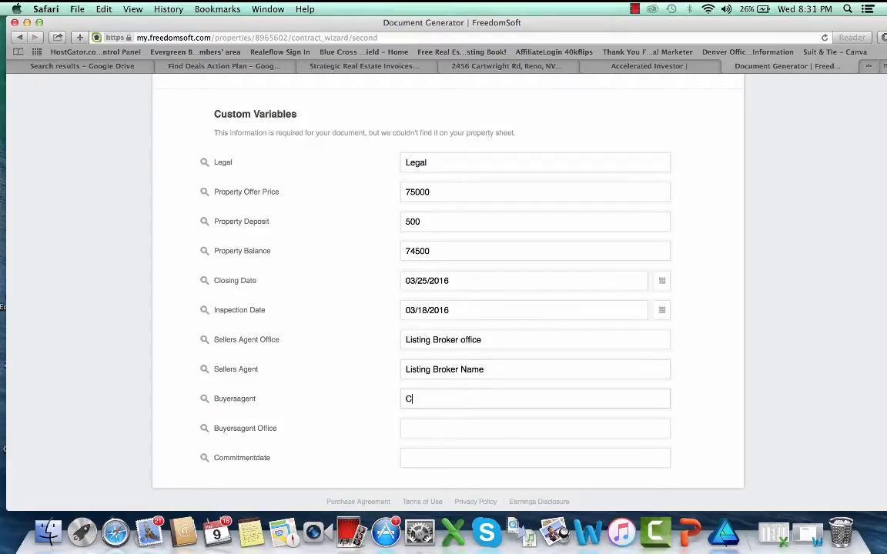
type("Christopher Seder")
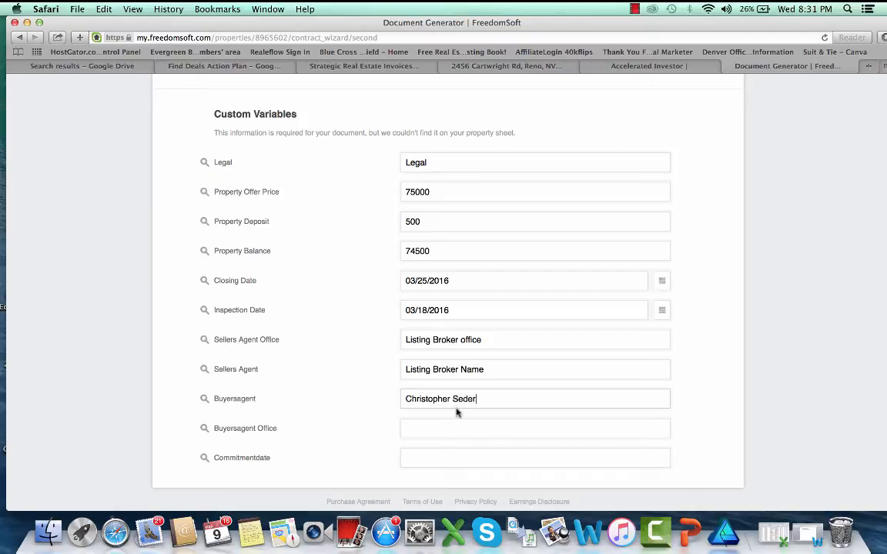
type("Se")
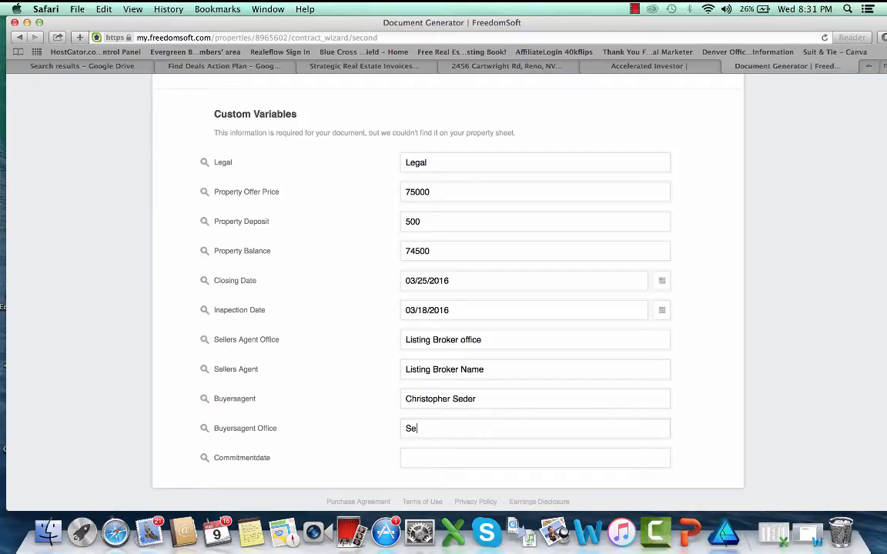
type("Seder Realty LLC")
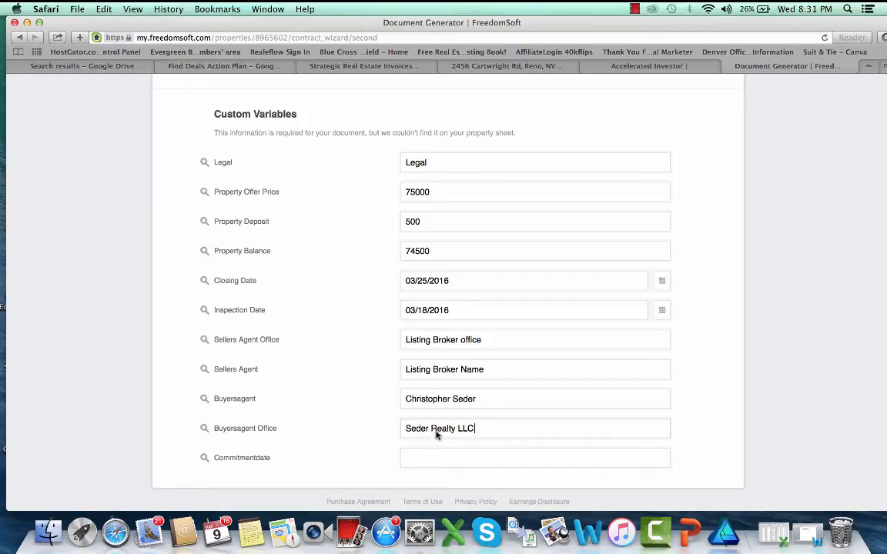
Enter the commitment date 3/10/1016 and return to the top of the form
left_click(536, 458)
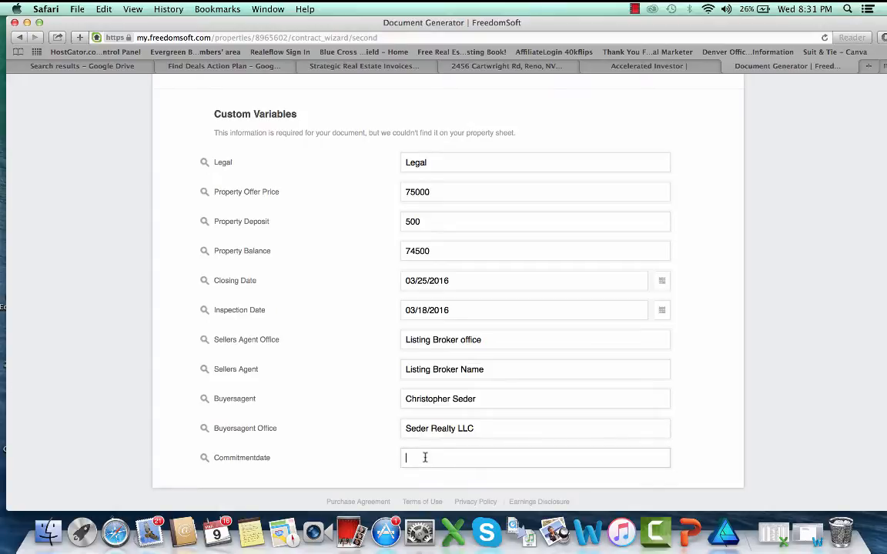
type("Mar")
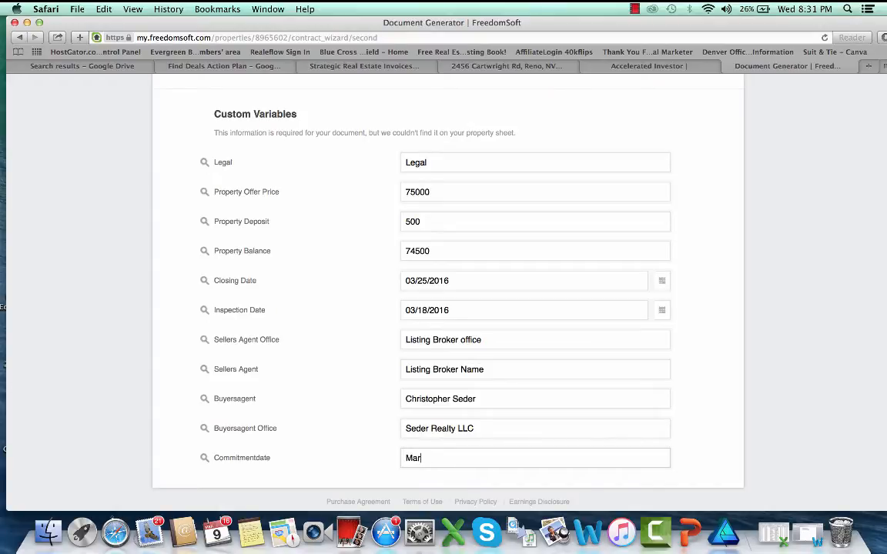
type("3")
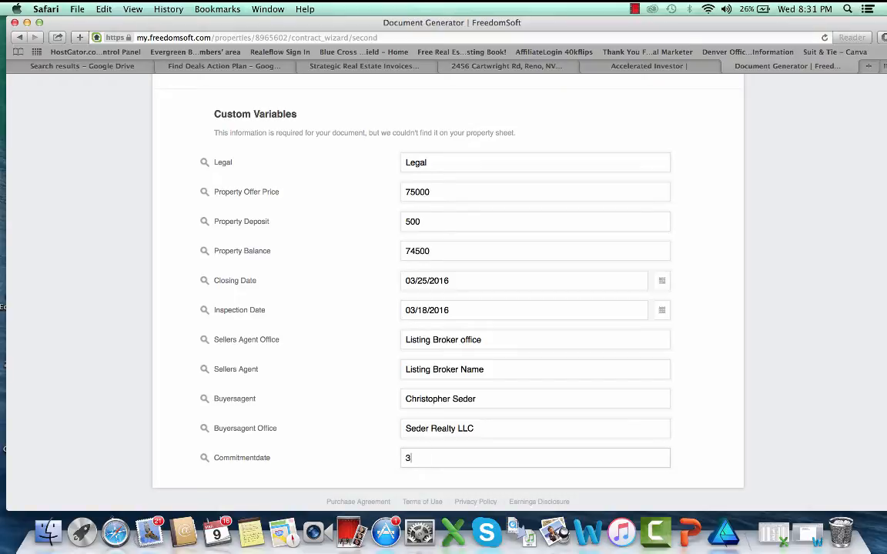
type("/10")
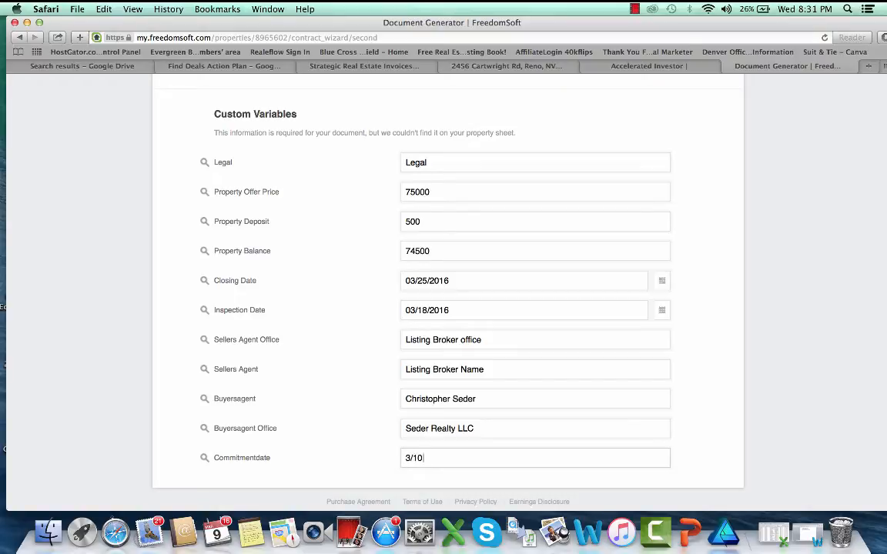
type("/1016")
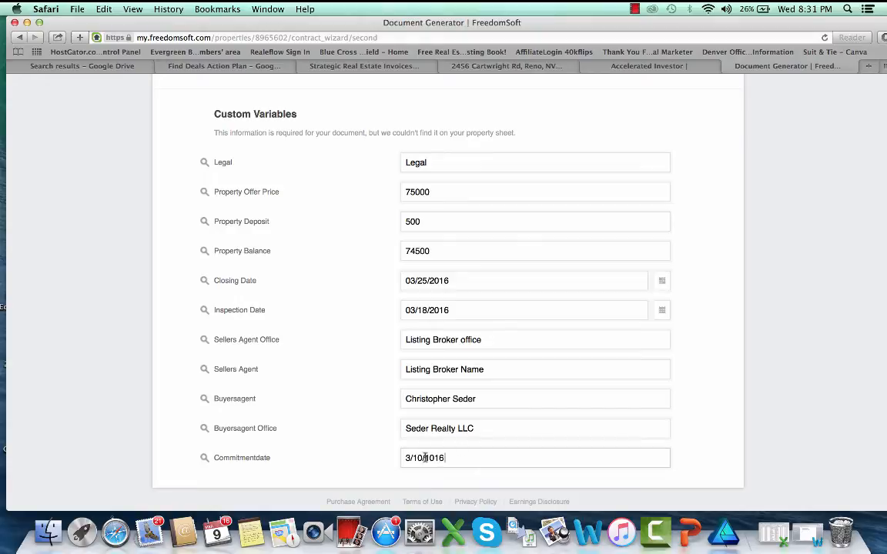
scroll("up", 3)
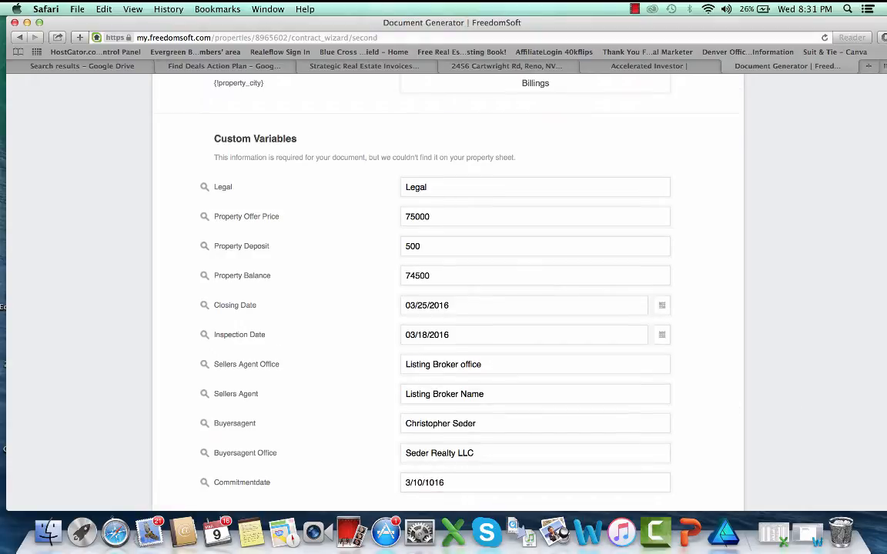
scroll("up", 3)
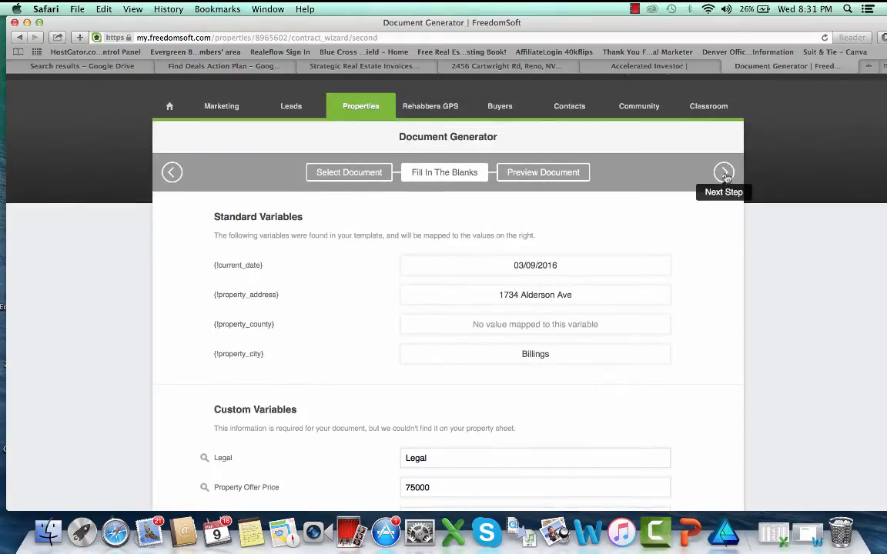
Move to the preview and enter Yellowstone County in page 1's County blank
left_click(724, 173)
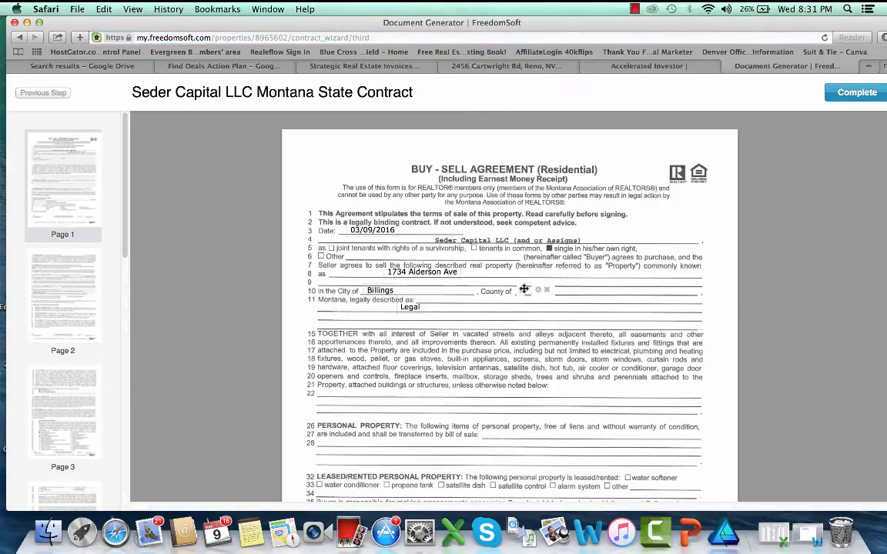
type("Ye")
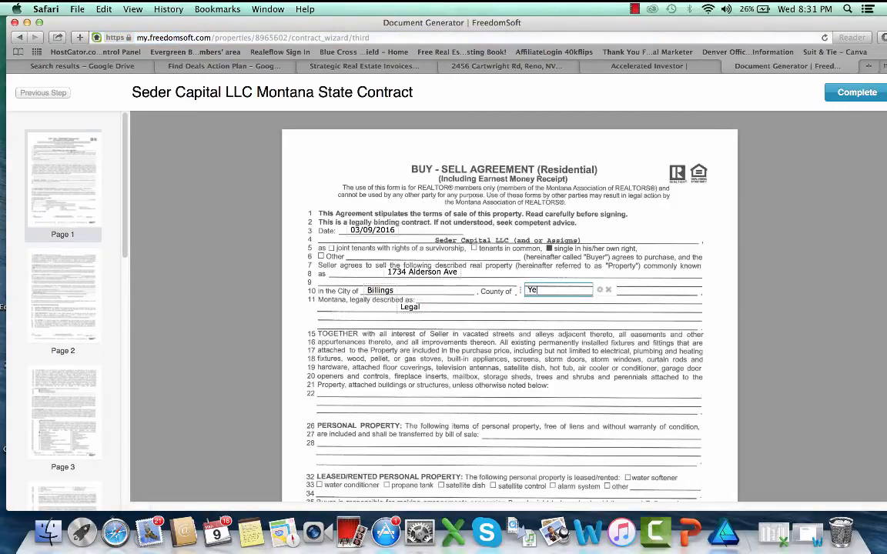
type("llow")
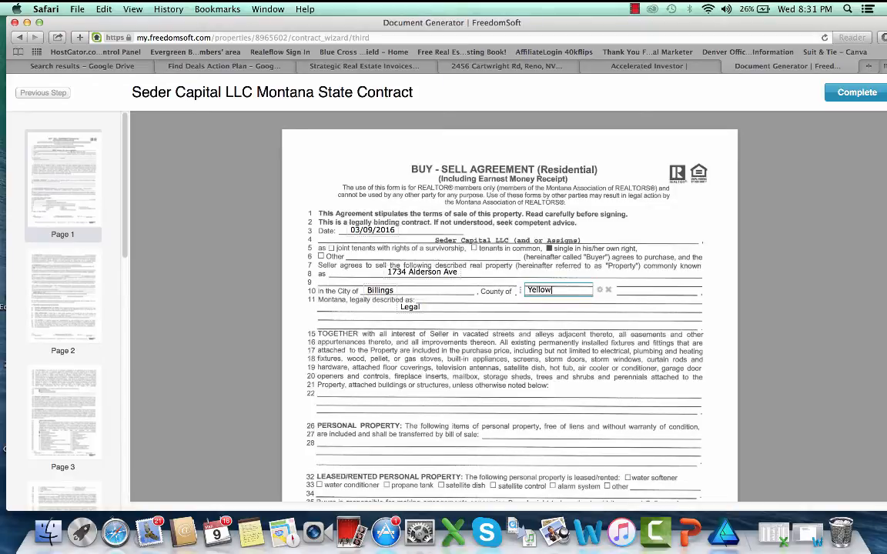
type("stone County")
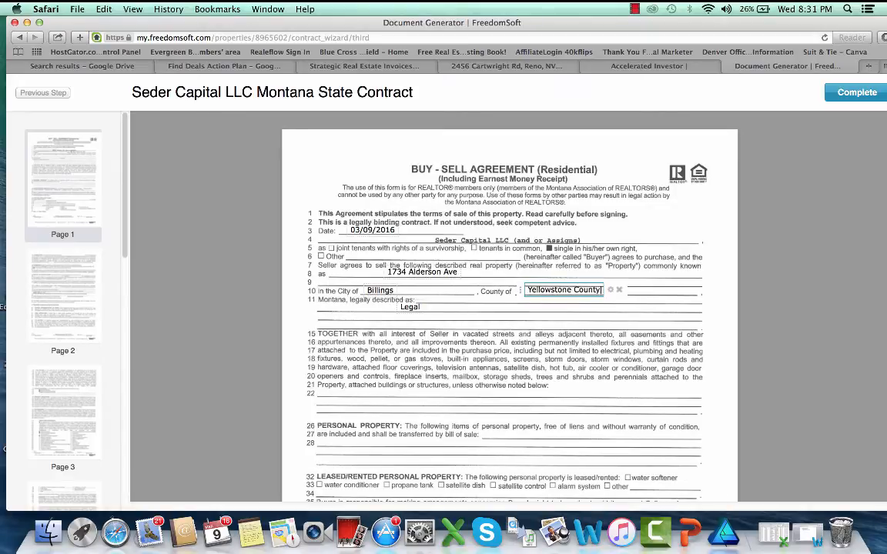
left_click(563, 289)
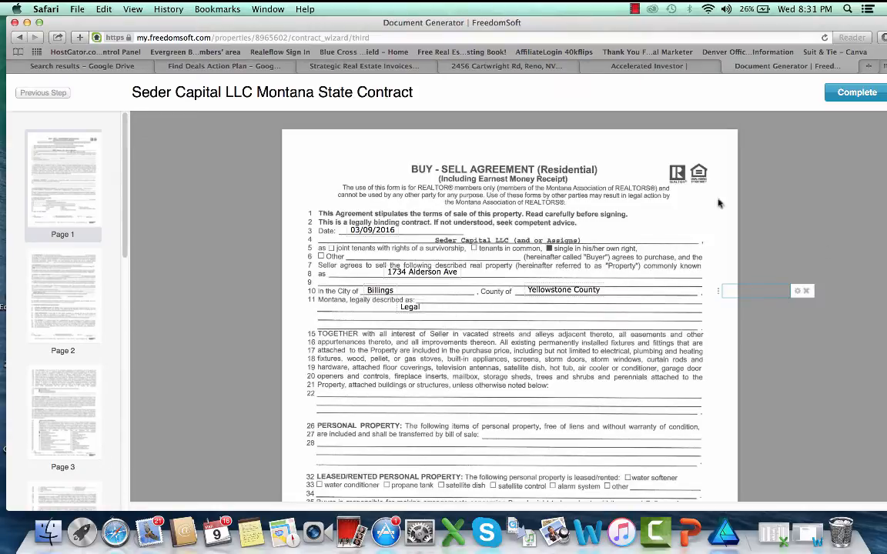
Review the merged 75000 price and 03/25/2016 closing, then jump to page 8's agent names
scroll("down", 3)
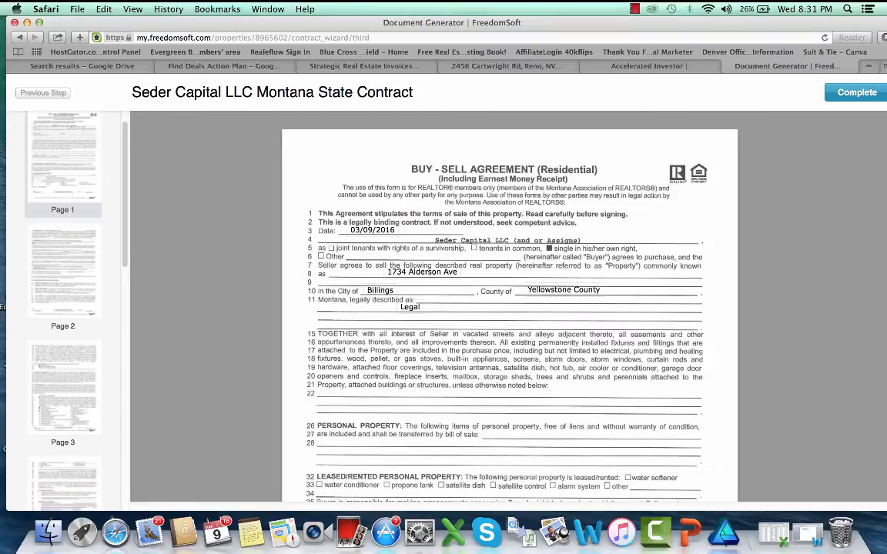
scroll("down", 3)
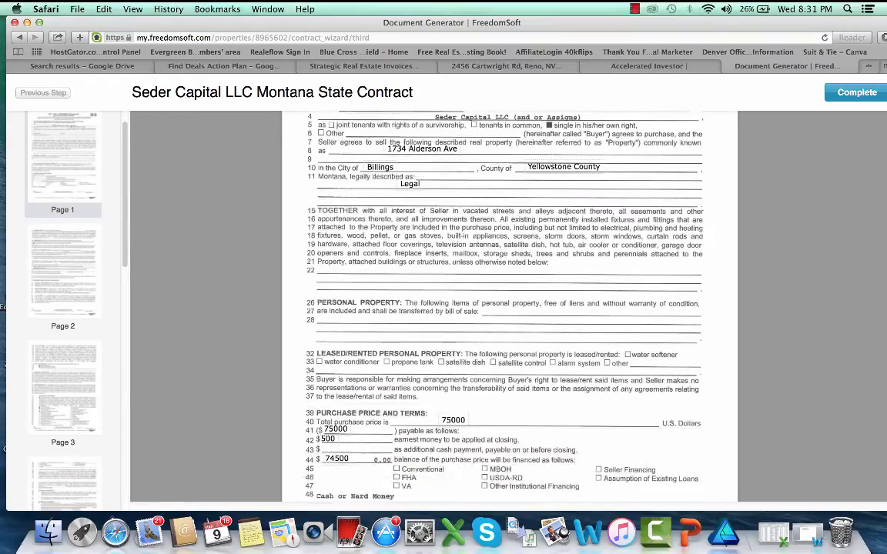
scroll("down", 3)
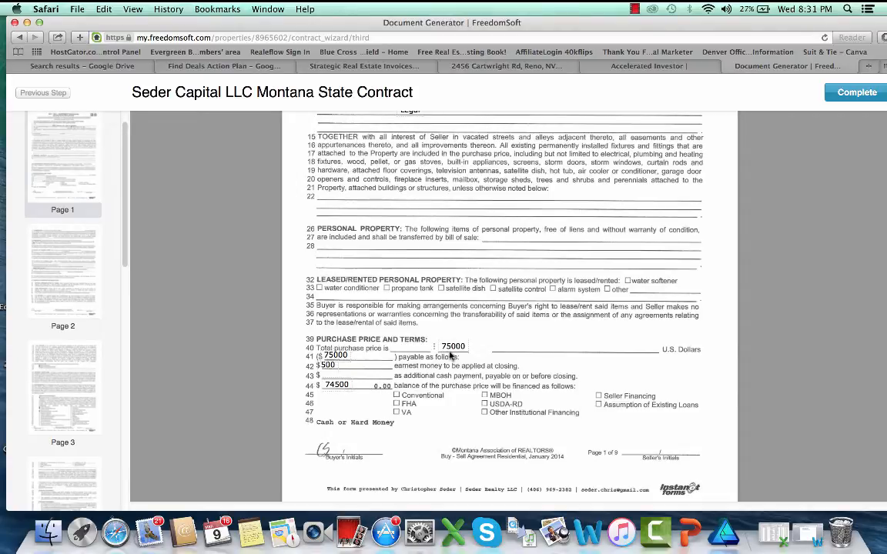
mouse_move(406, 423)
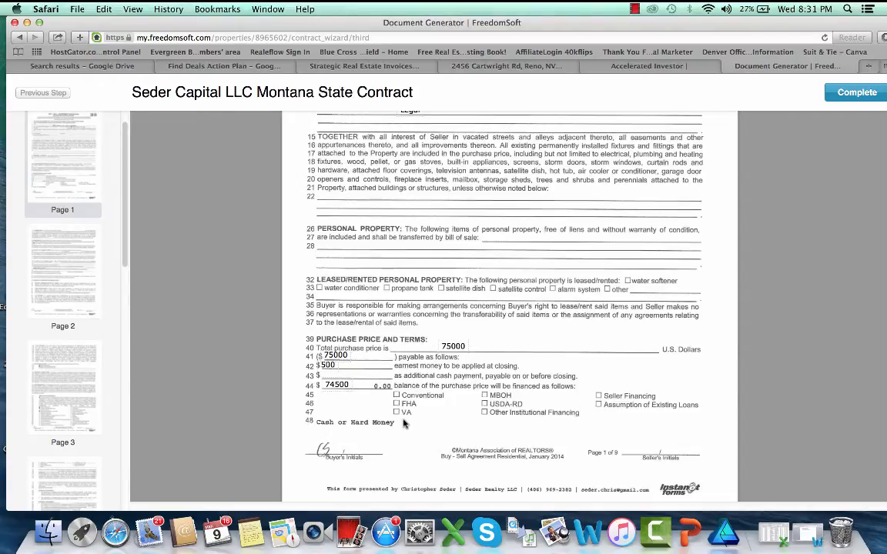
mouse_move(388, 394)
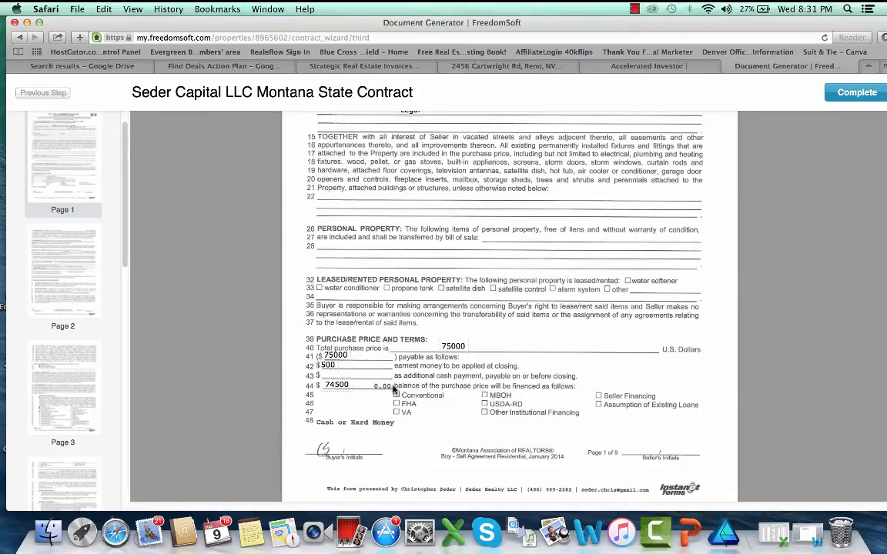
mouse_move(462, 439)
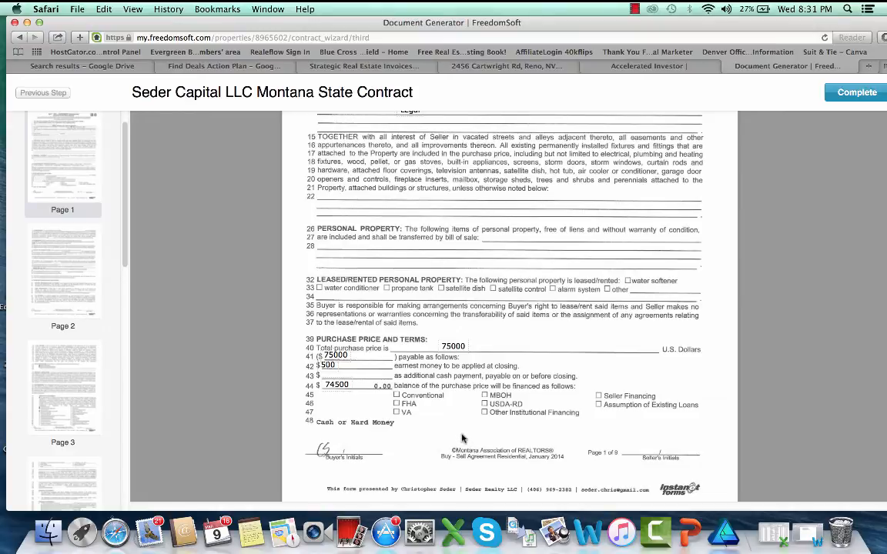
mouse_move(385, 393)
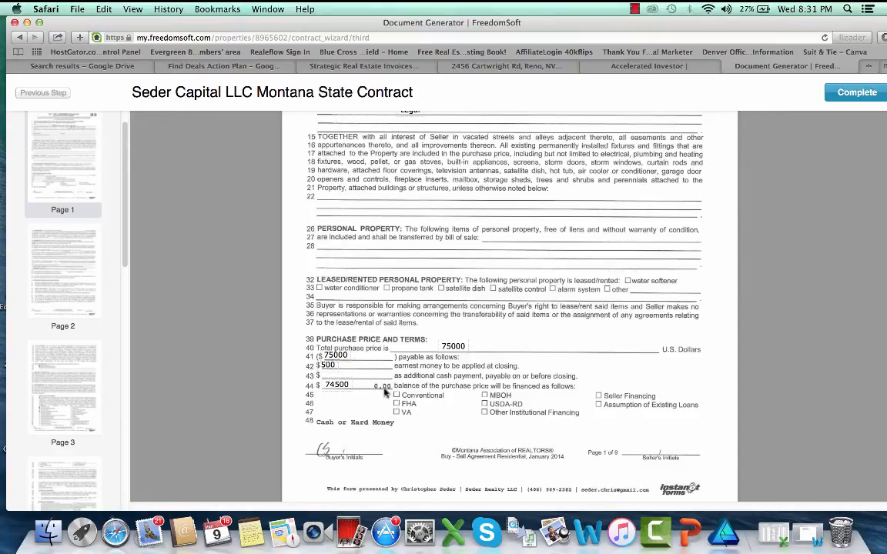
mouse_move(91, 299)
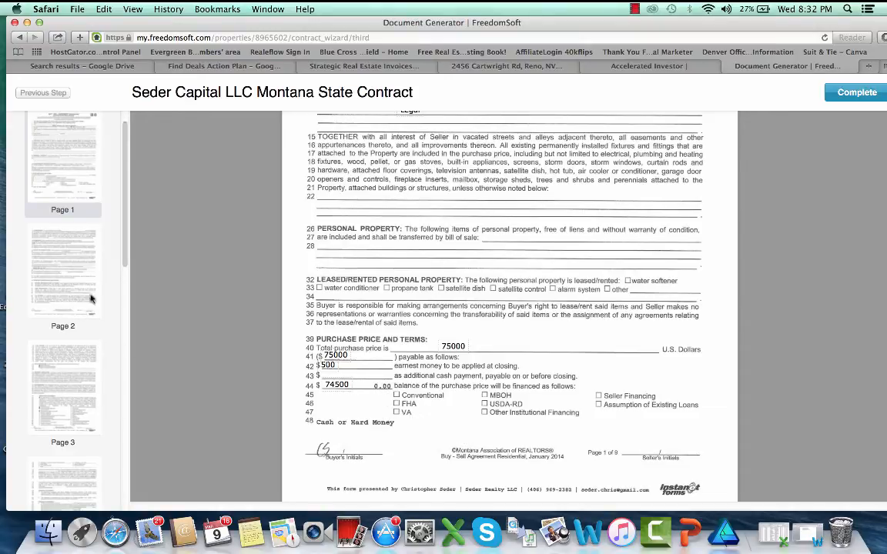
scroll("down", 3)
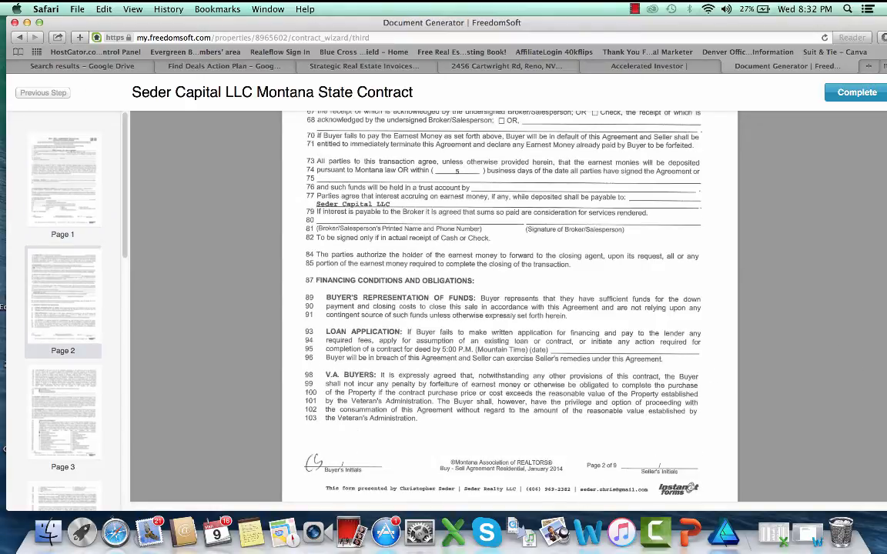
mouse_move(789, 253)
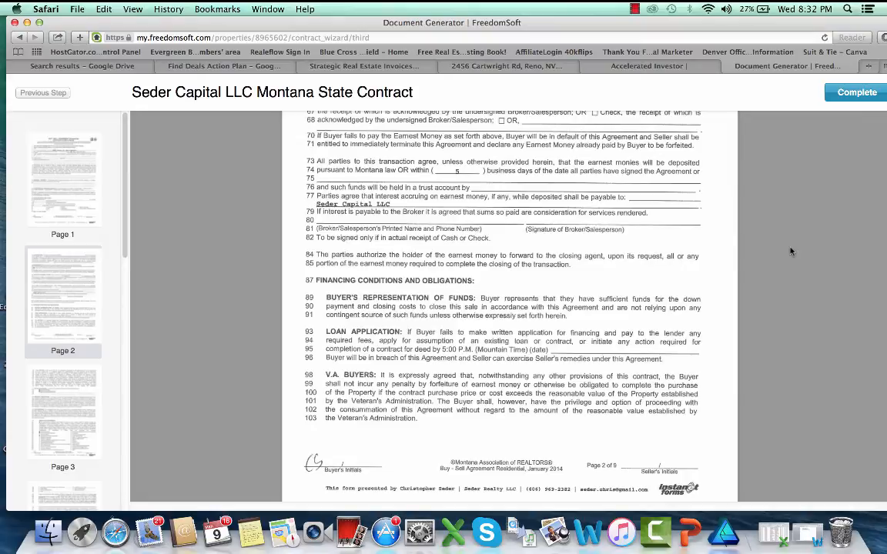
scroll("up", 3)
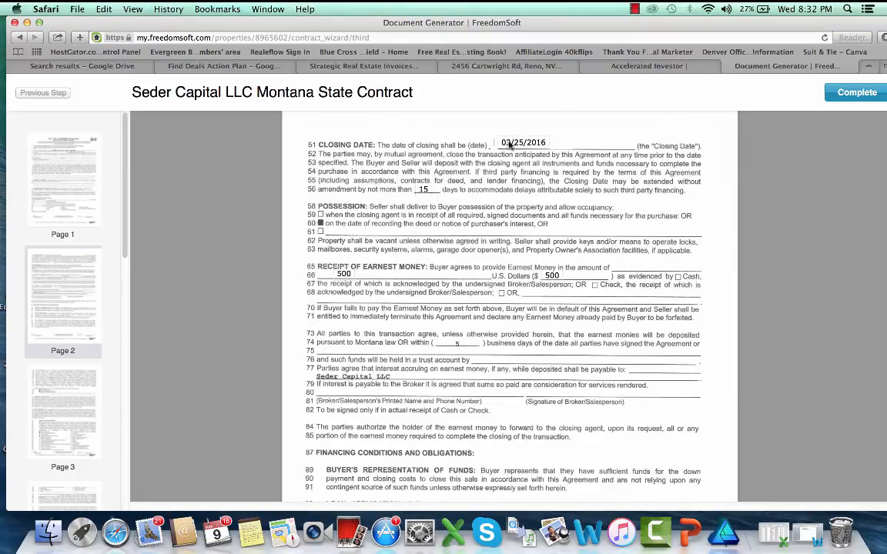
mouse_move(234, 258)
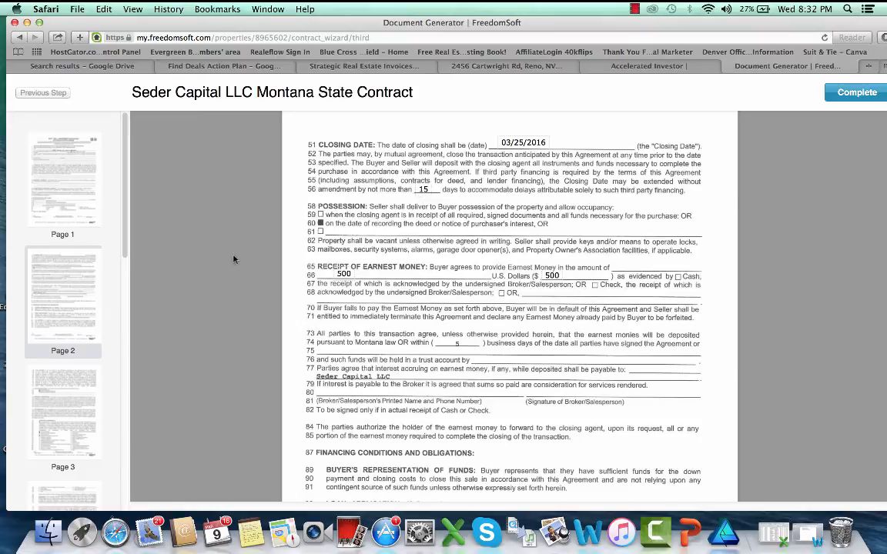
scroll("down", 3)
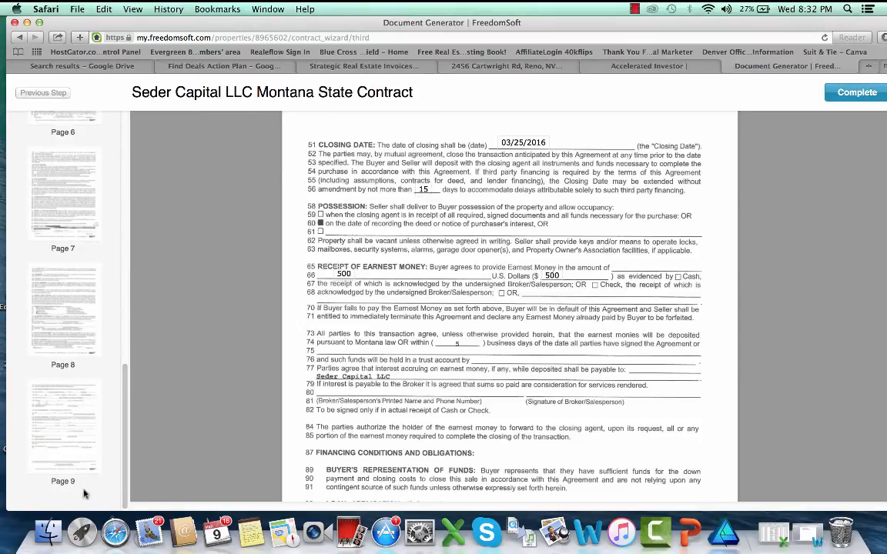
scroll("down", 3)
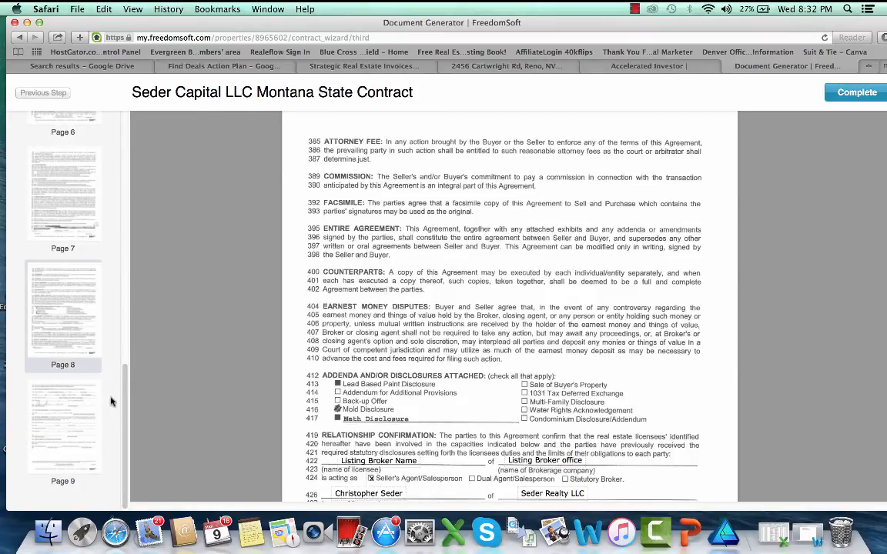
left_click(551, 493)
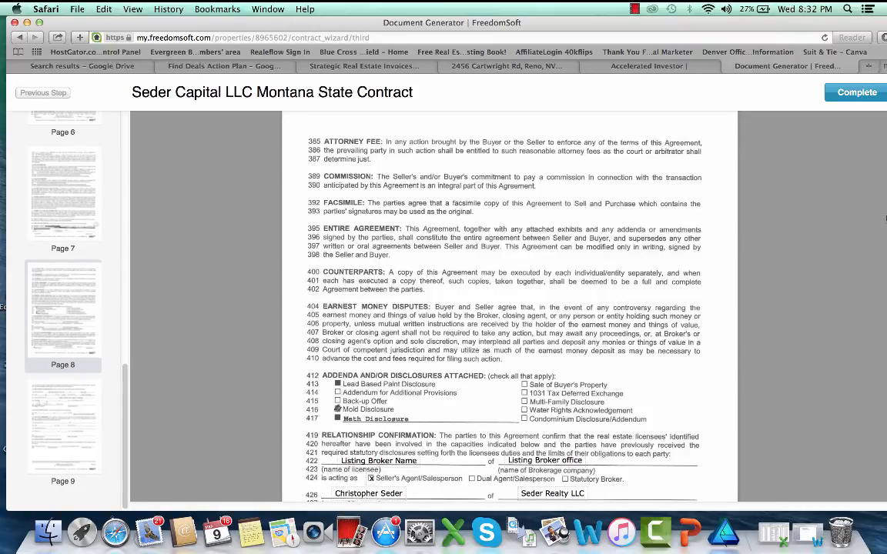
left_click(856, 93)
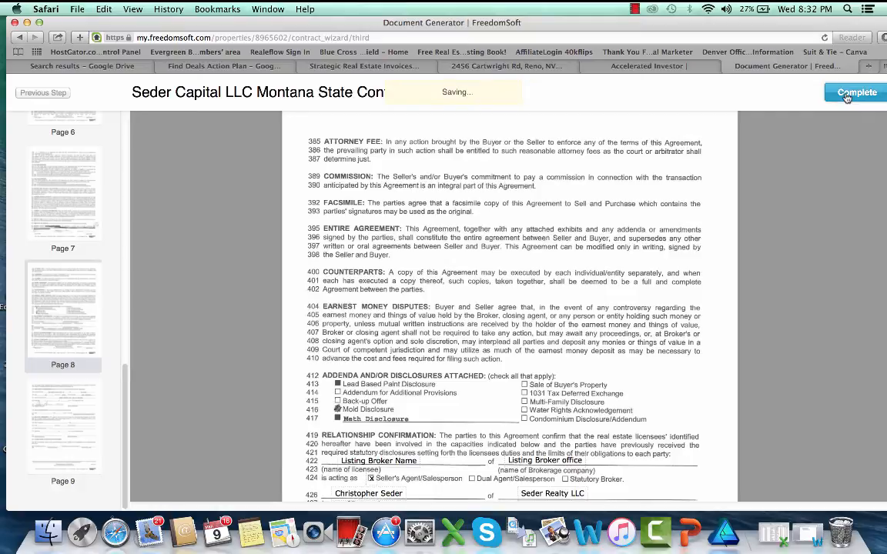
left_click(855, 92)
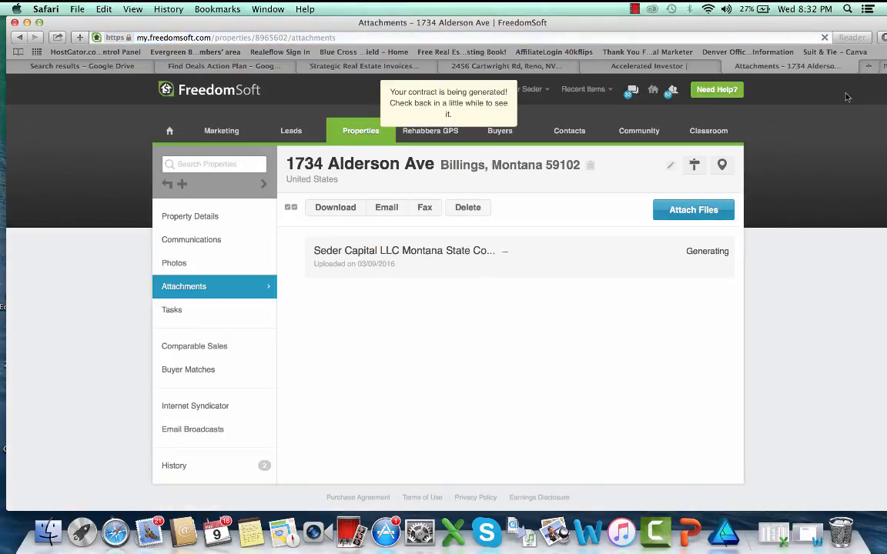
mouse_move(507, 183)
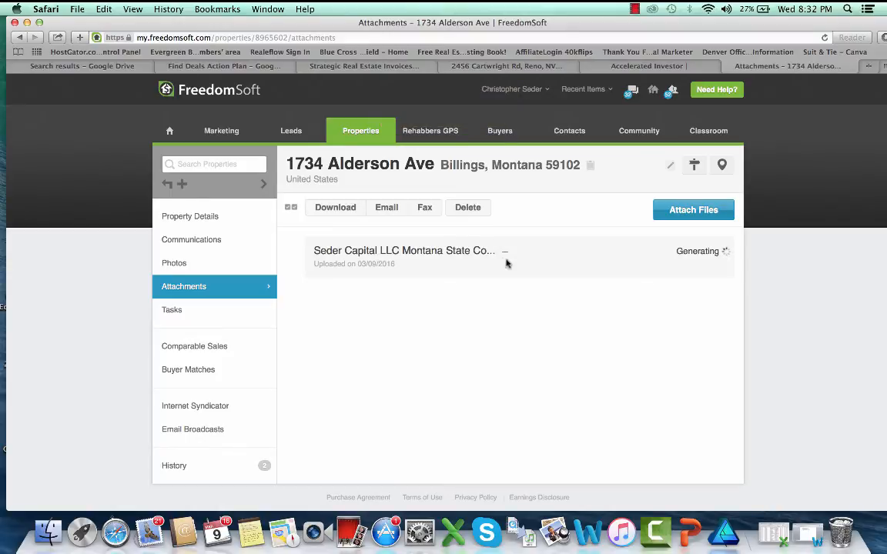
mouse_move(501, 297)
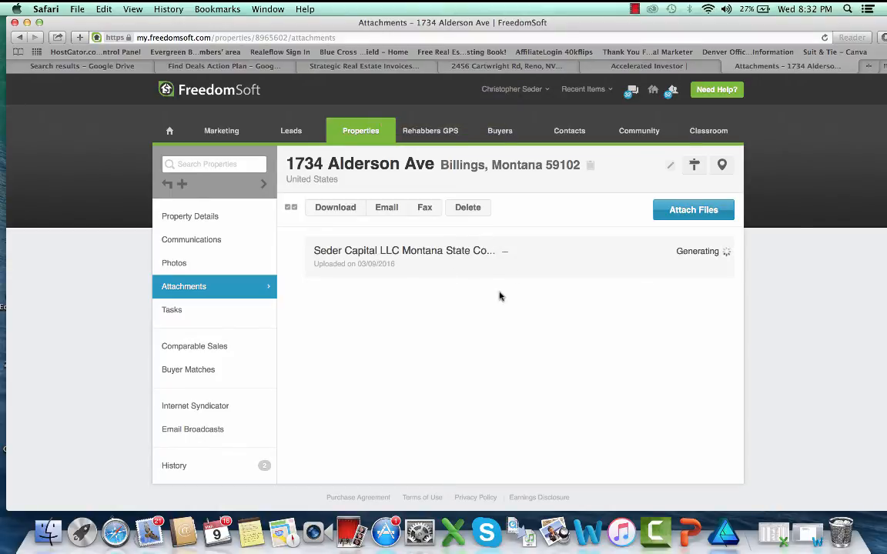
mouse_move(582, 291)
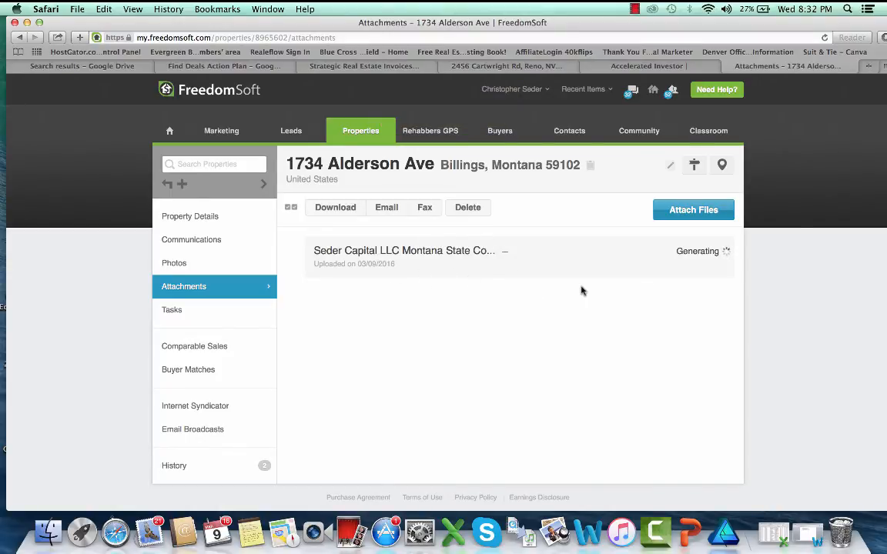
mouse_move(665, 265)
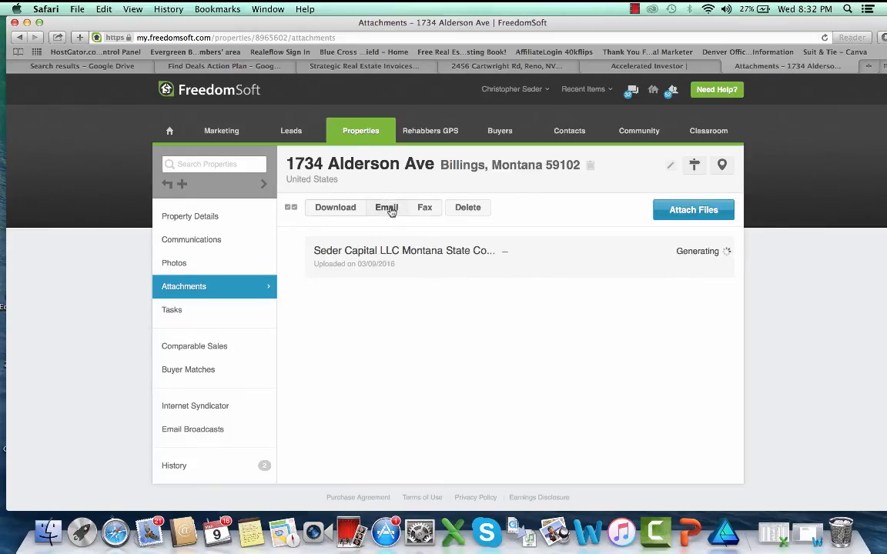
left_click(385, 207)
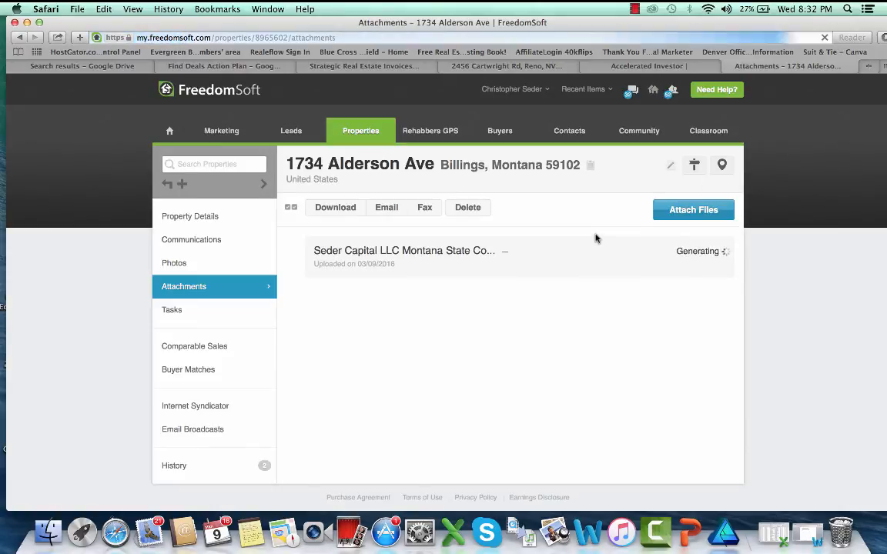
mouse_move(505, 271)
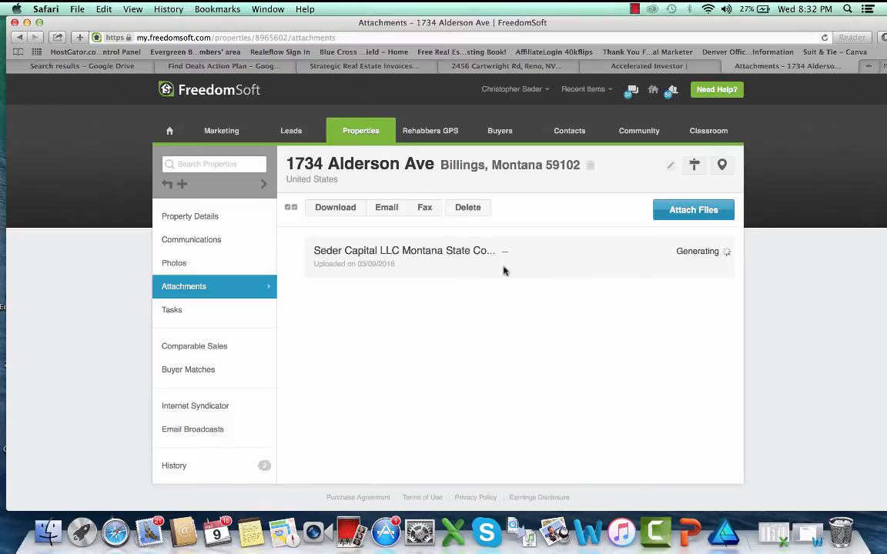
mouse_move(628, 269)
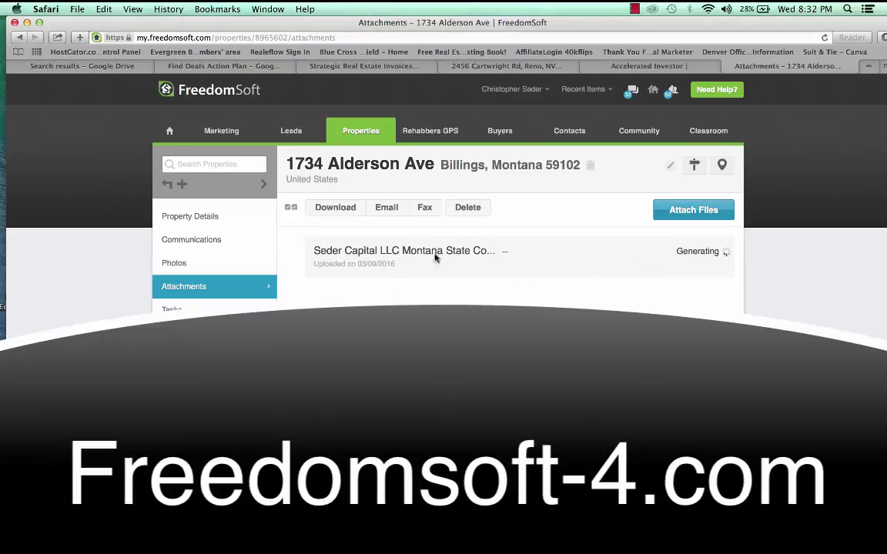
mouse_move(300, 260)
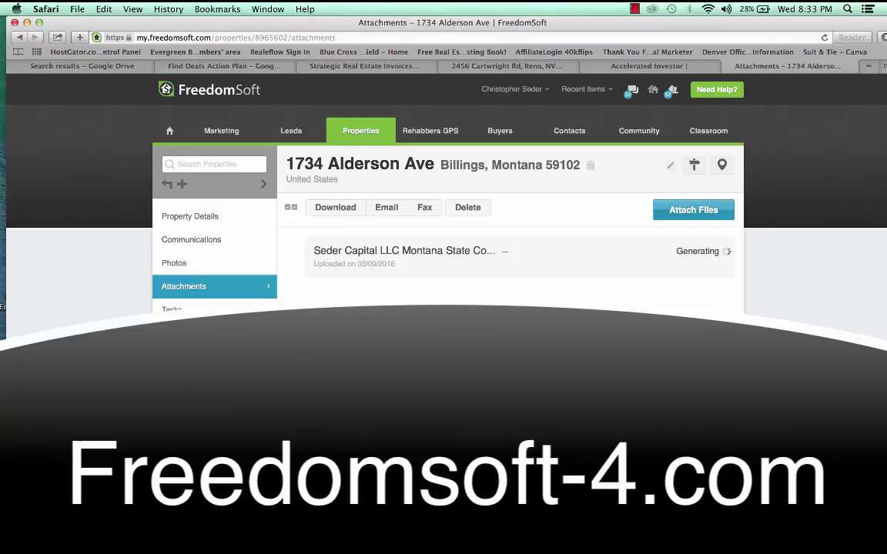
mouse_move(615, 68)
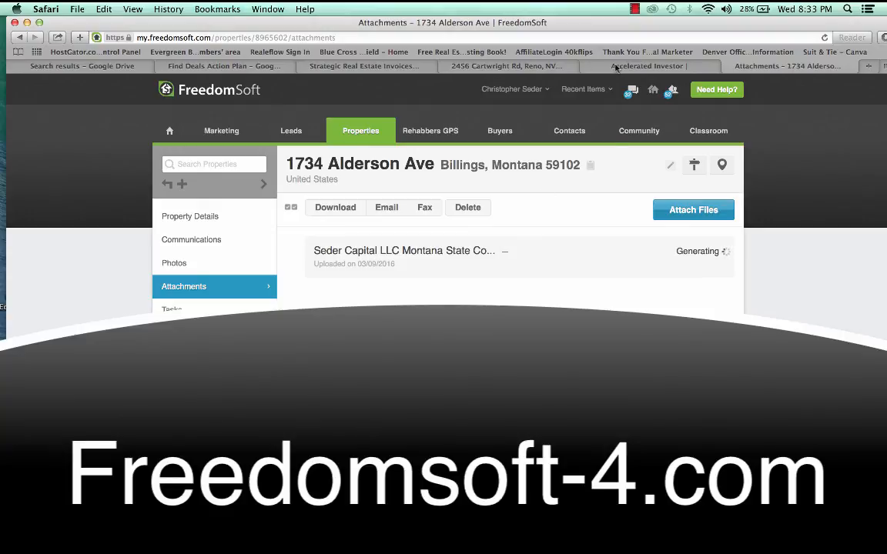